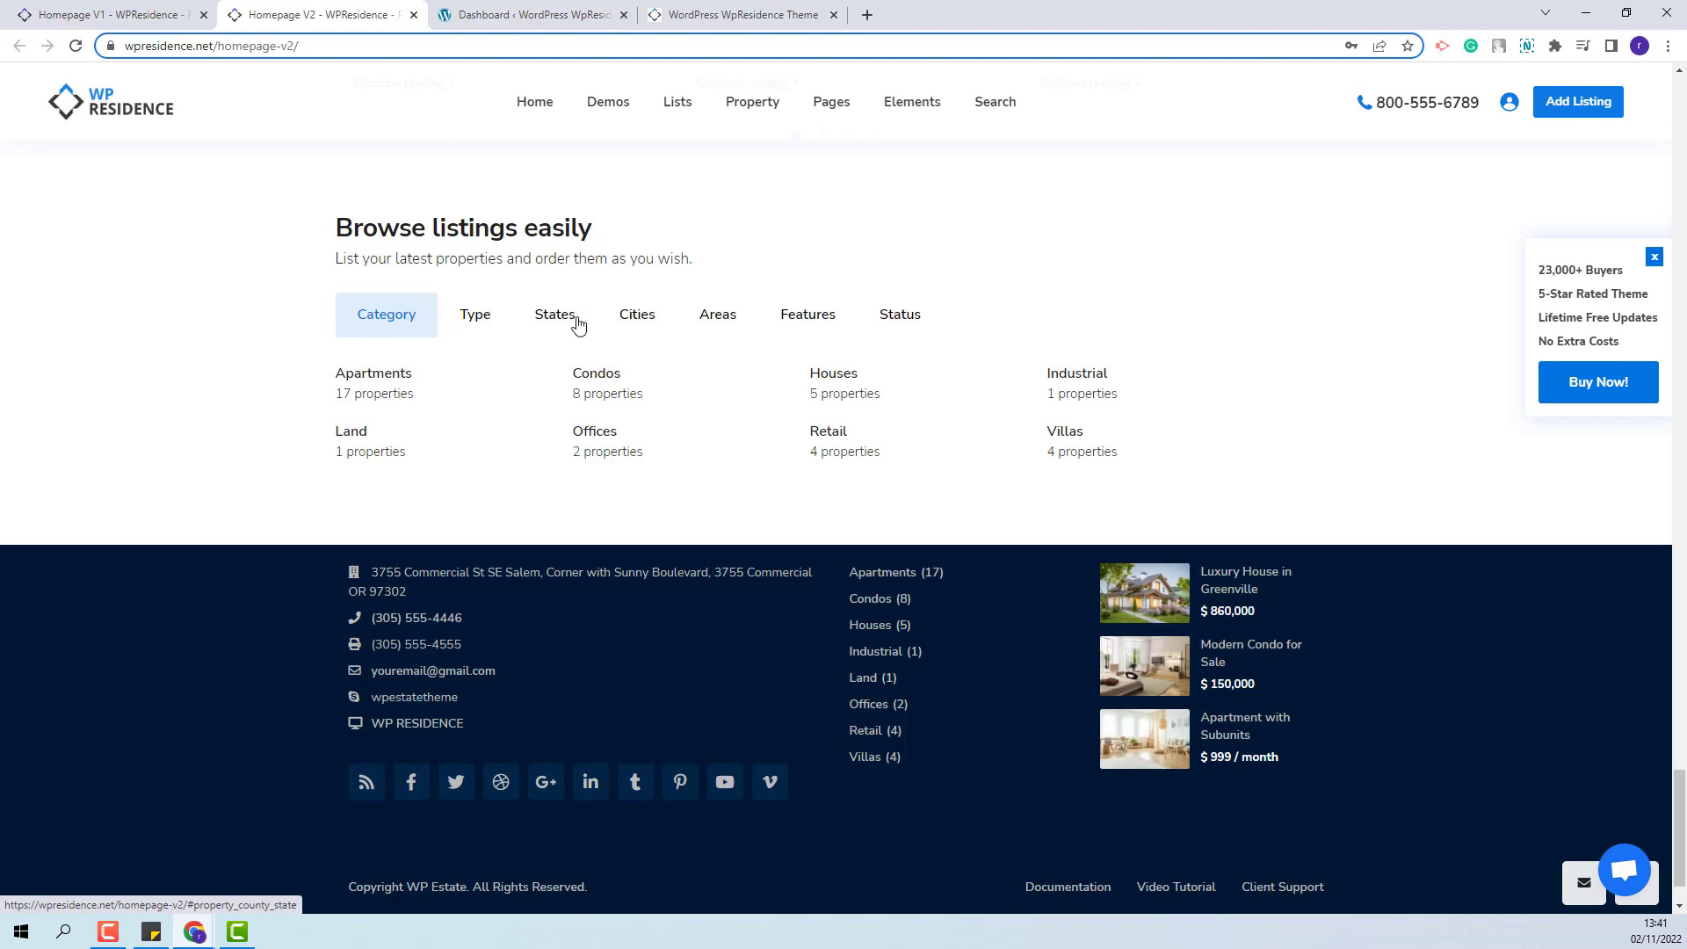
Show the Areas terms in the Browse listings easily tabs on the demo homepage
left_click(717, 314)
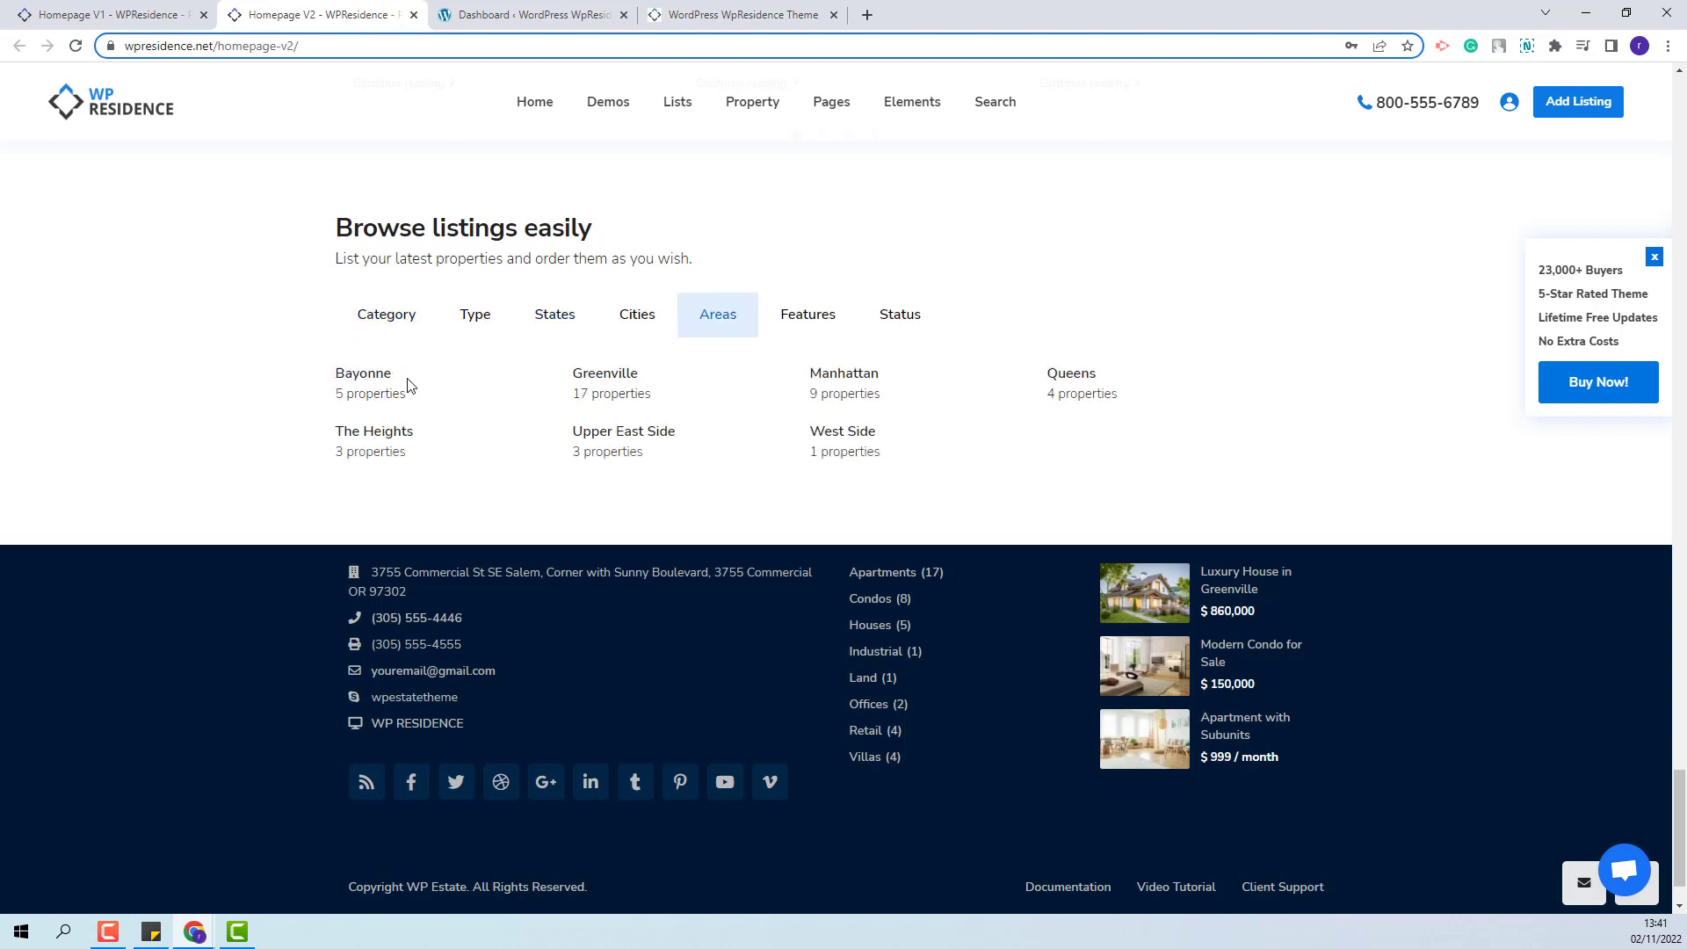
left_click(636, 314)
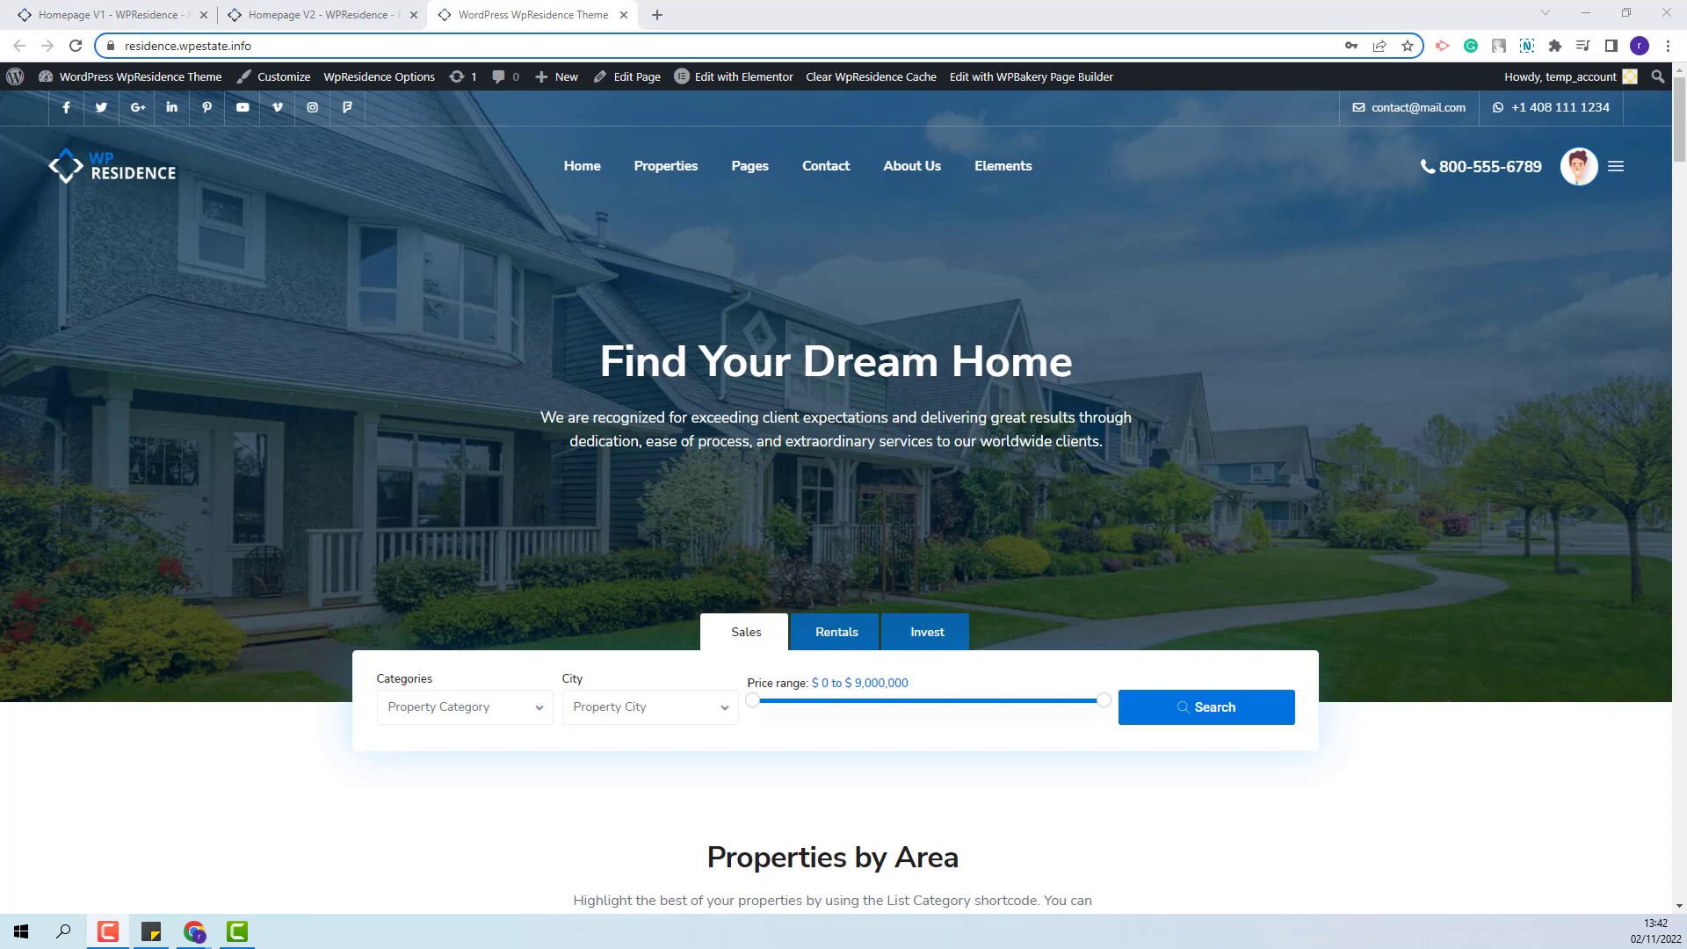
mouse_move(451, 830)
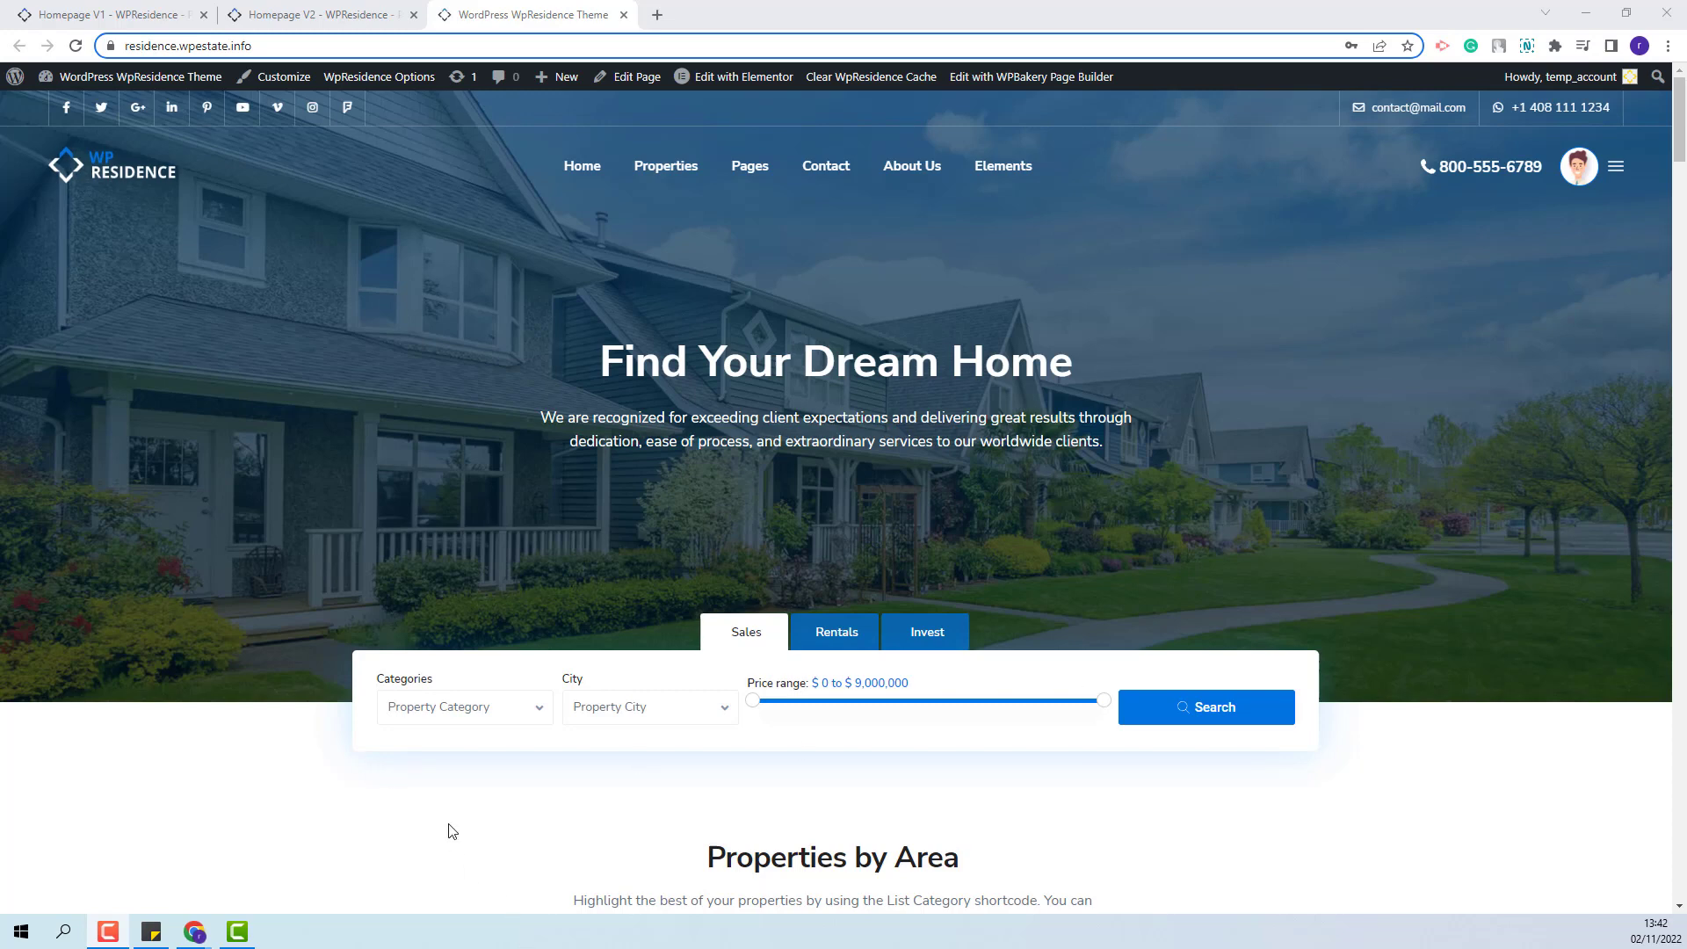
Open the site homepage in the Elementor editor from the admin bar
left_click(744, 76)
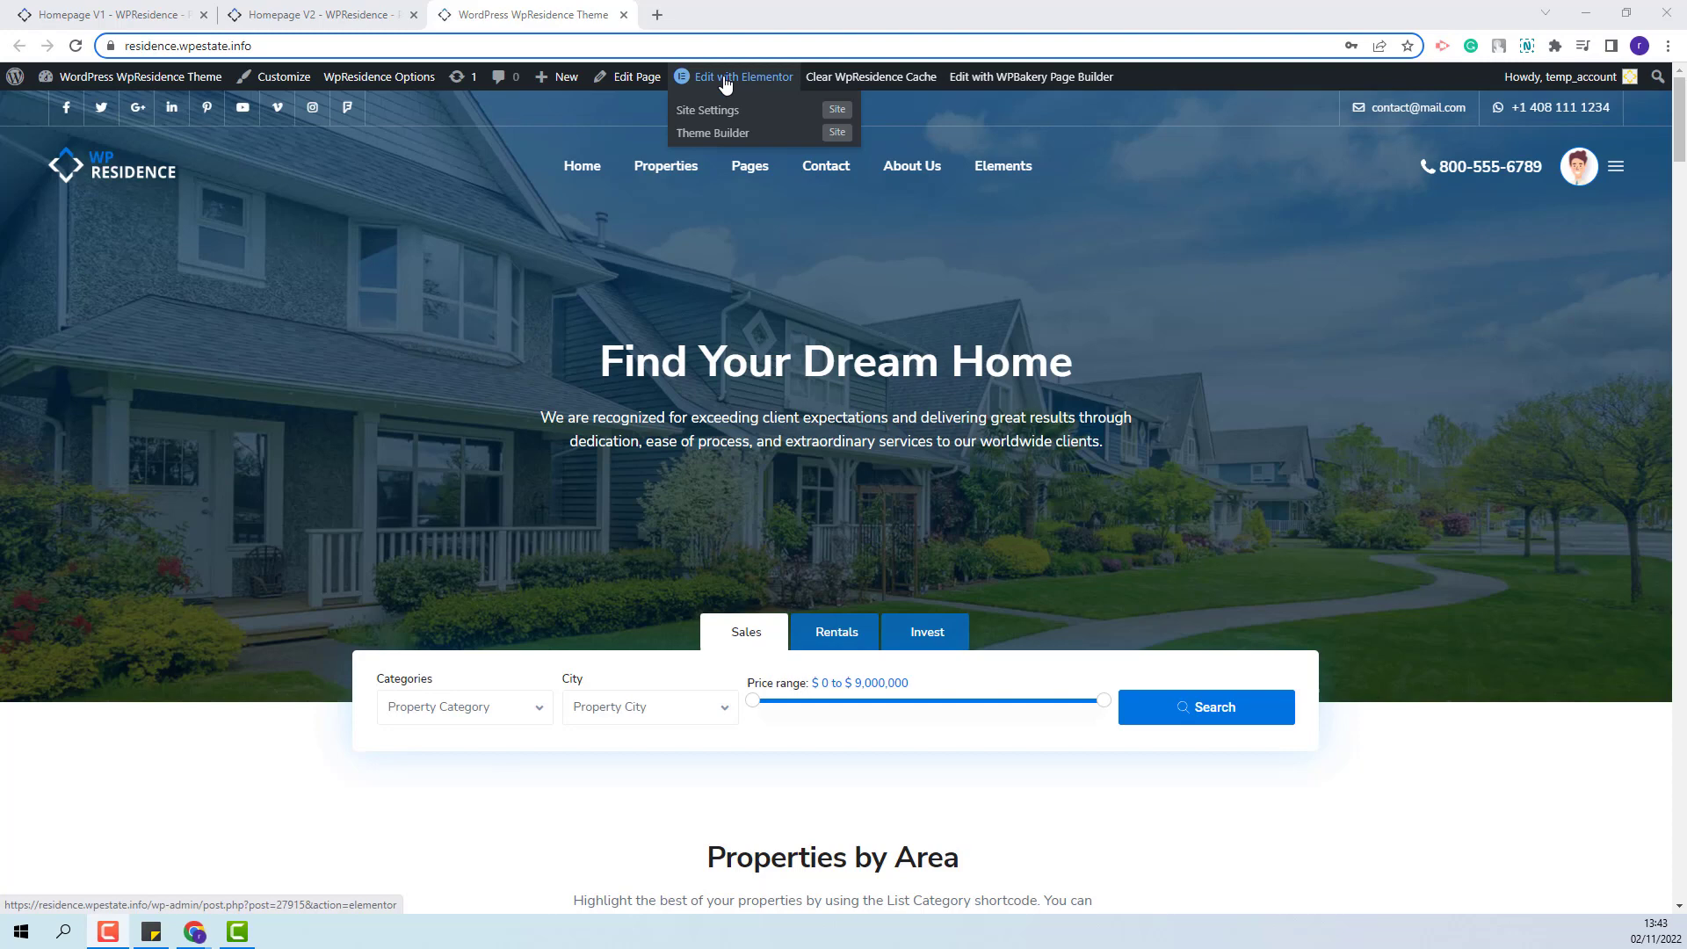
left_click(742, 76)
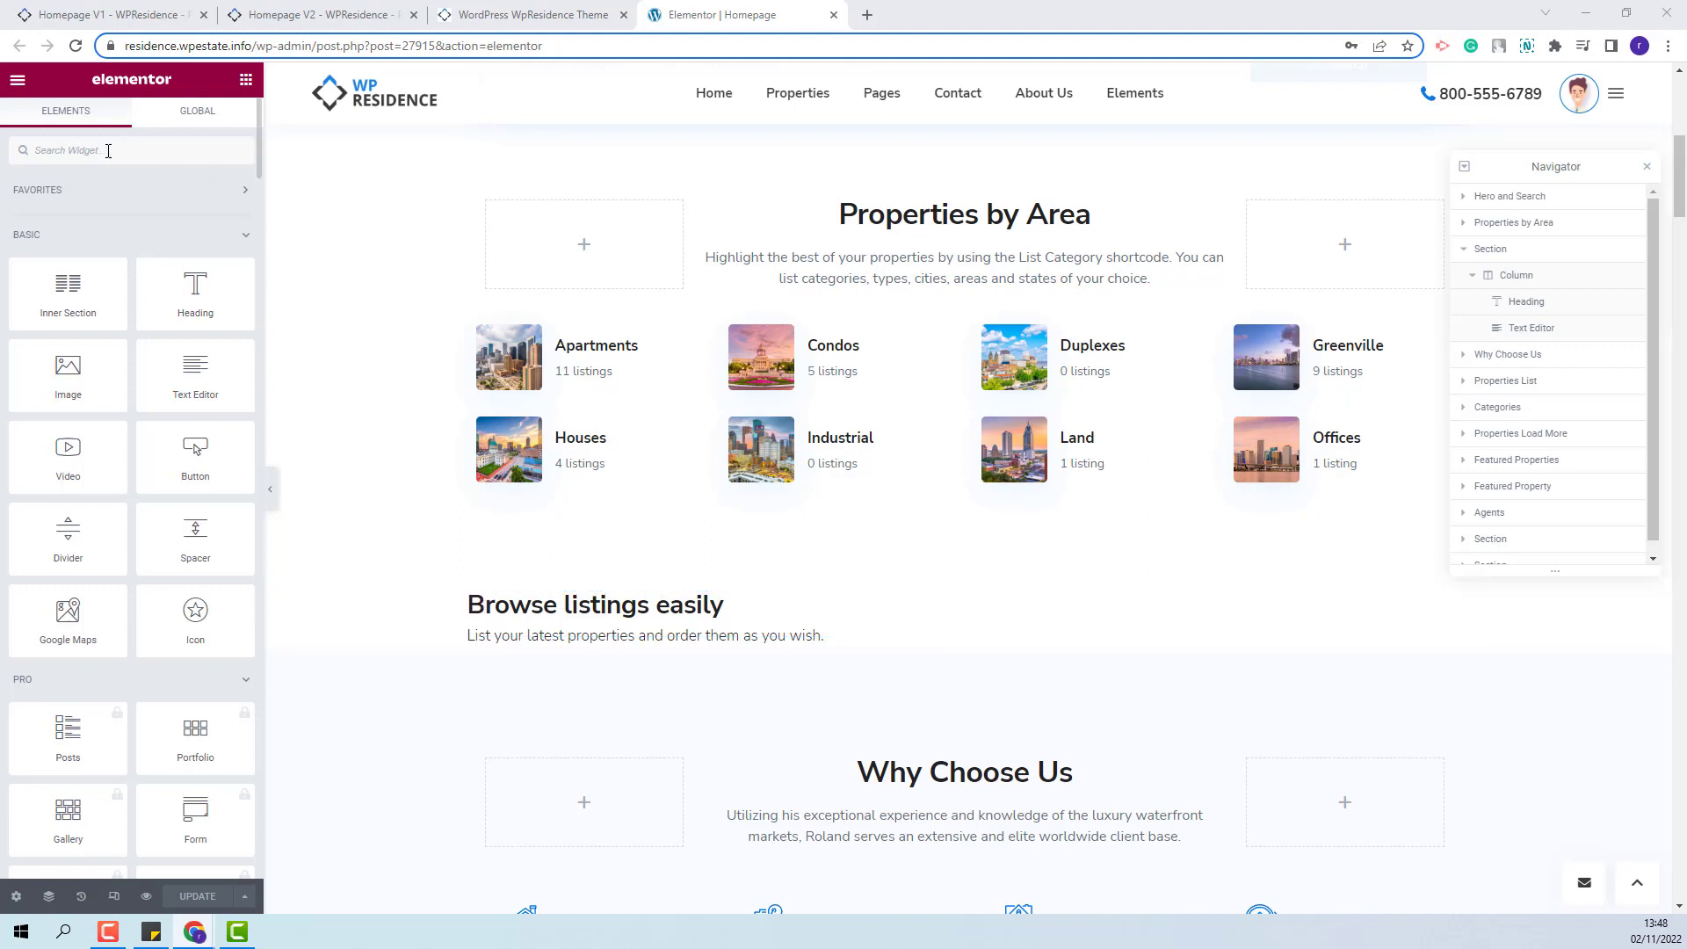
Add the WpResidence Display Categories As Tabs widget under the Browse listings intro, then go to the dashboard
type("wpresidence dis")
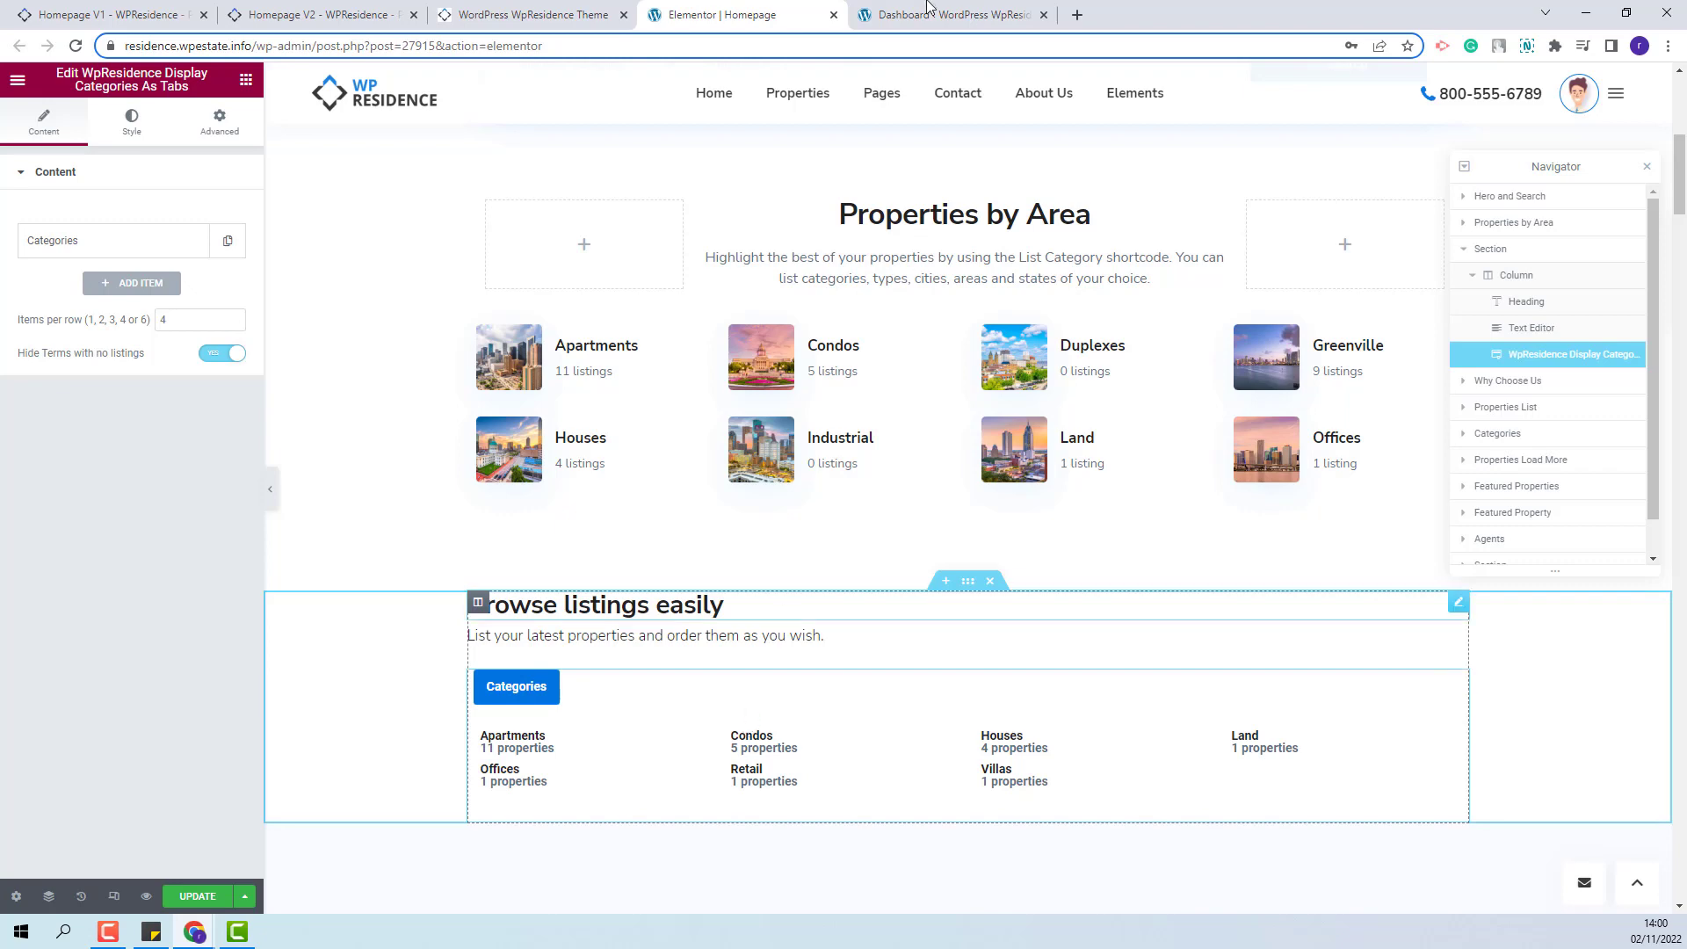
left_click(951, 16)
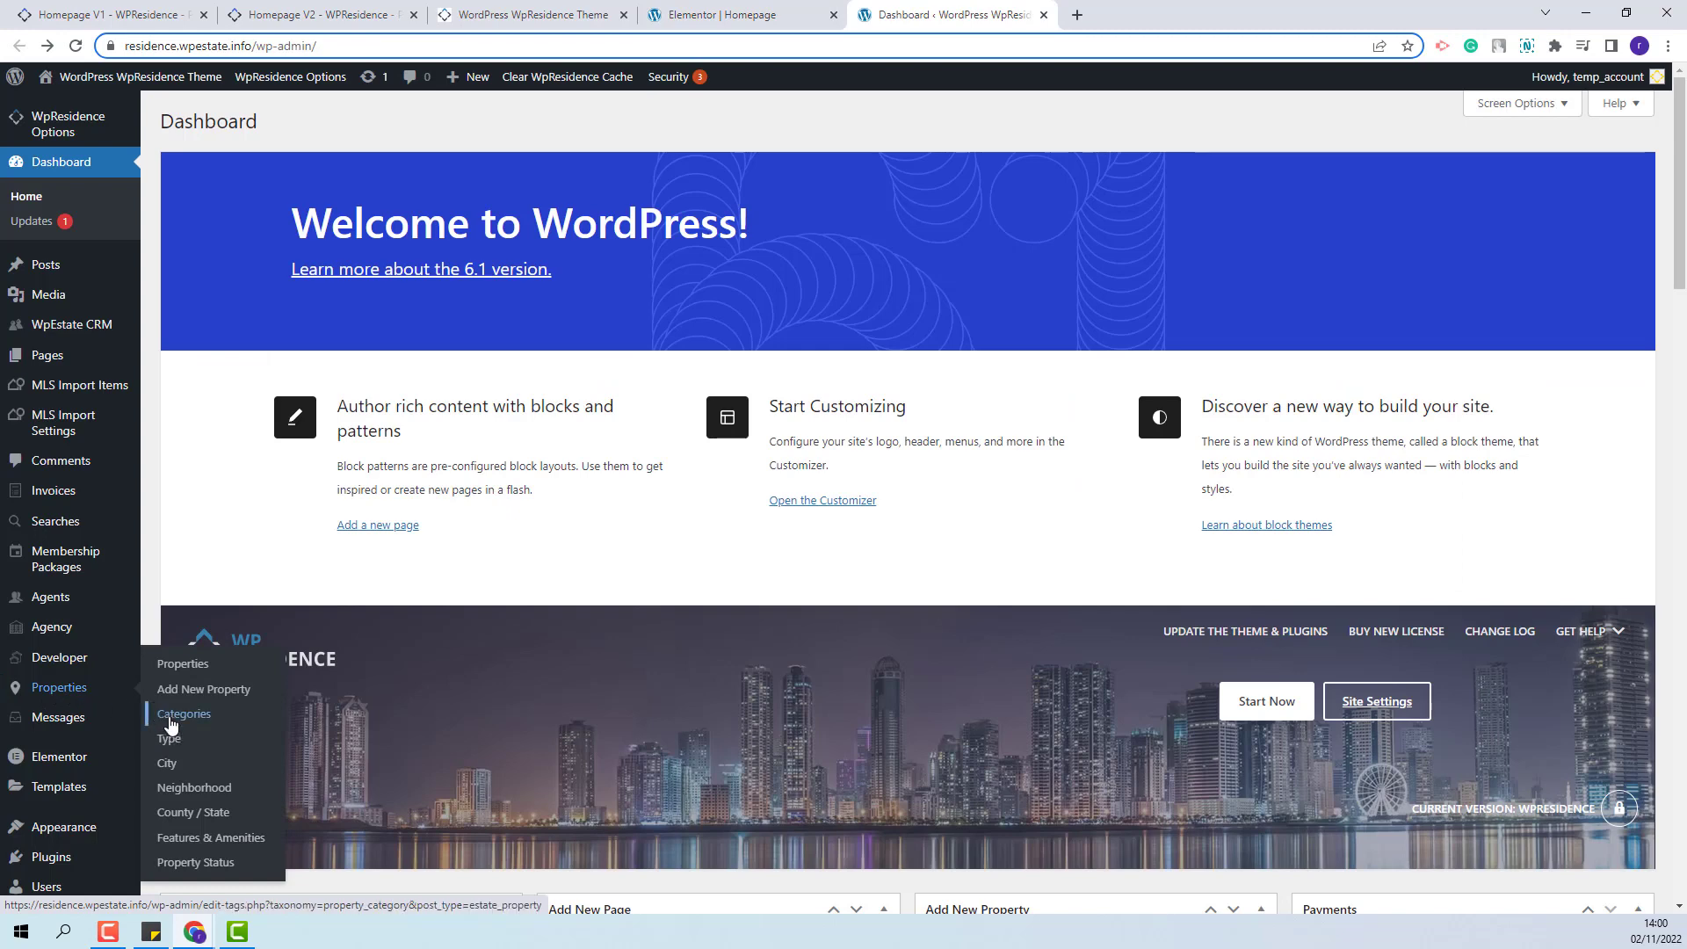
mouse_move(193, 787)
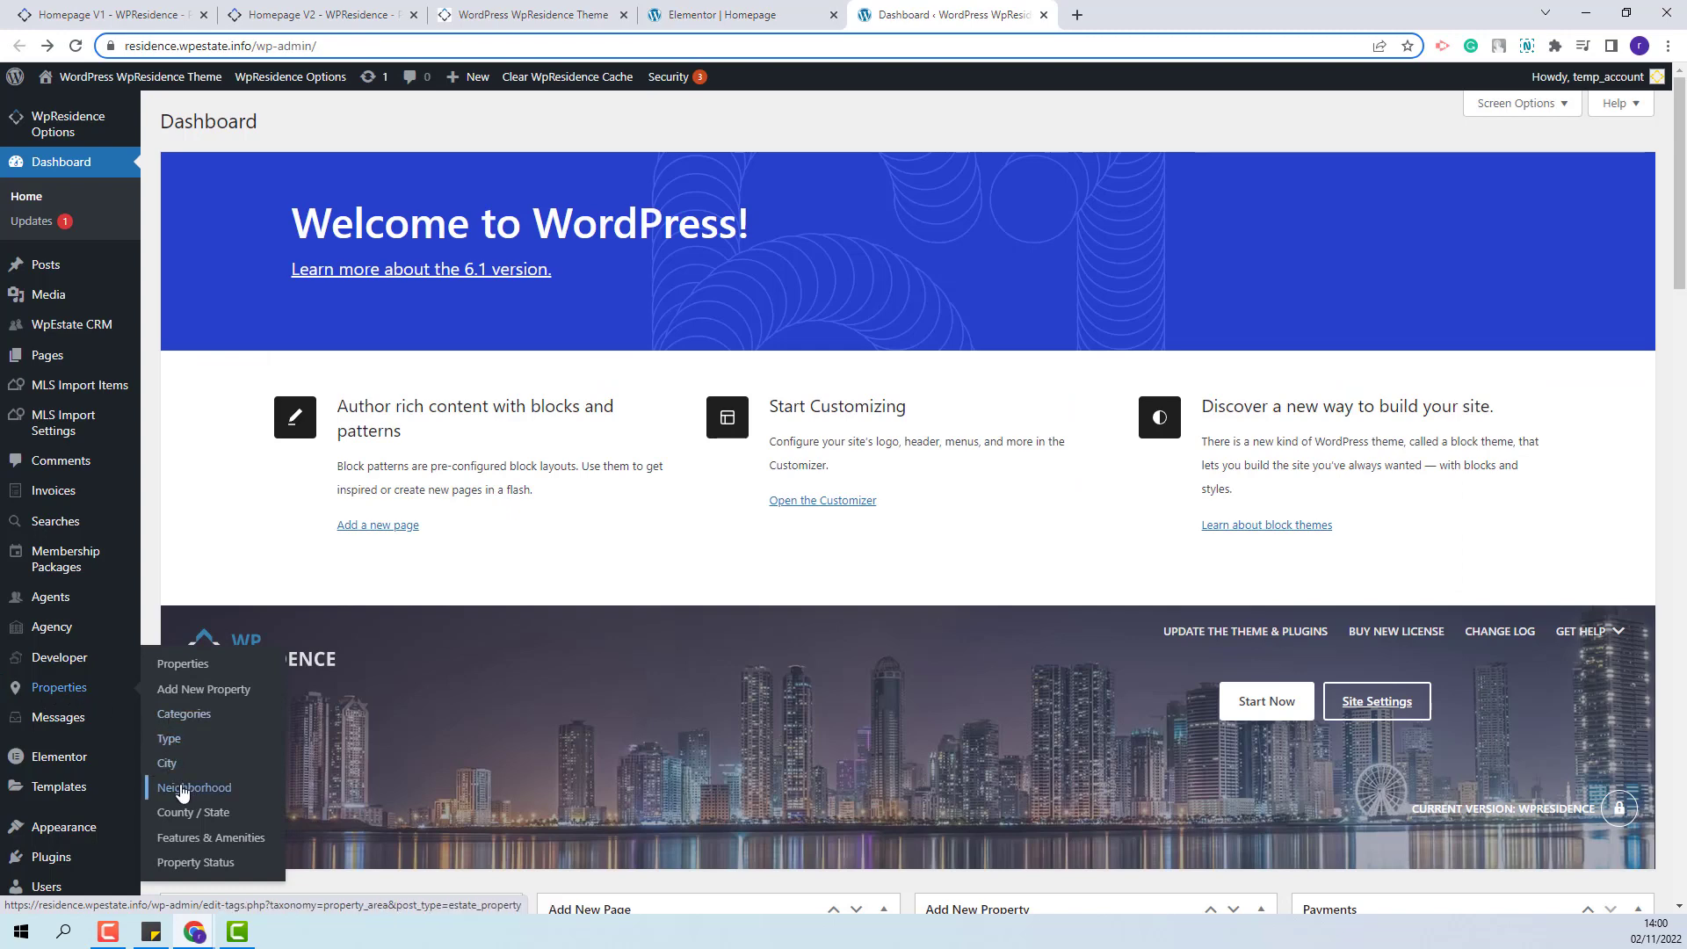
mouse_move(183, 844)
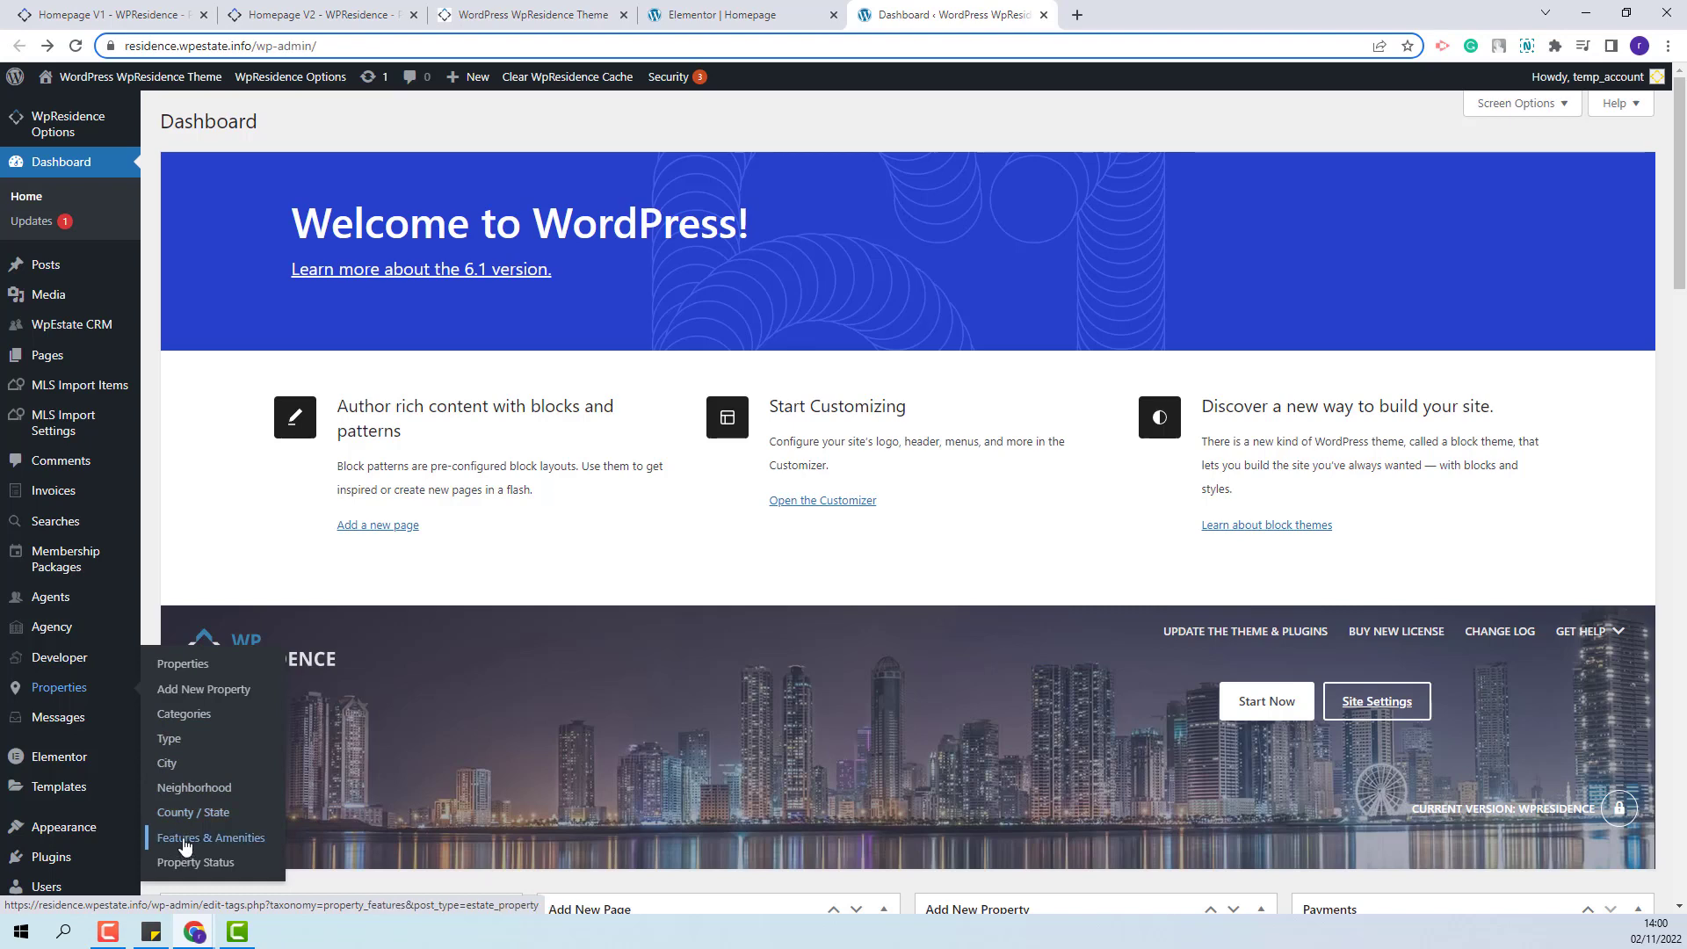
mouse_move(195, 861)
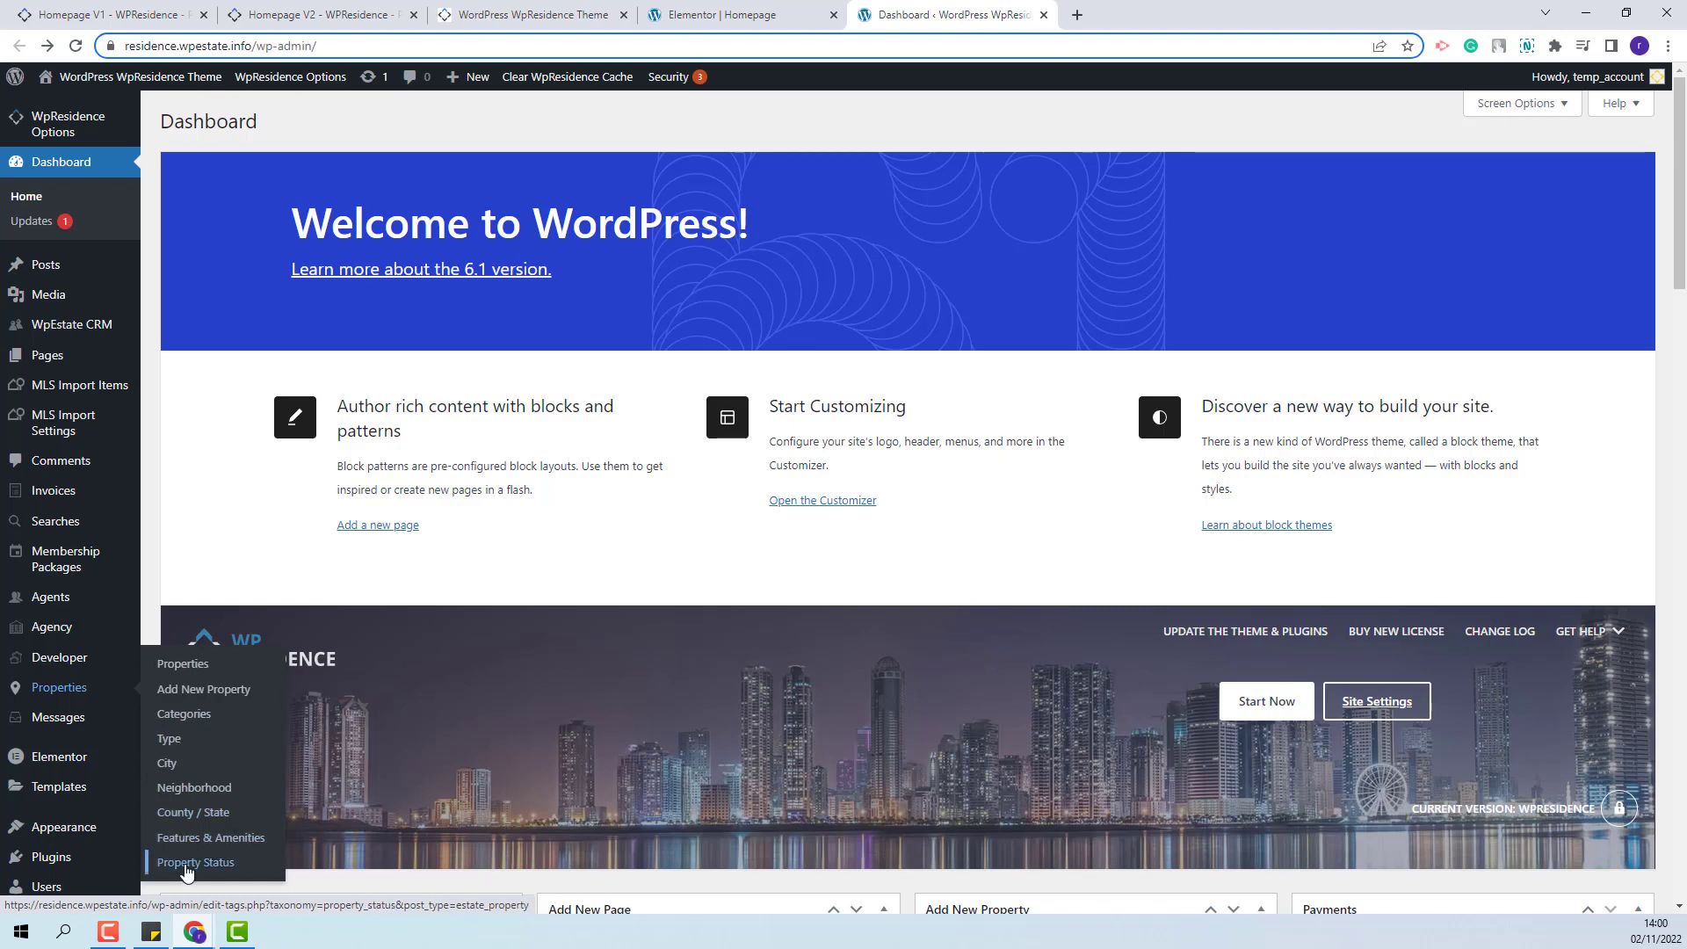
mouse_move(169, 740)
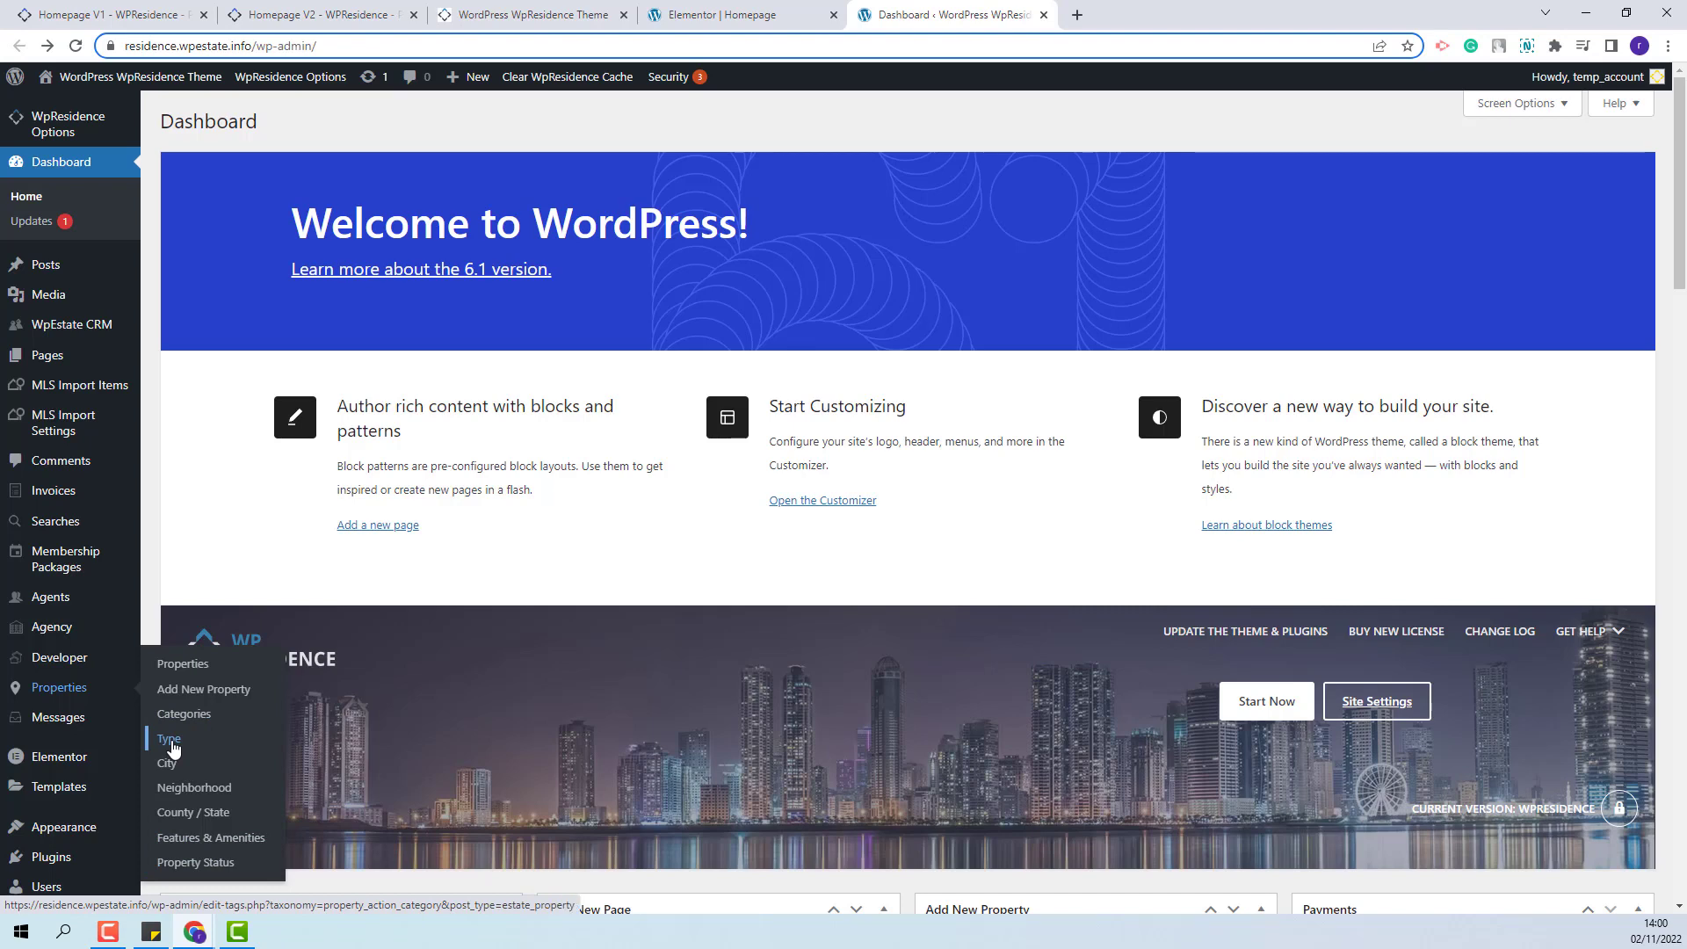
mouse_move(168, 763)
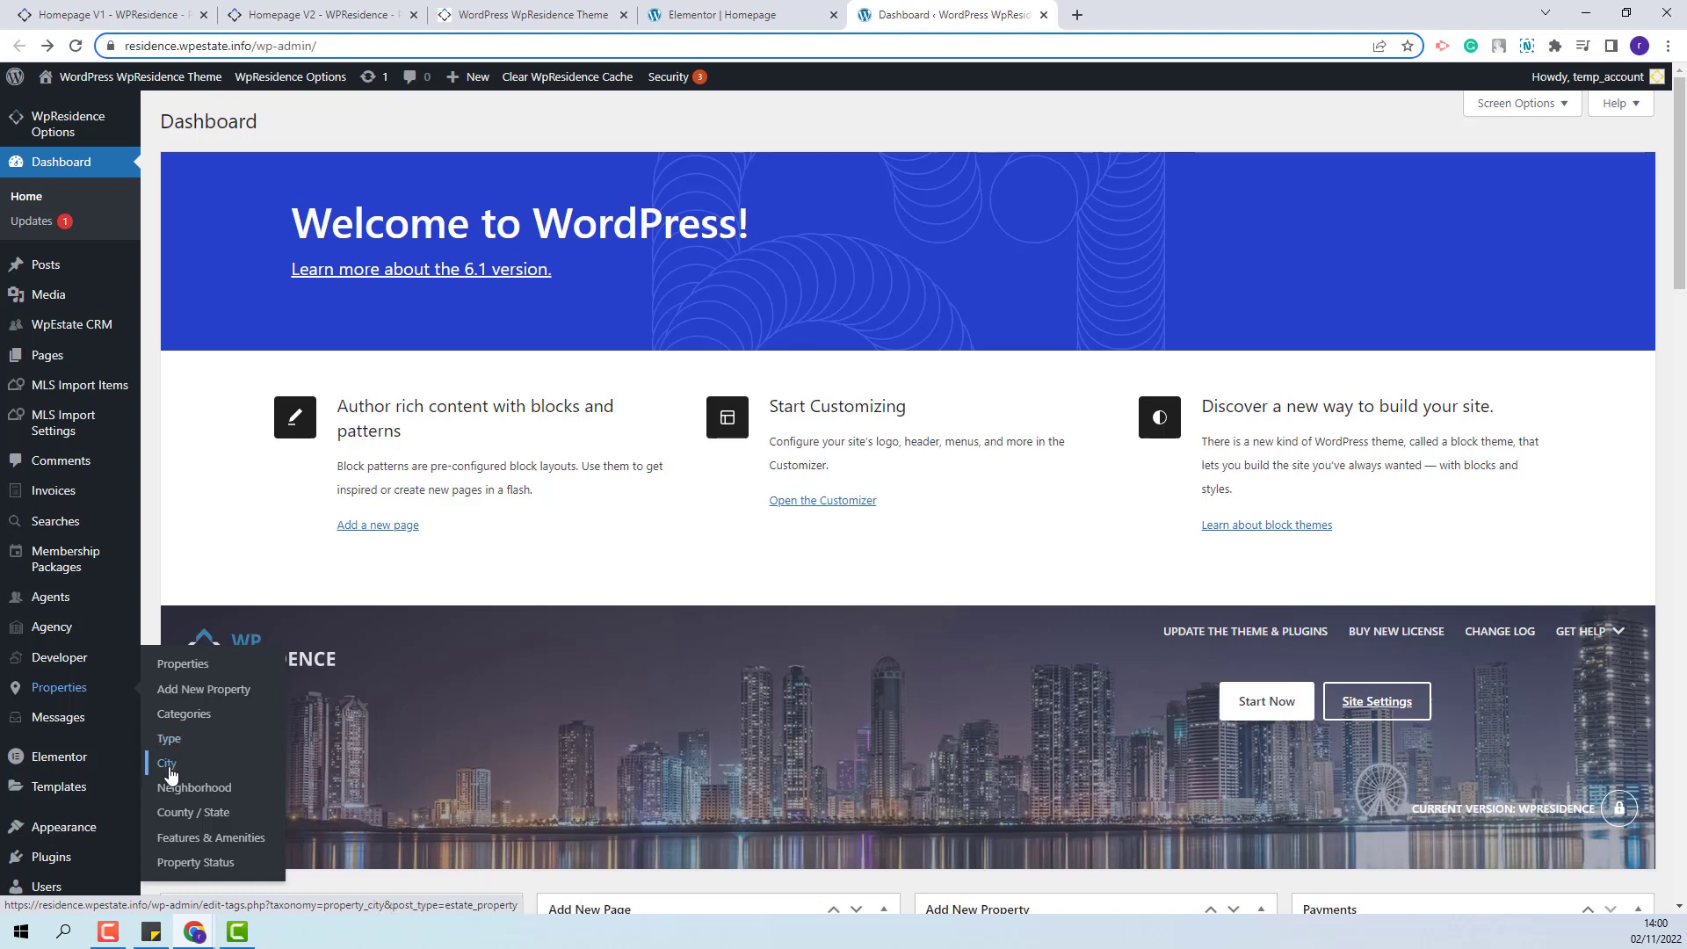
Review the City, Type and Categories term lists, then return to the Elementor editor
left_click(165, 763)
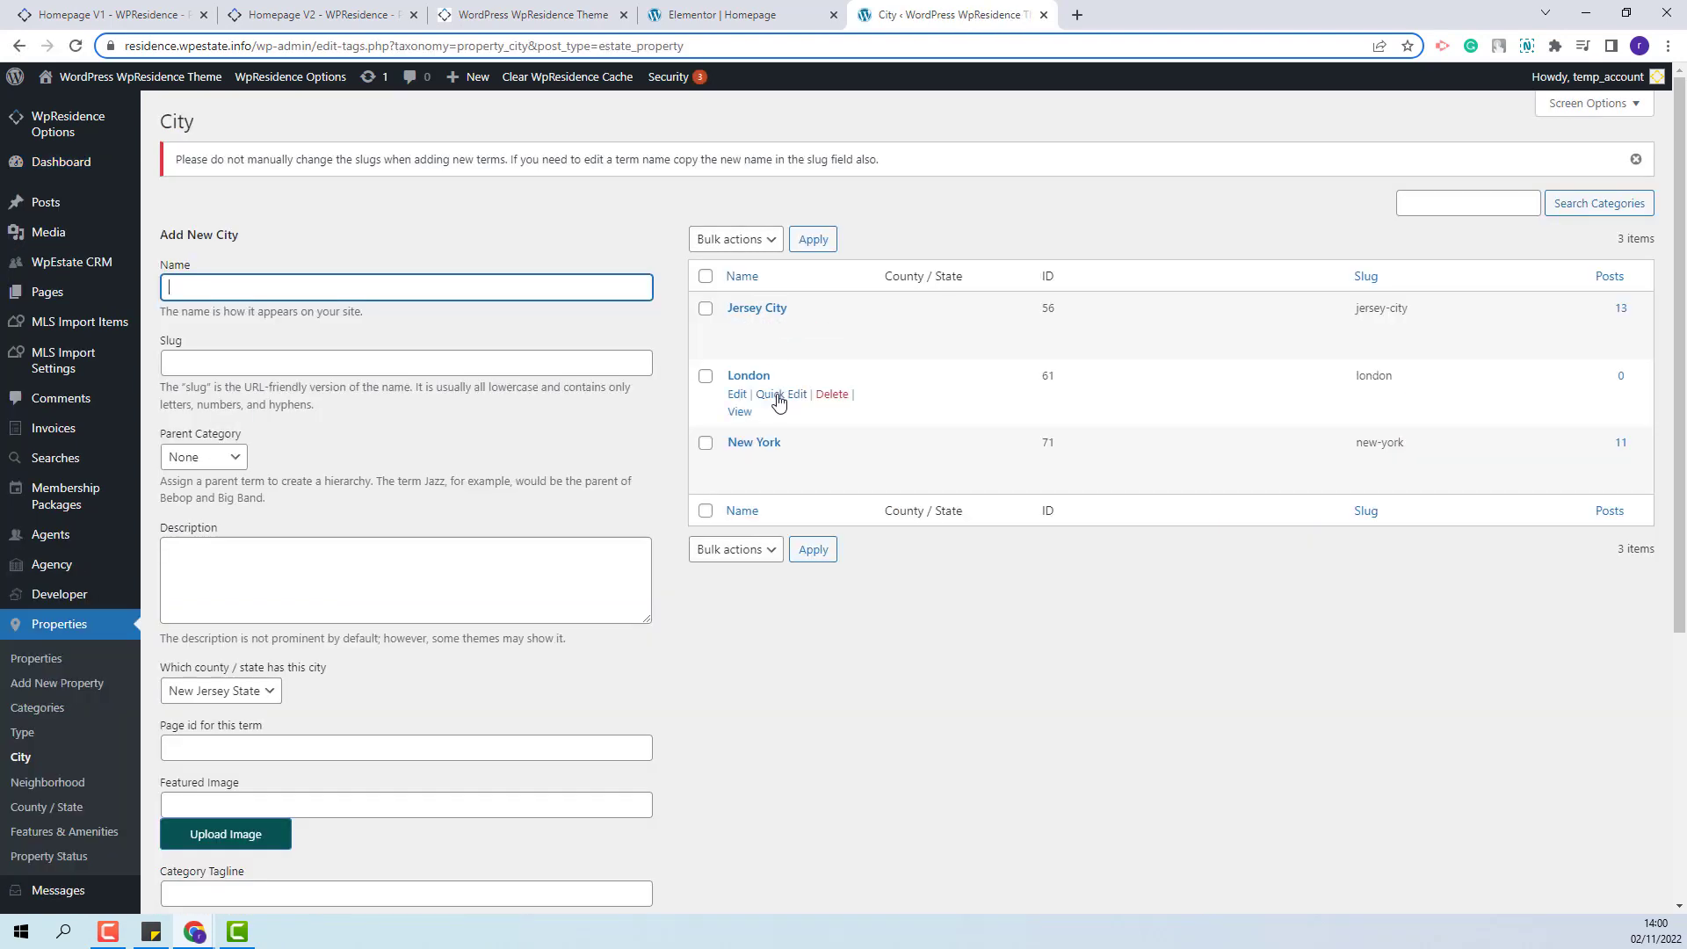
mouse_move(123, 774)
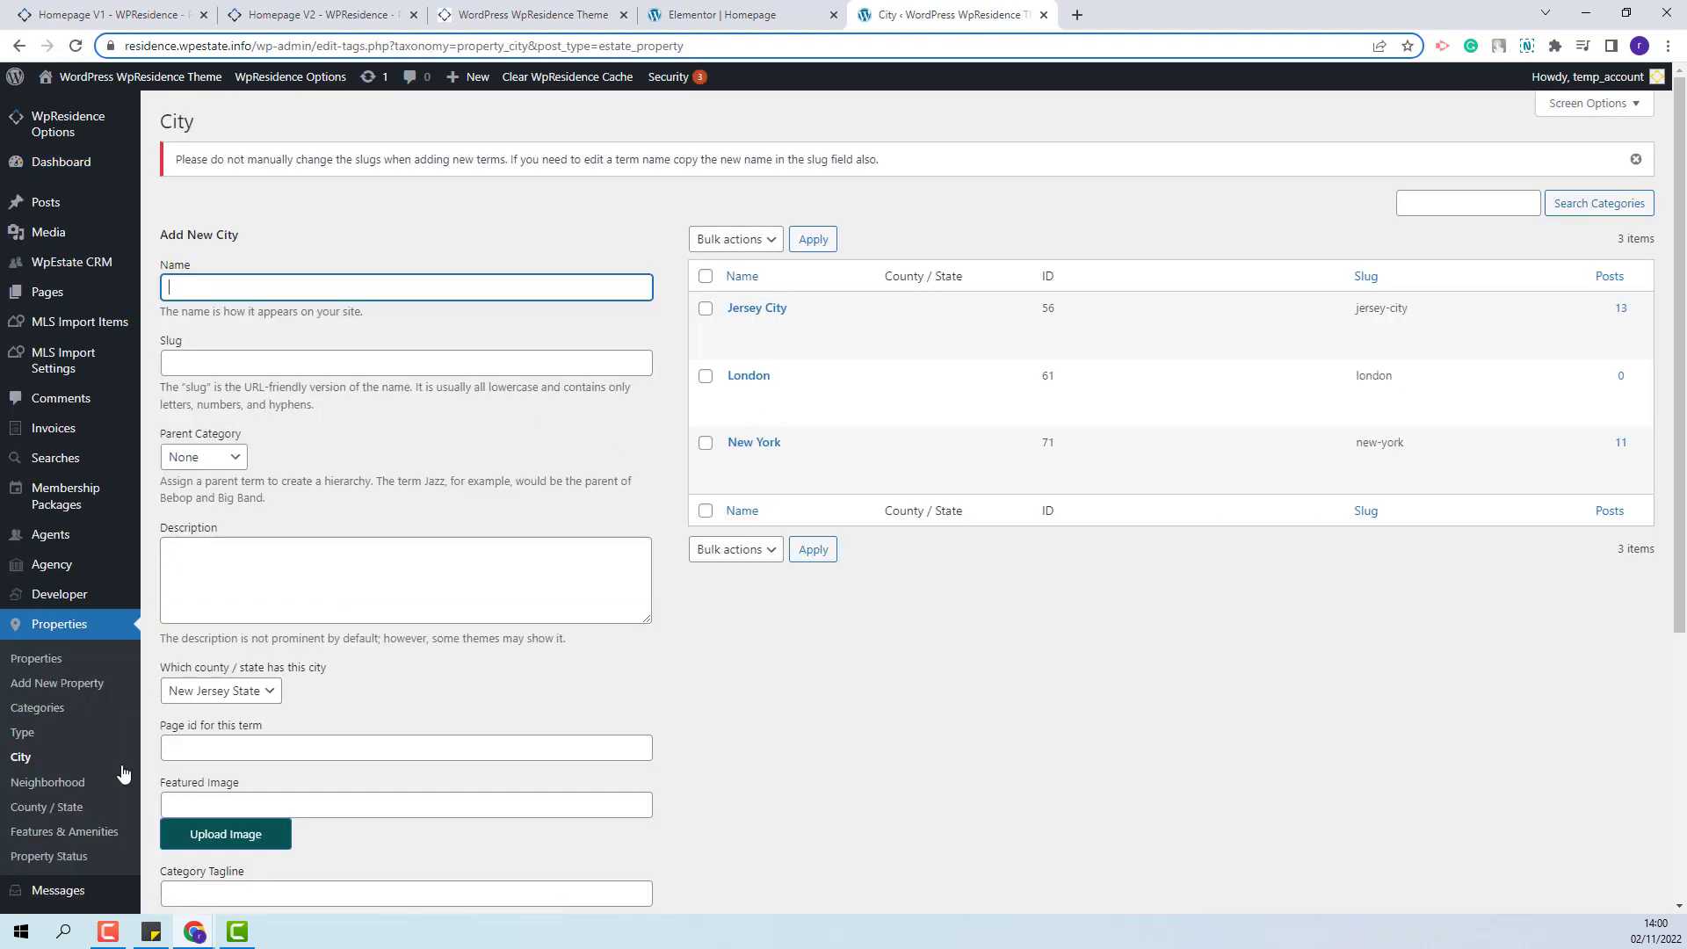
left_click(23, 733)
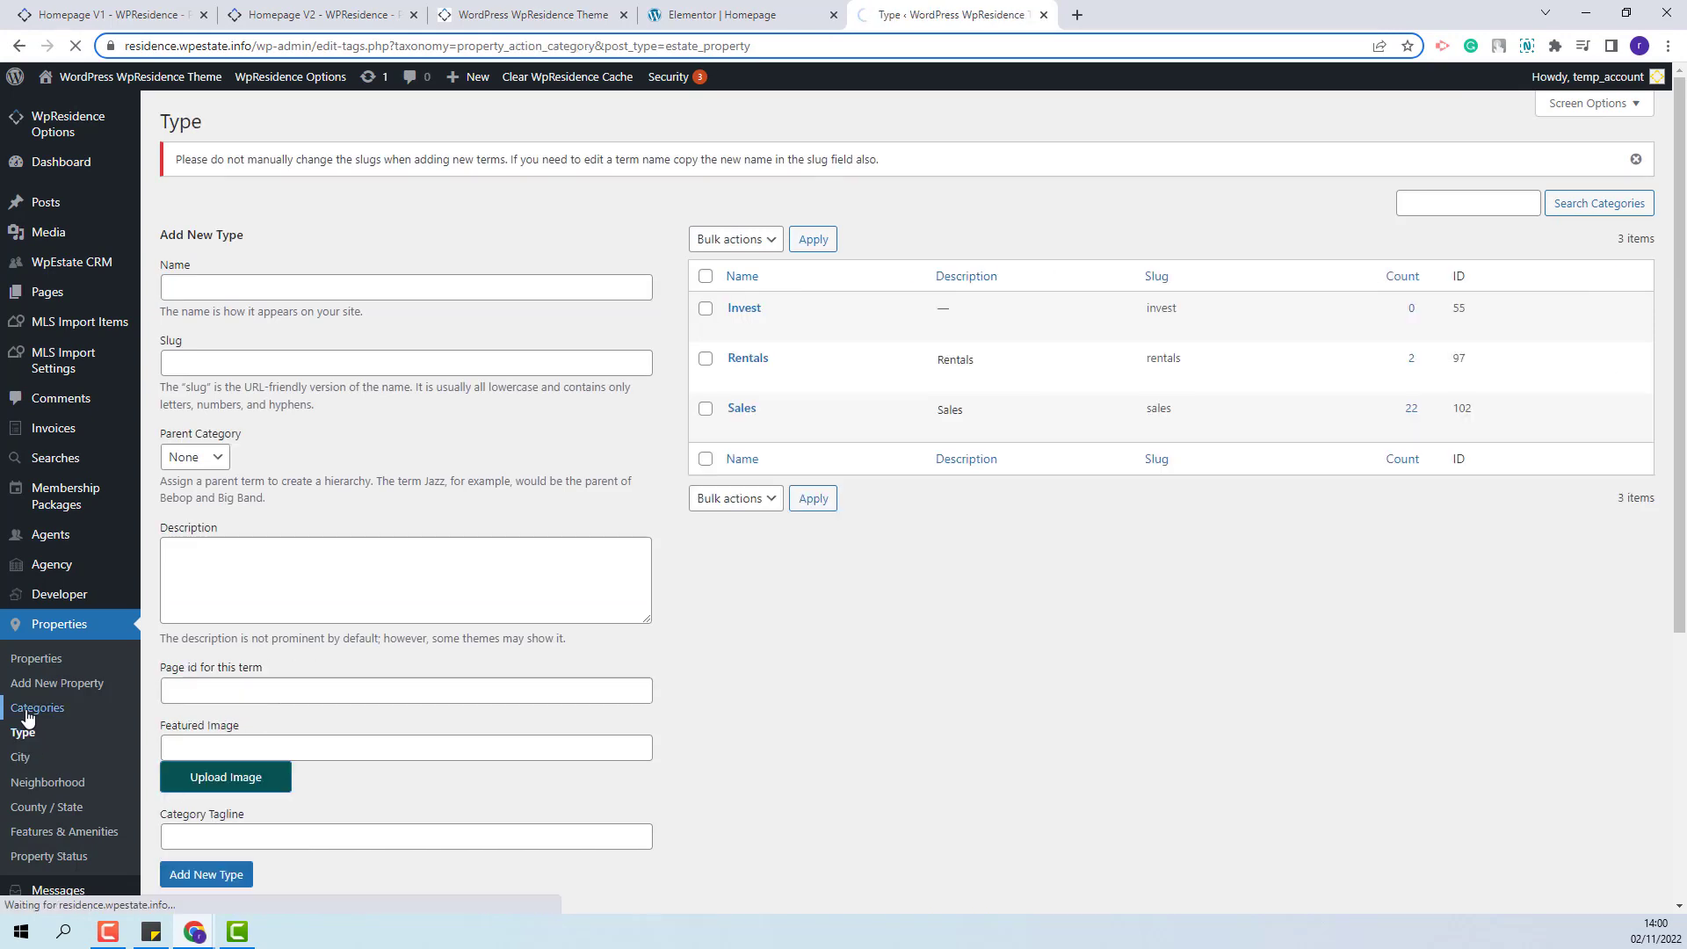
left_click(37, 708)
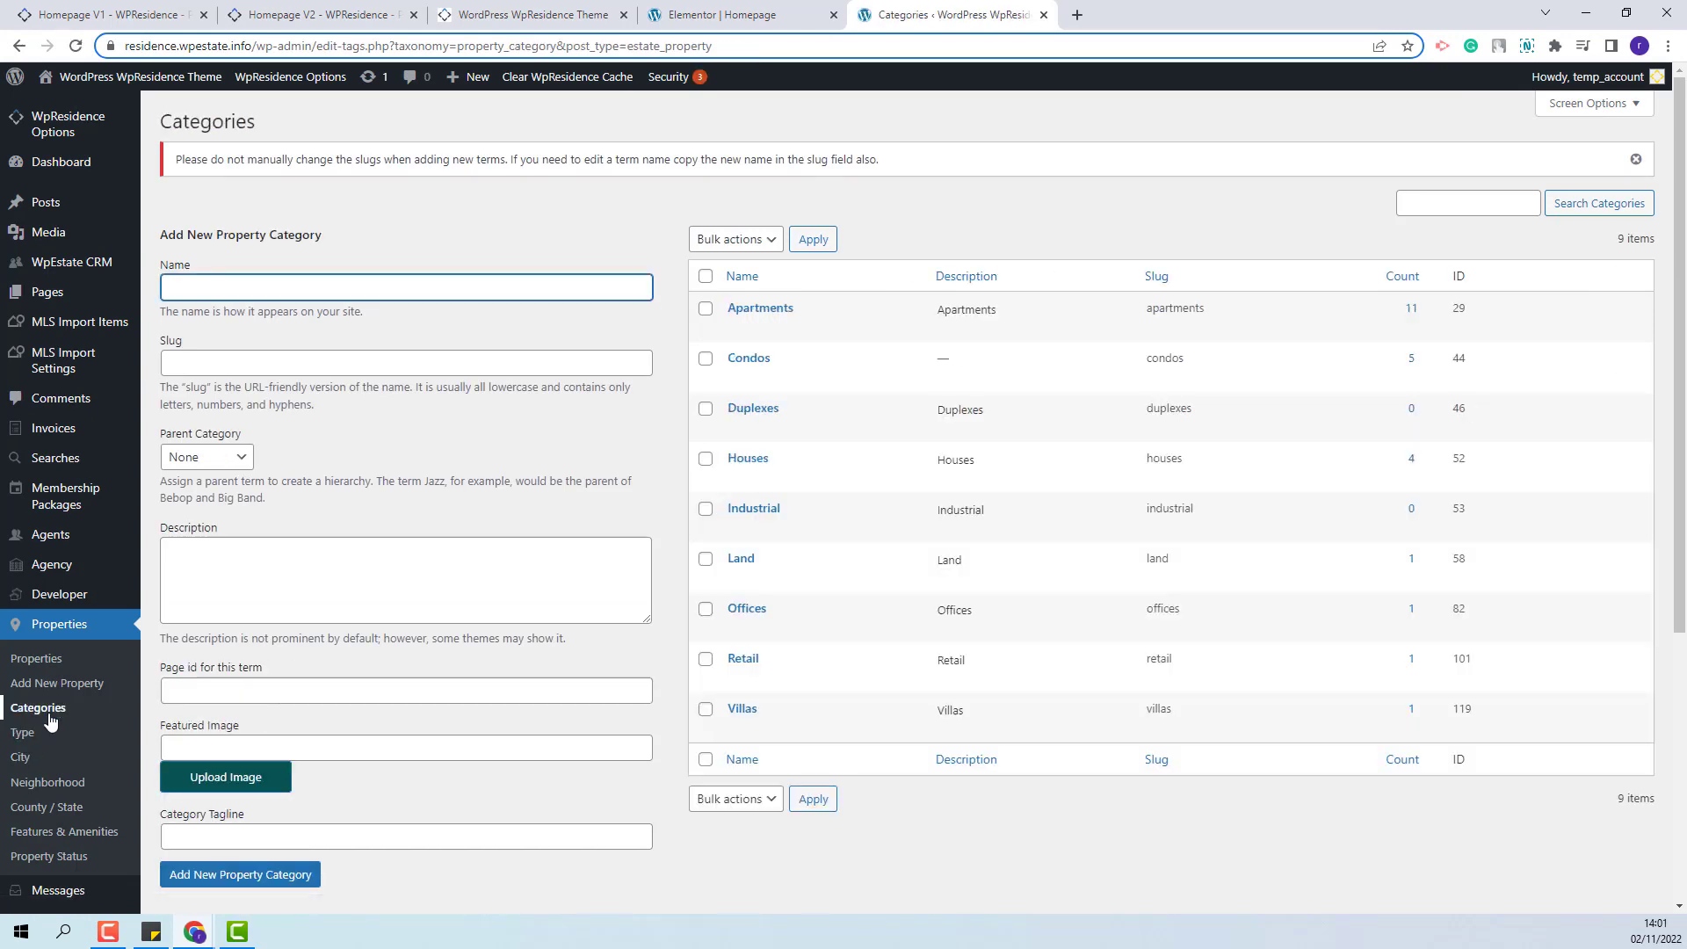
left_click(741, 14)
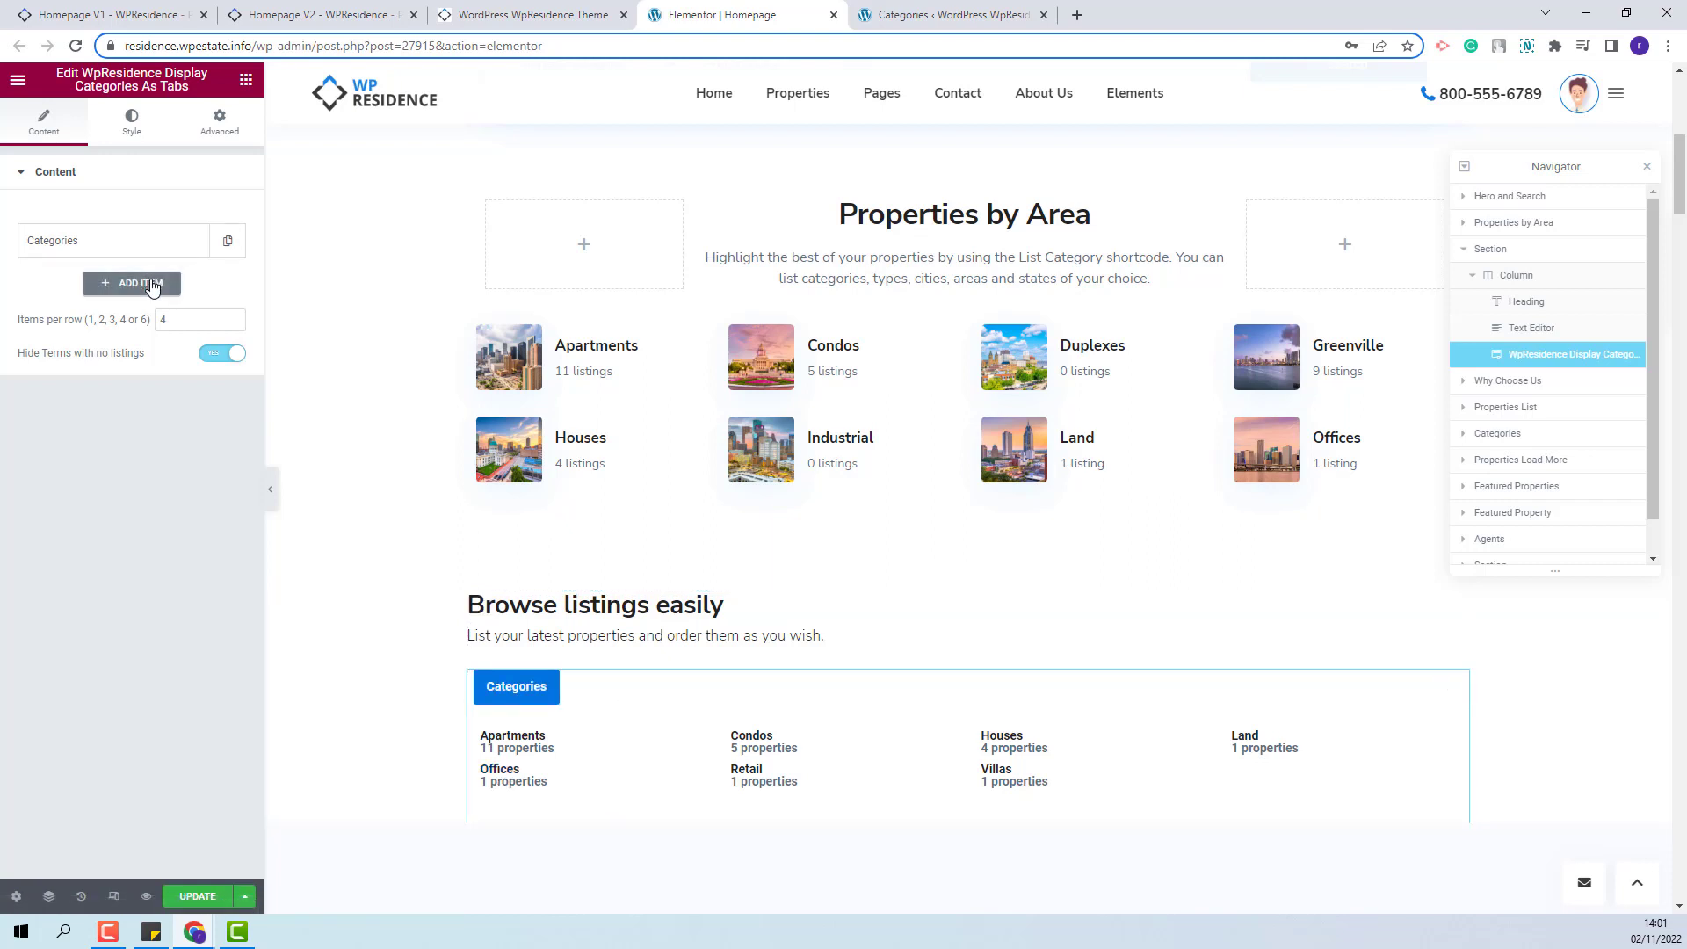
Add a Type tab showing Action Categories and a States tab showing County / State
left_click(132, 283)
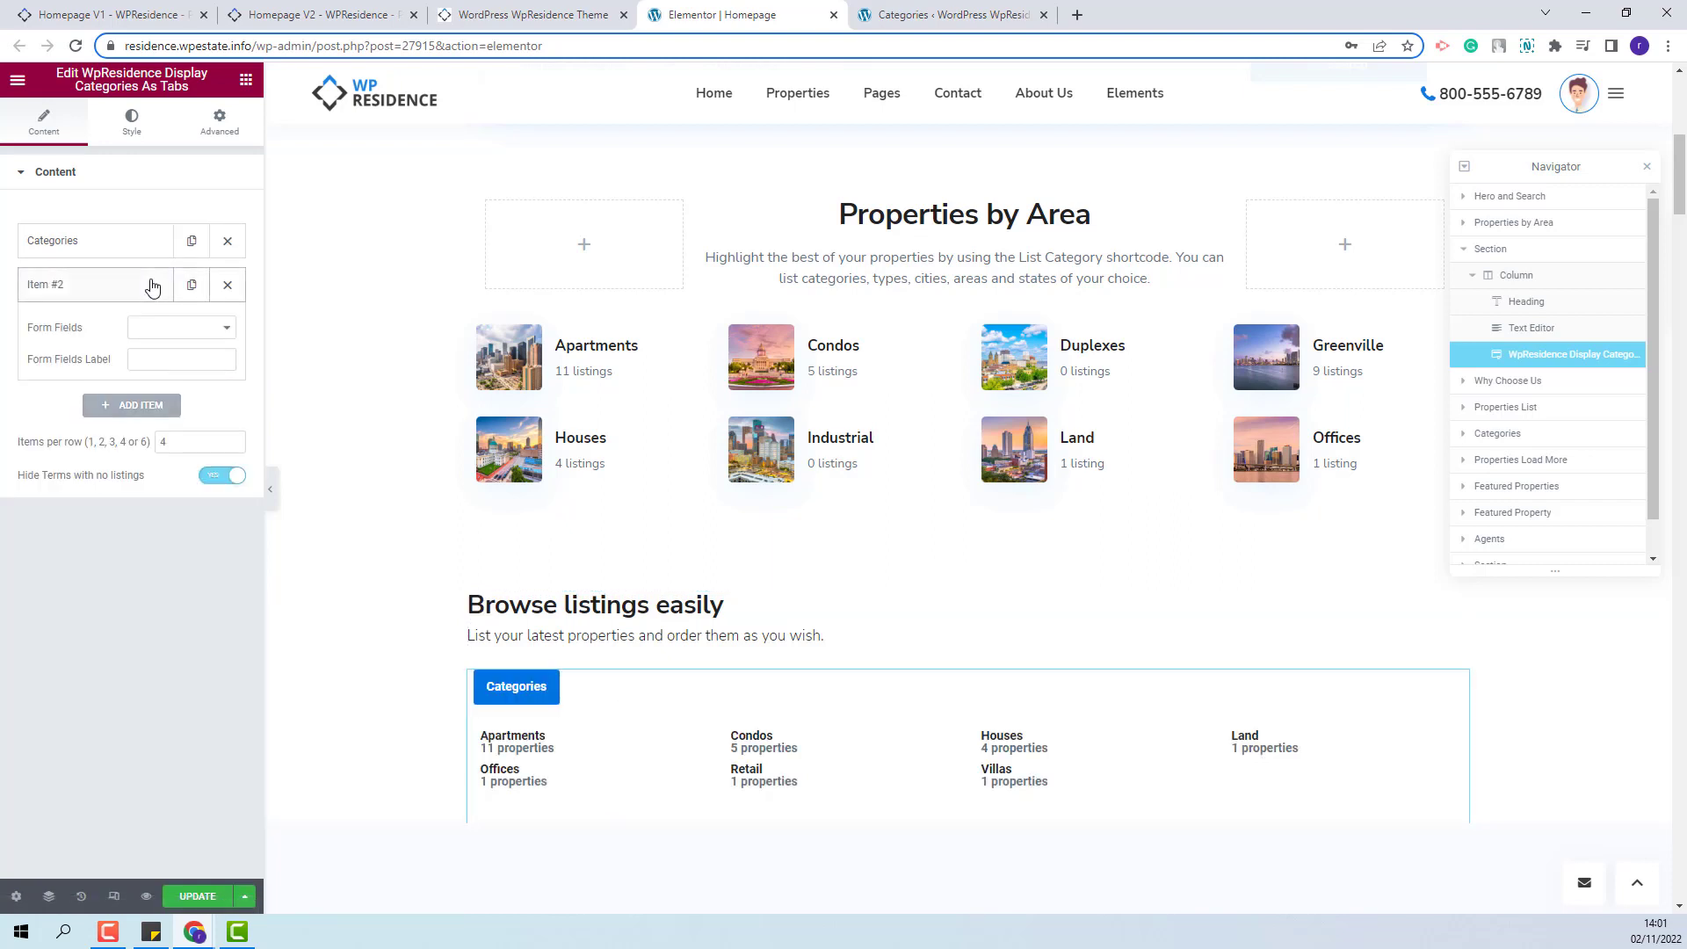
left_click(181, 327)
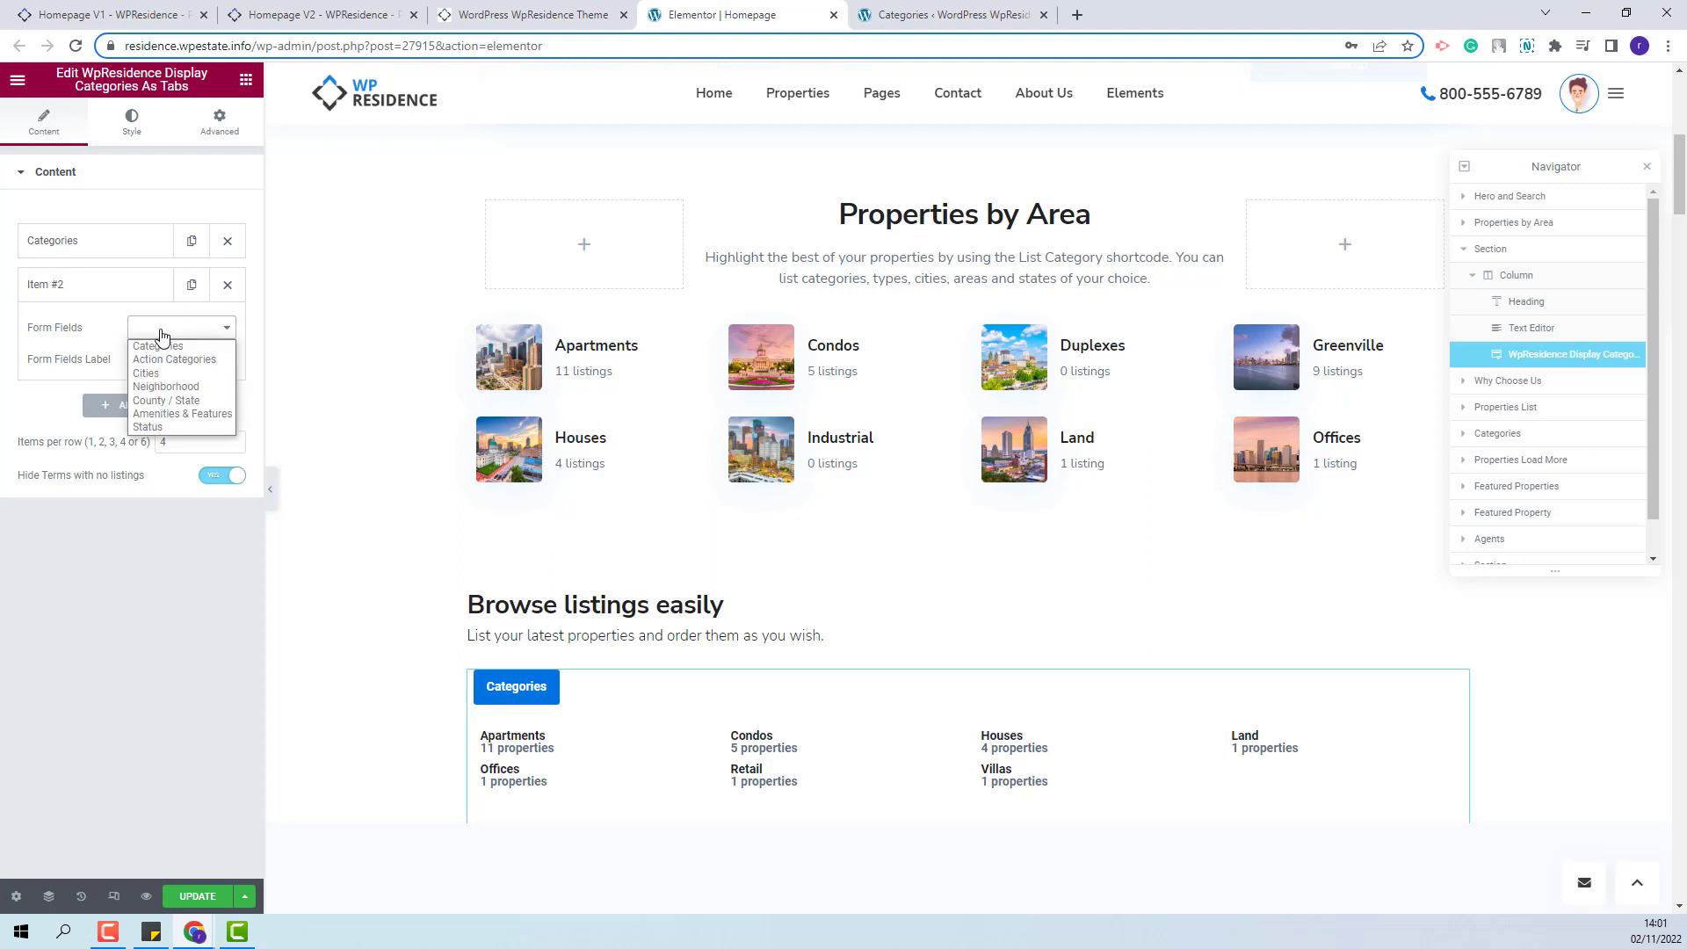
mouse_move(174, 359)
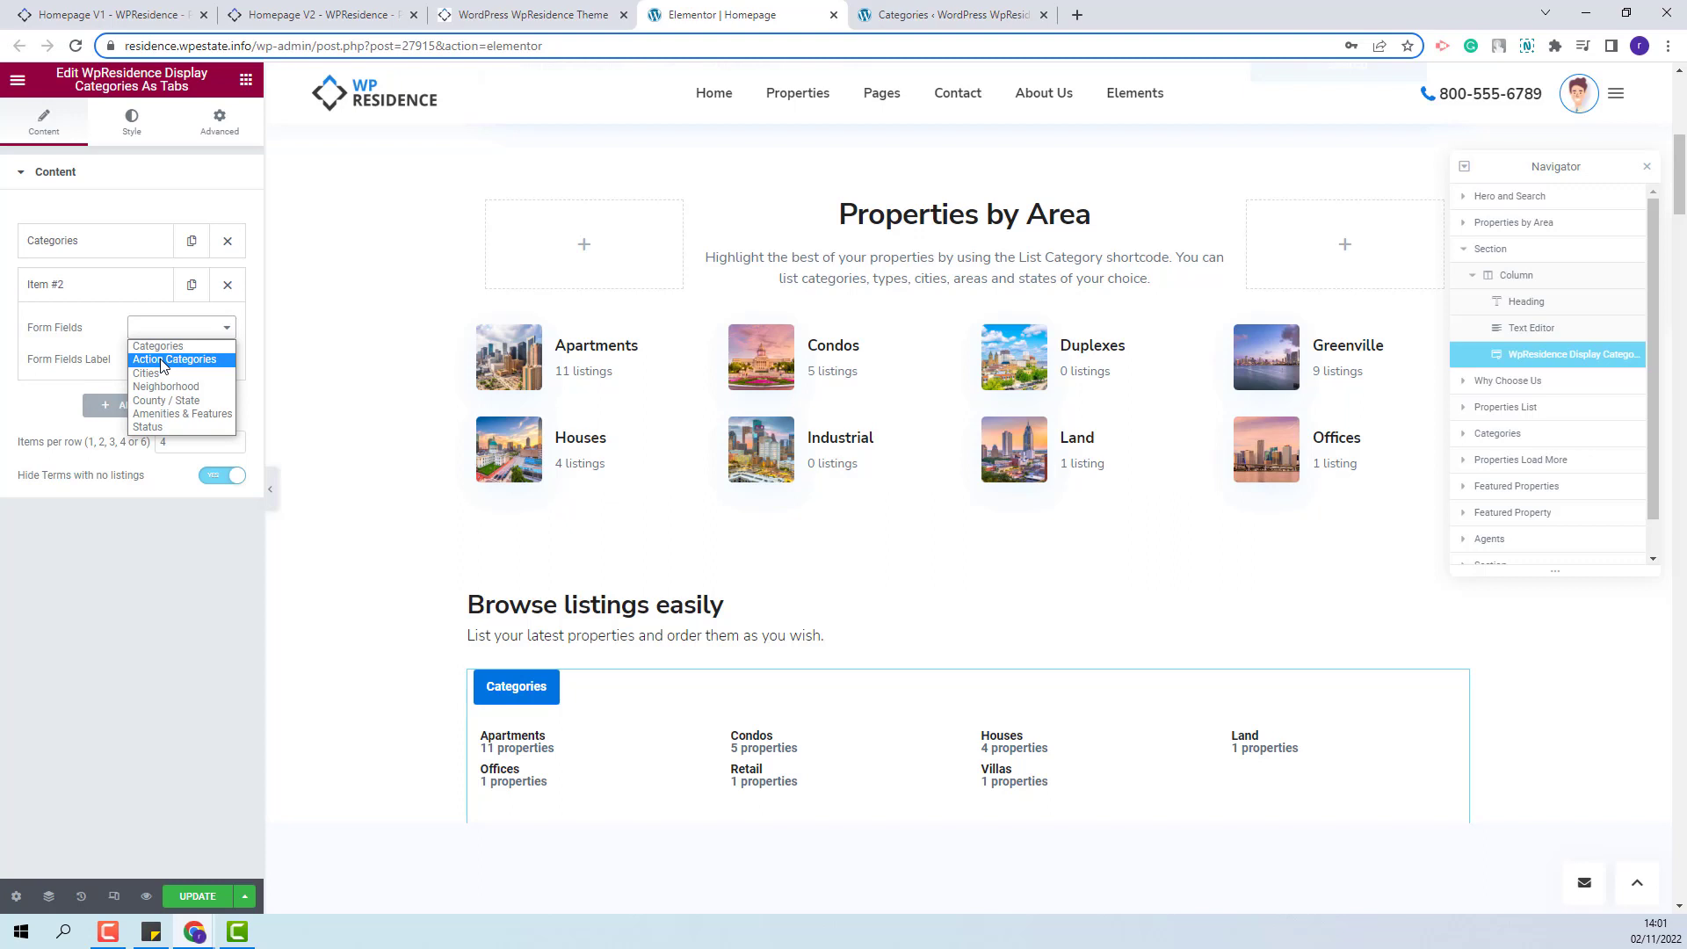
left_click(175, 359)
type("Type")
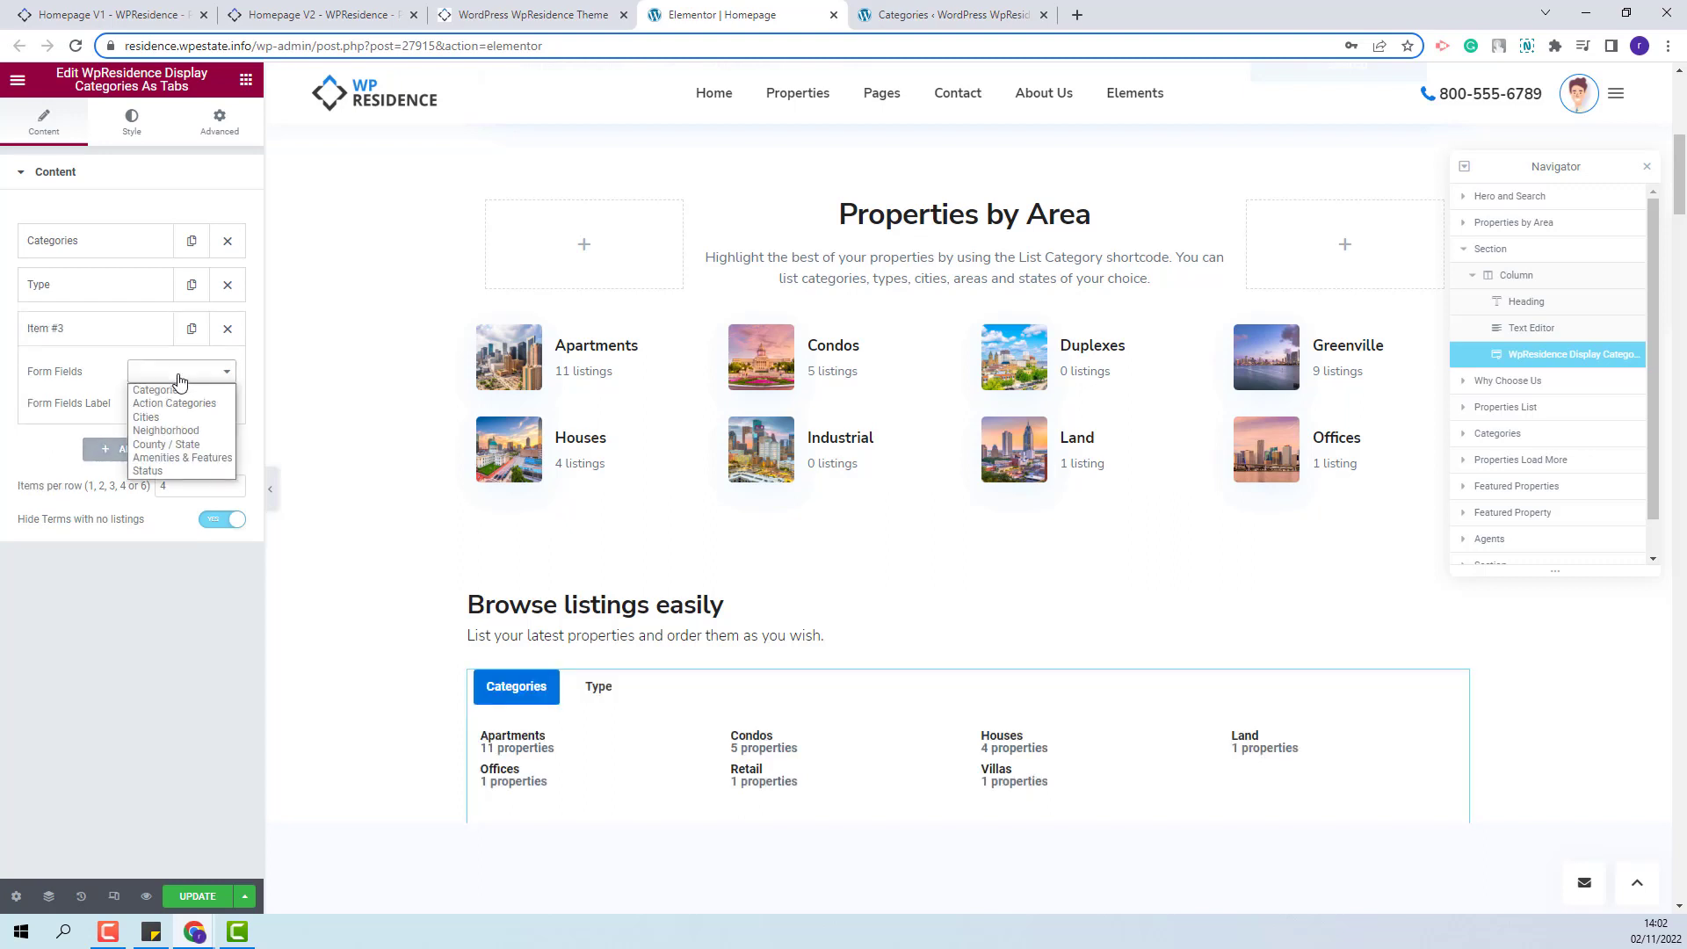
left_click(167, 445)
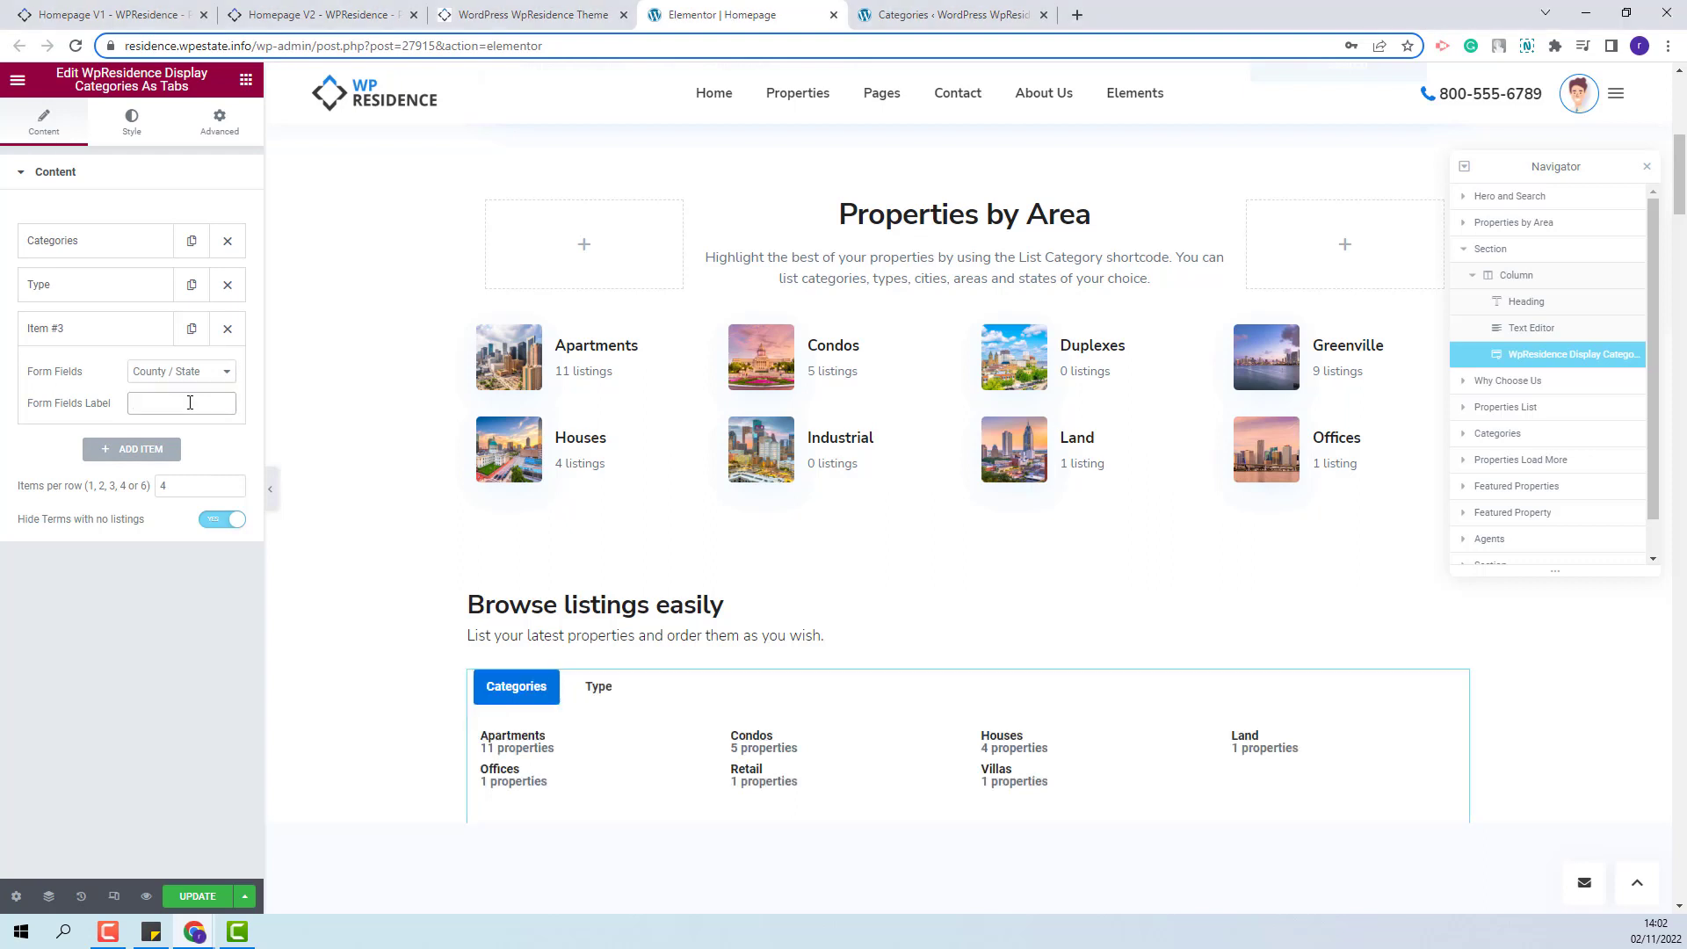
left_click(131, 448)
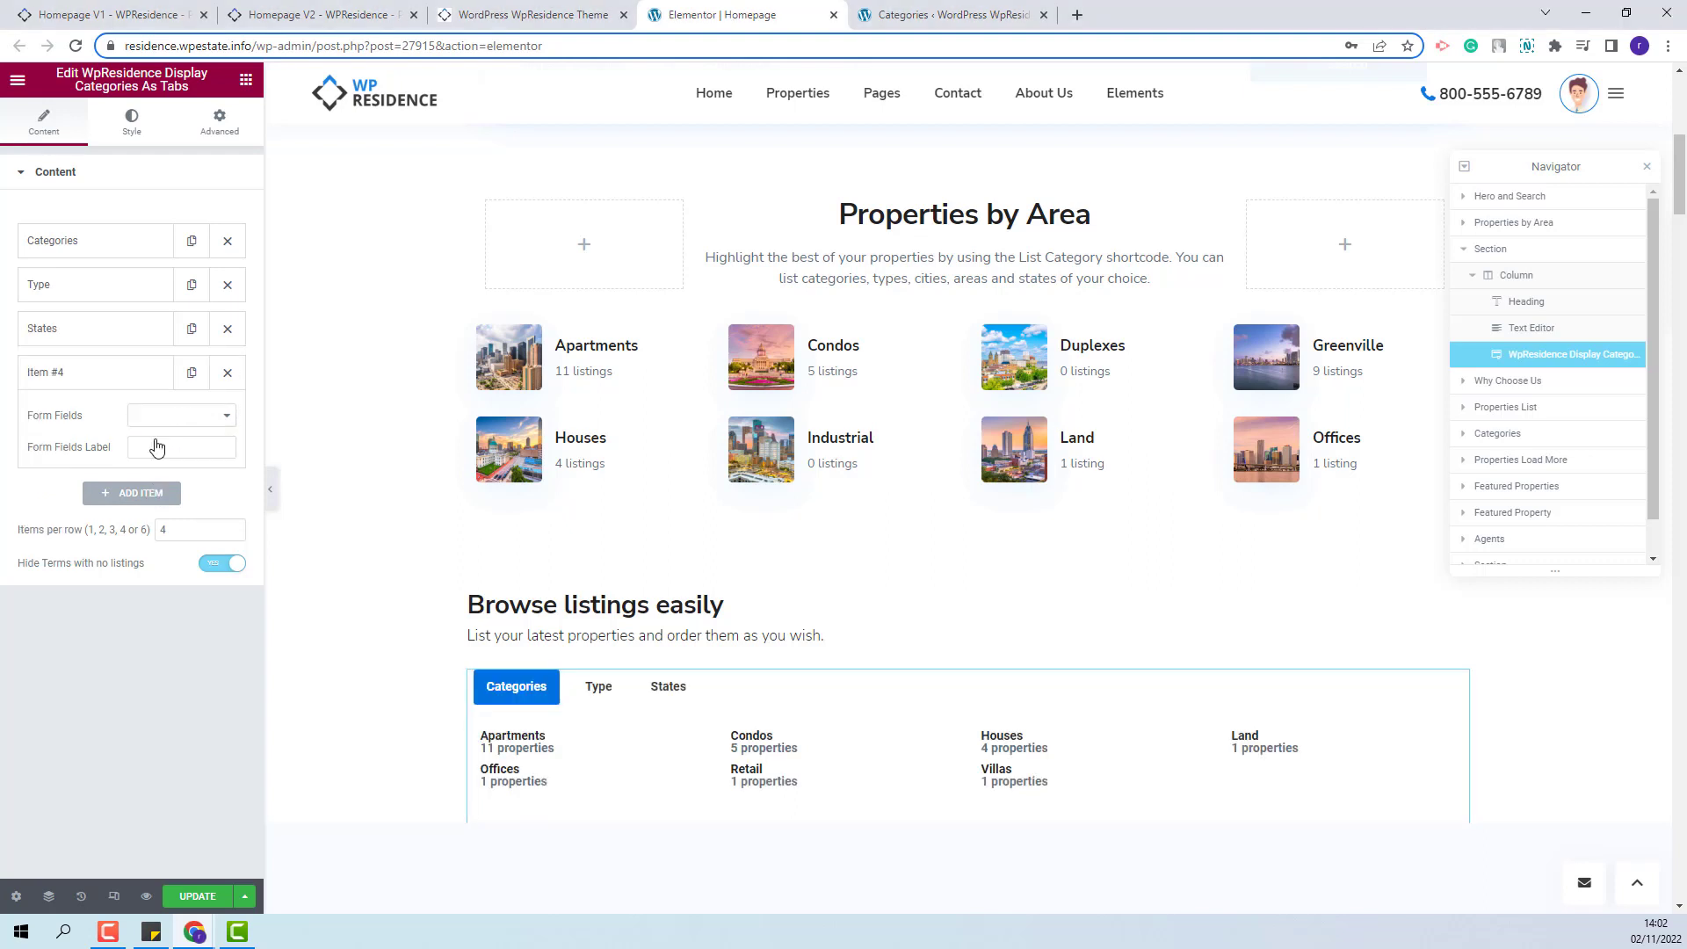
Set the fourth tab to Cities and add a fifth tab listing Neighborhoods
left_click(181, 415)
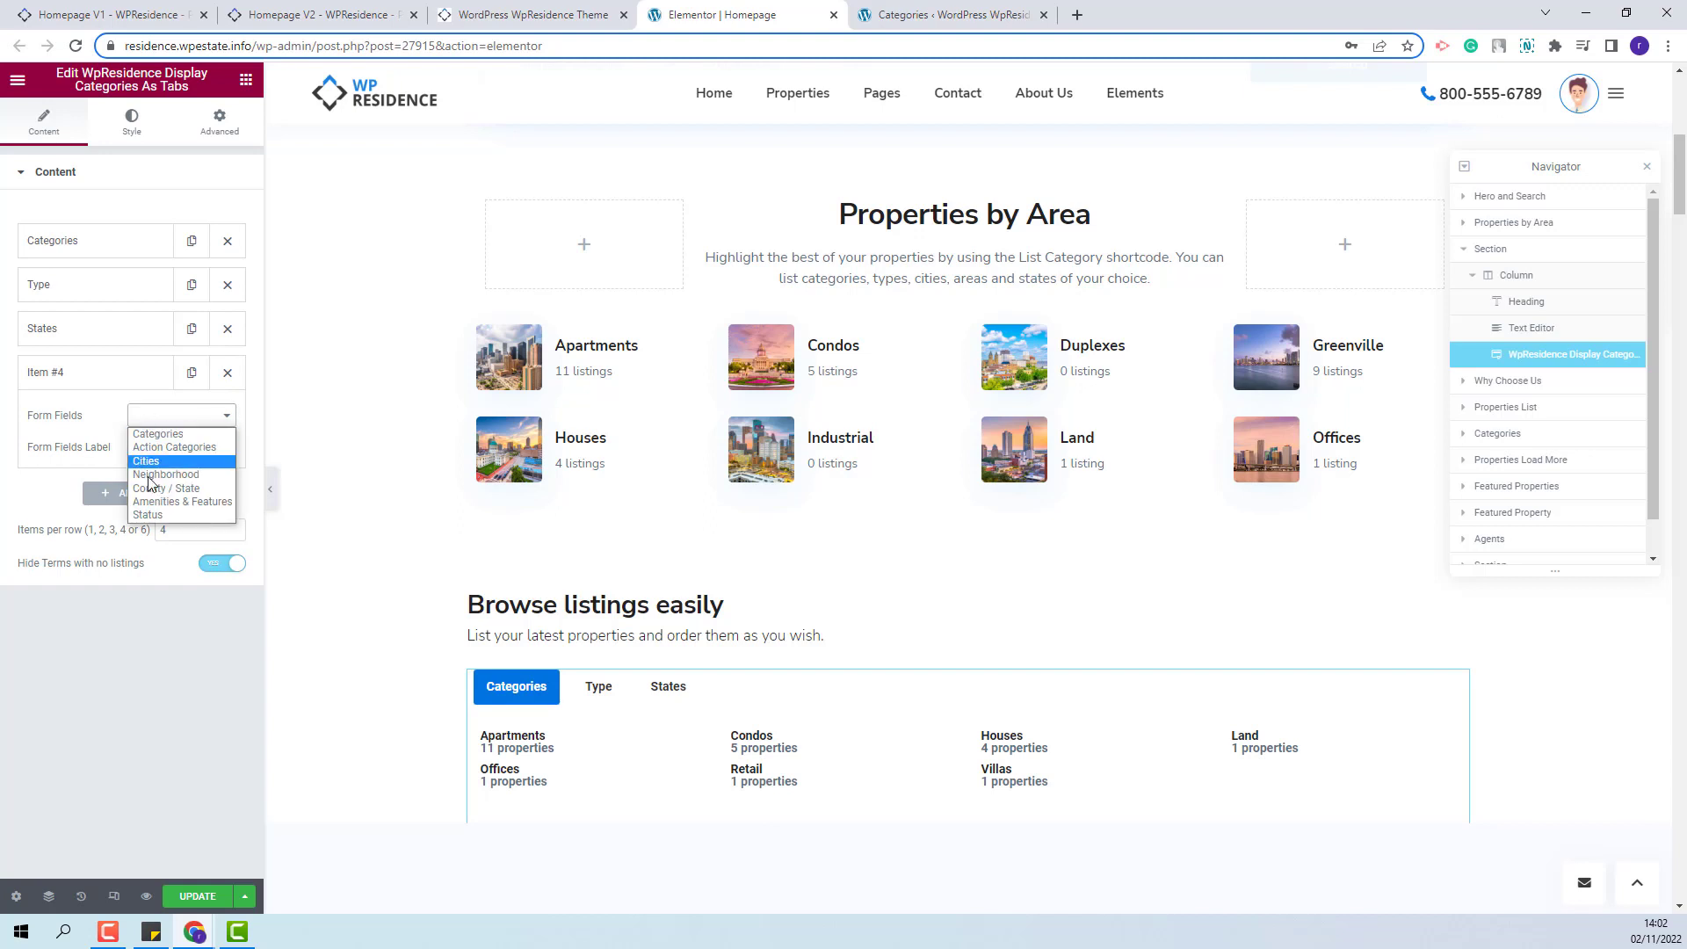
left_click(145, 461)
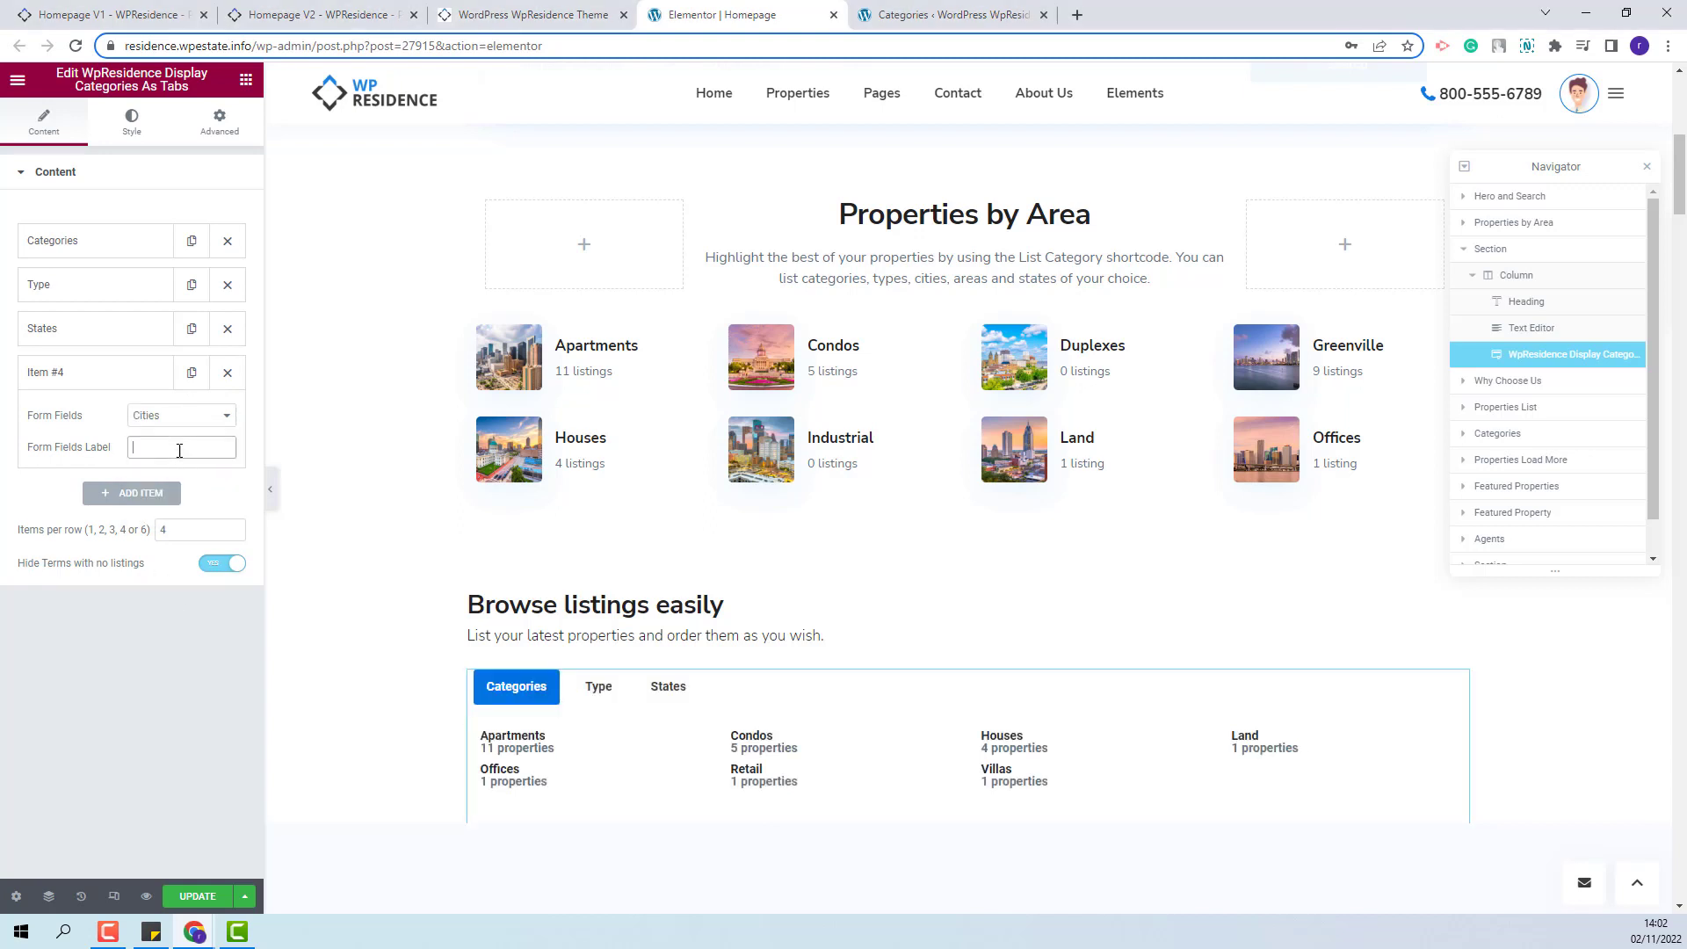
left_click(131, 492)
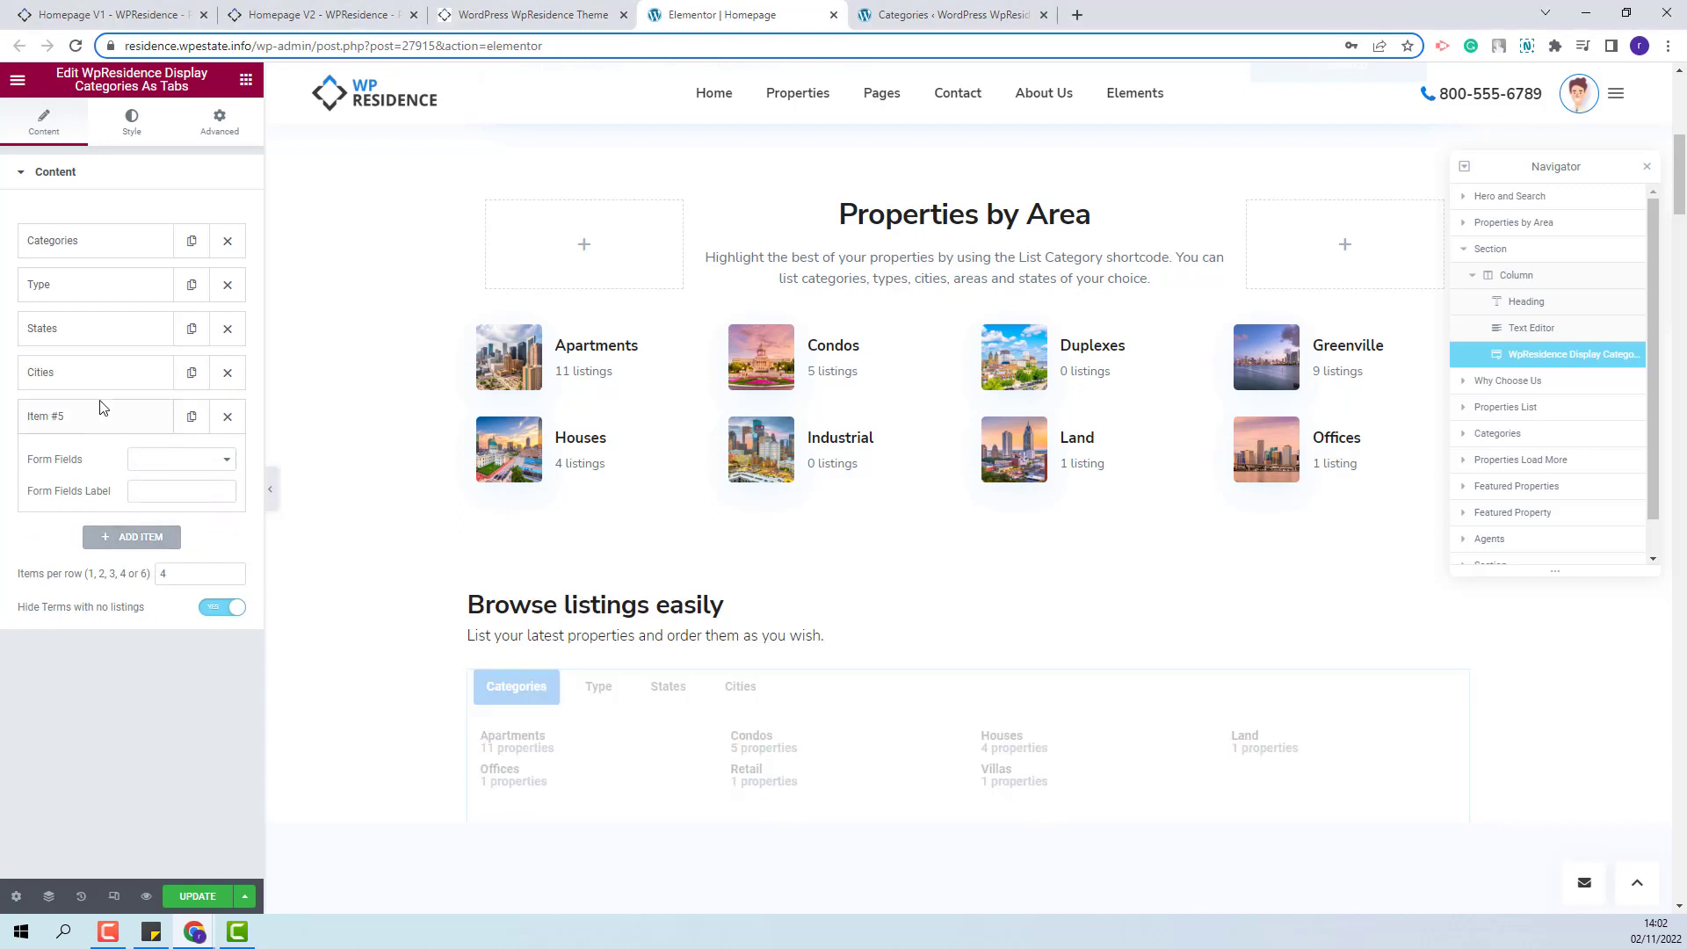
left_click(181, 459)
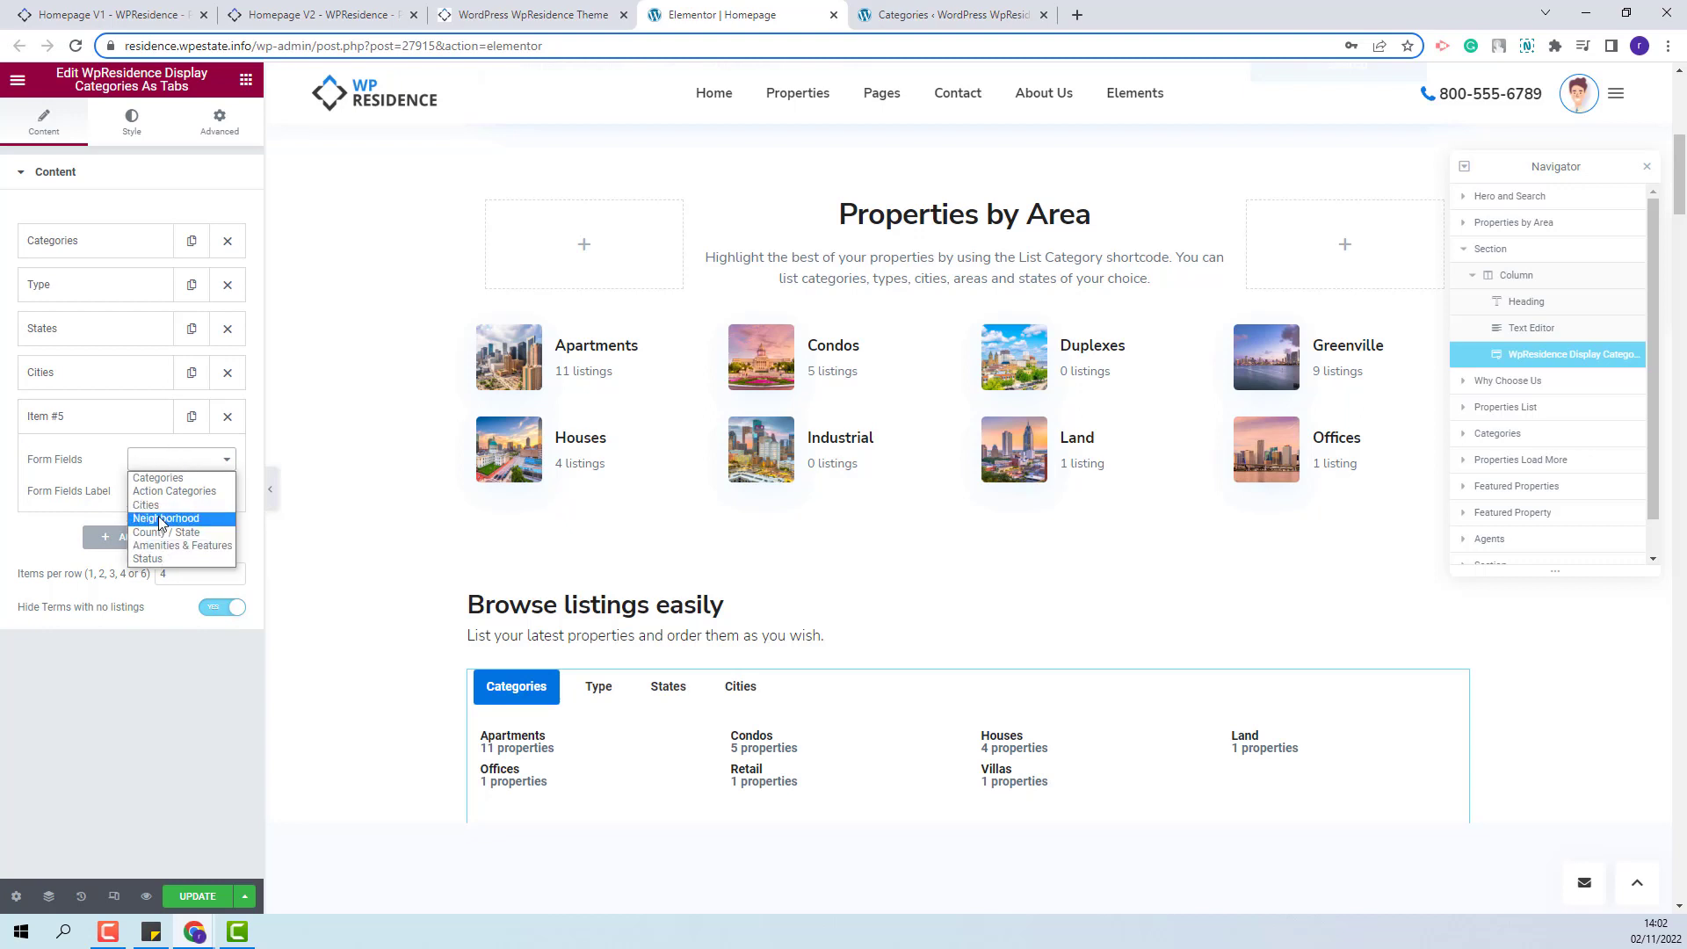
left_click(165, 517)
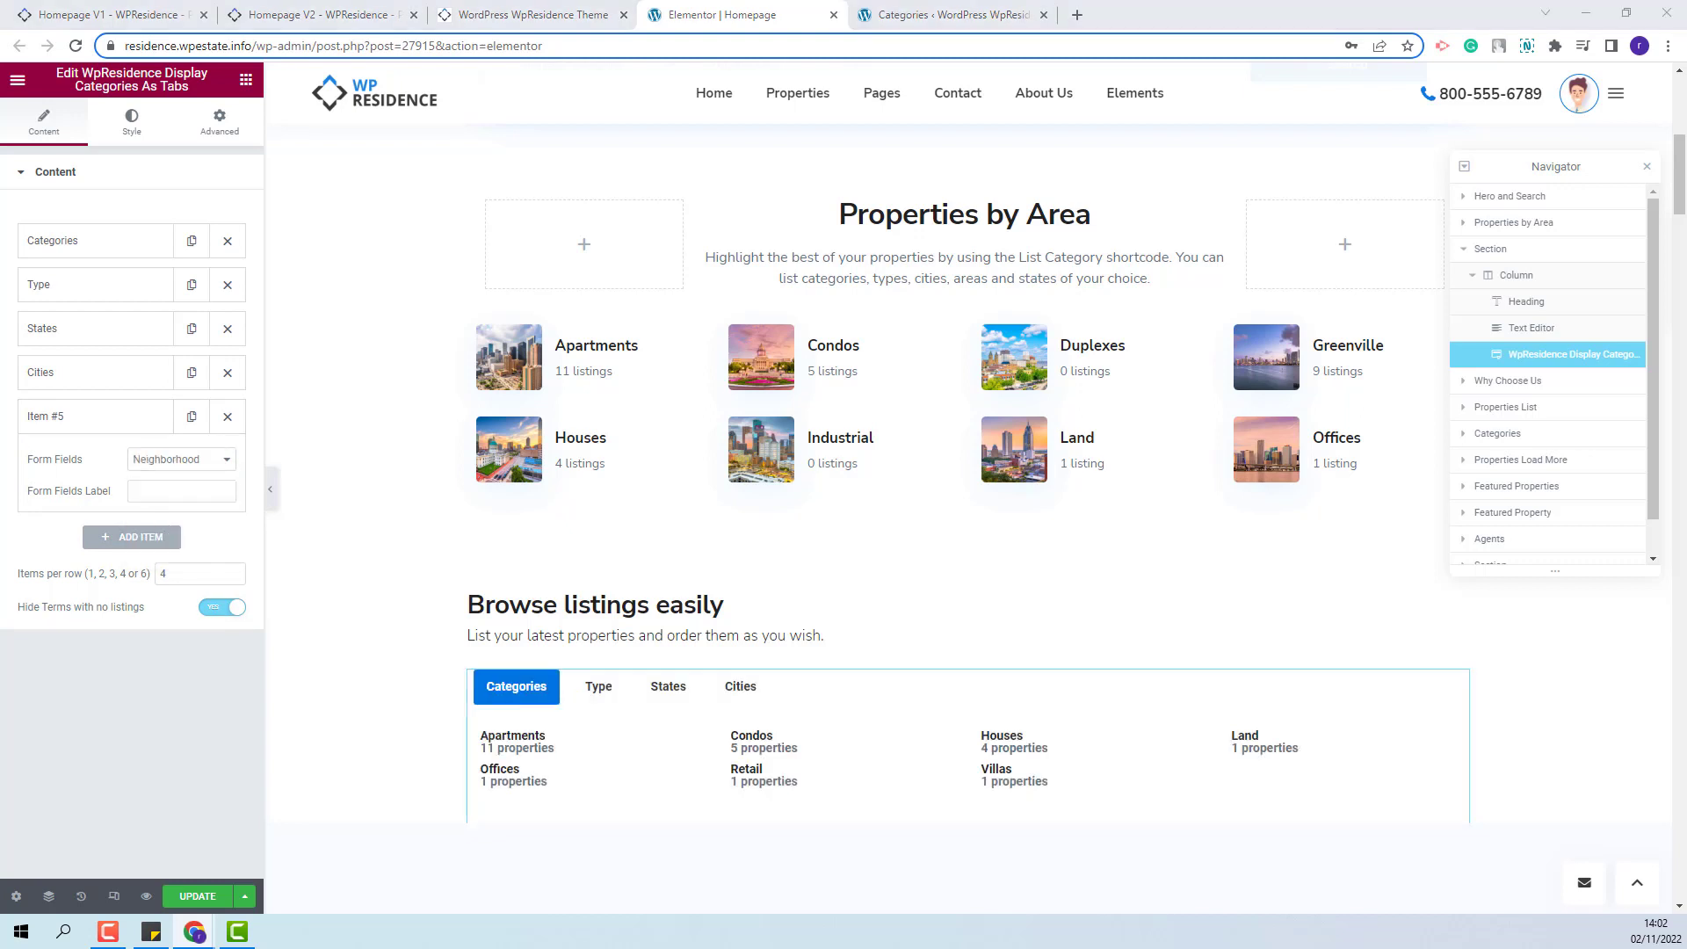
Add a Features tab for Amenities & Features and a seventh tab for Status
left_click(132, 538)
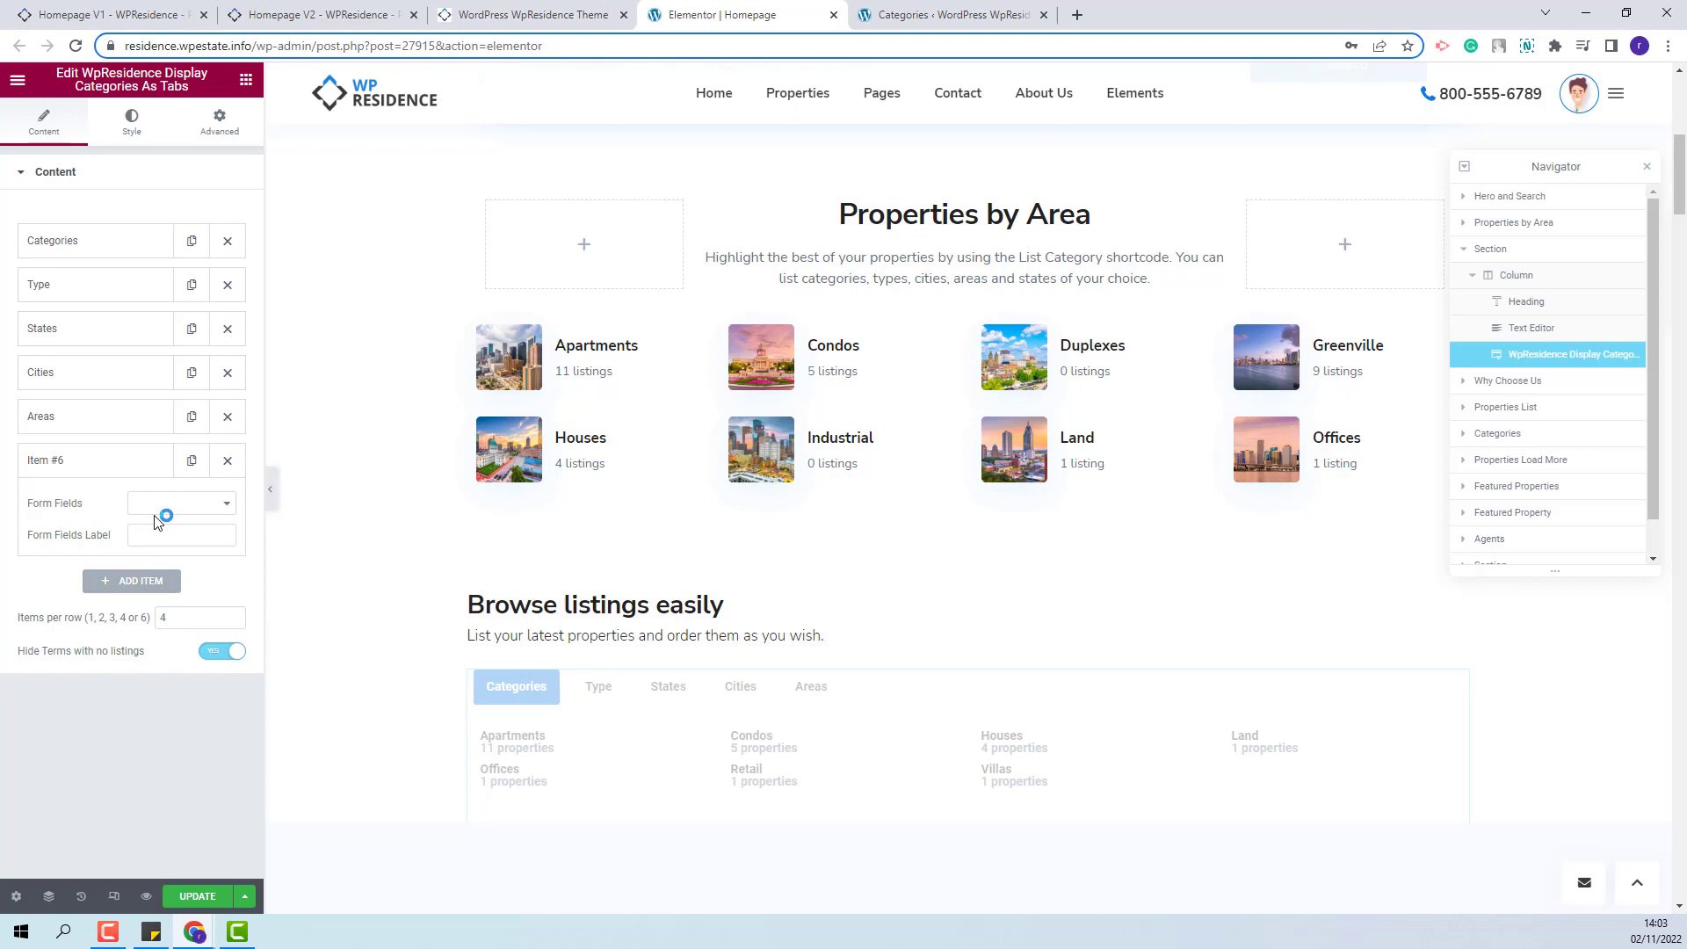
left_click(181, 502)
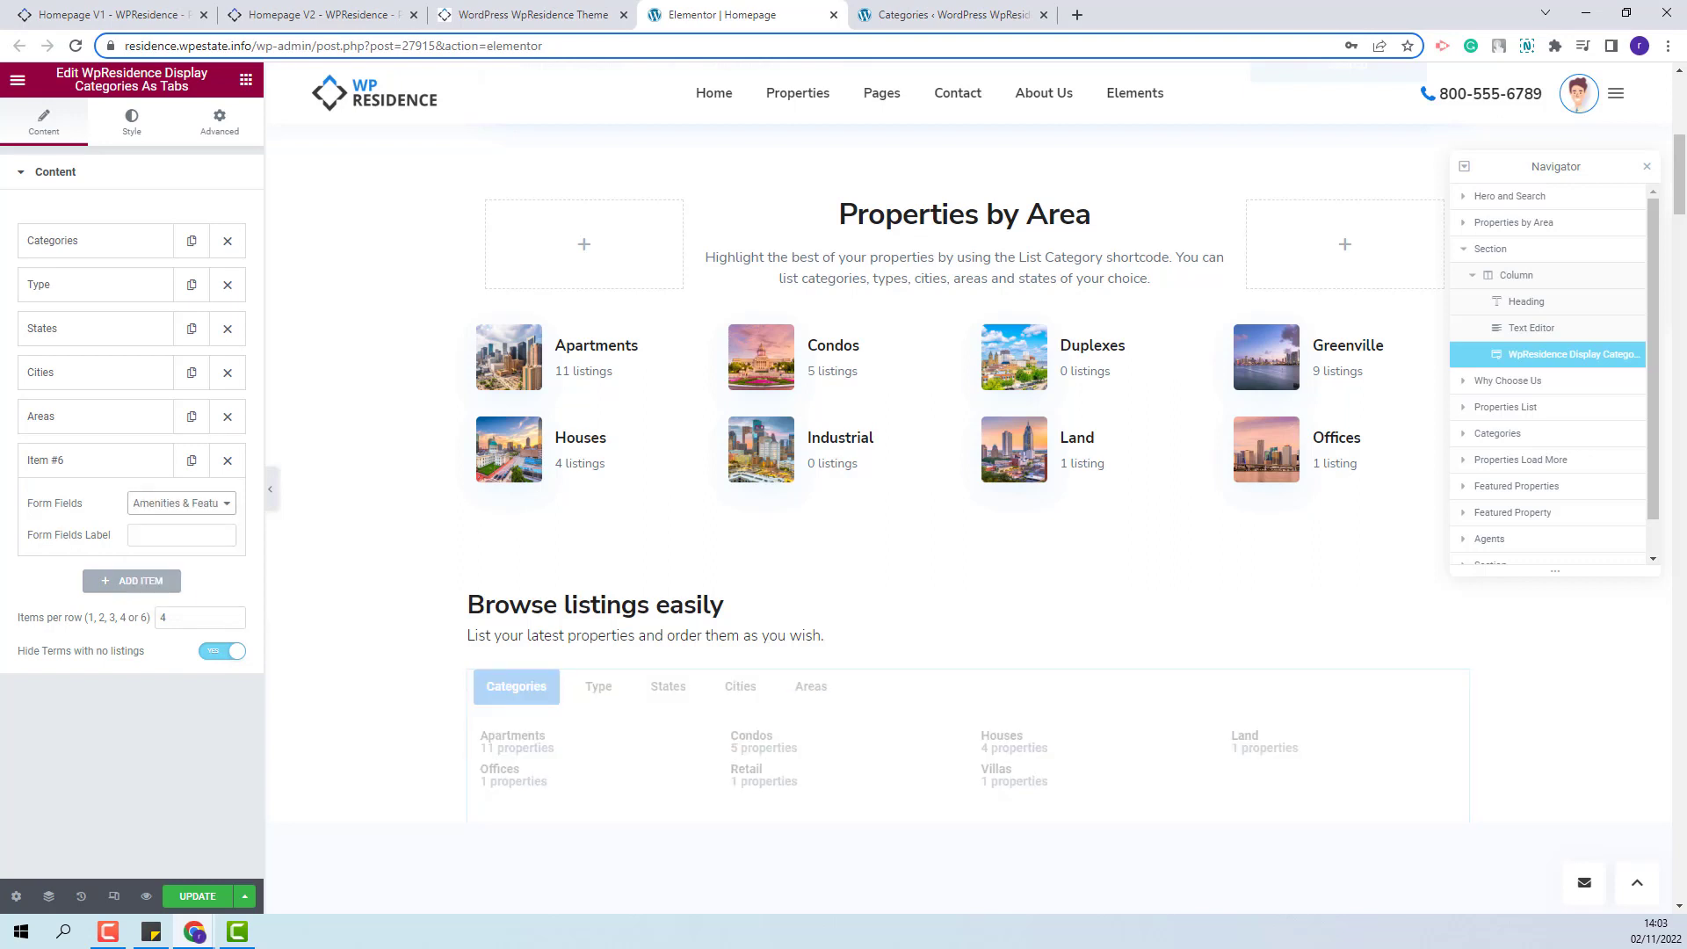
left_click(181, 534)
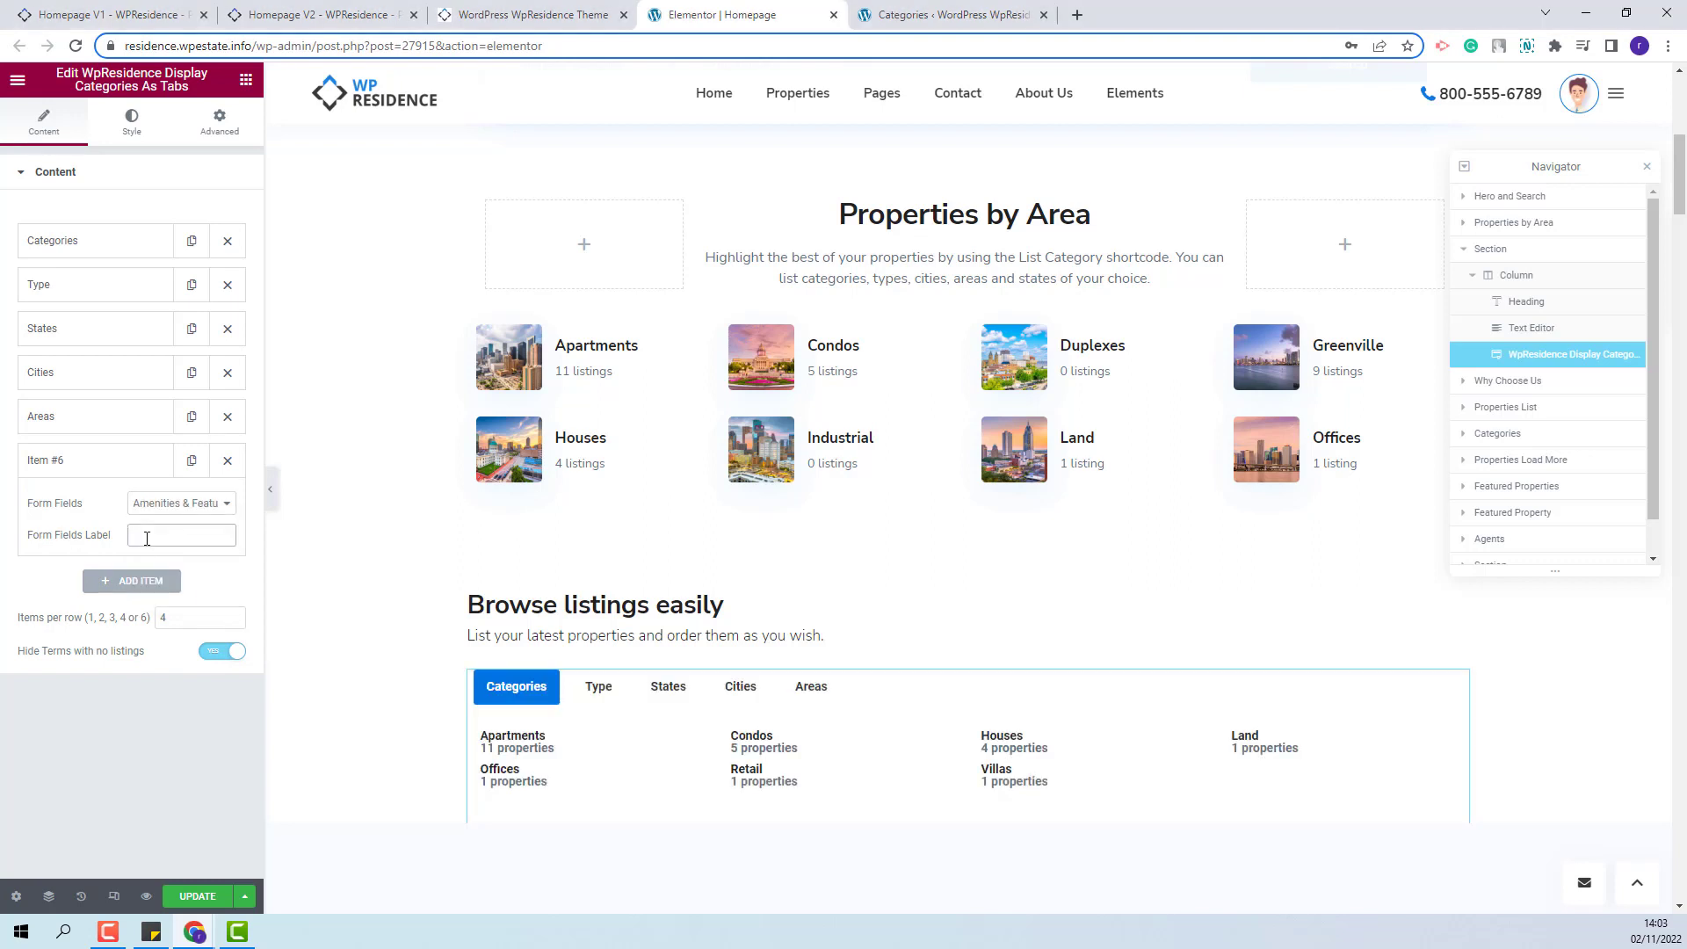
type("Features")
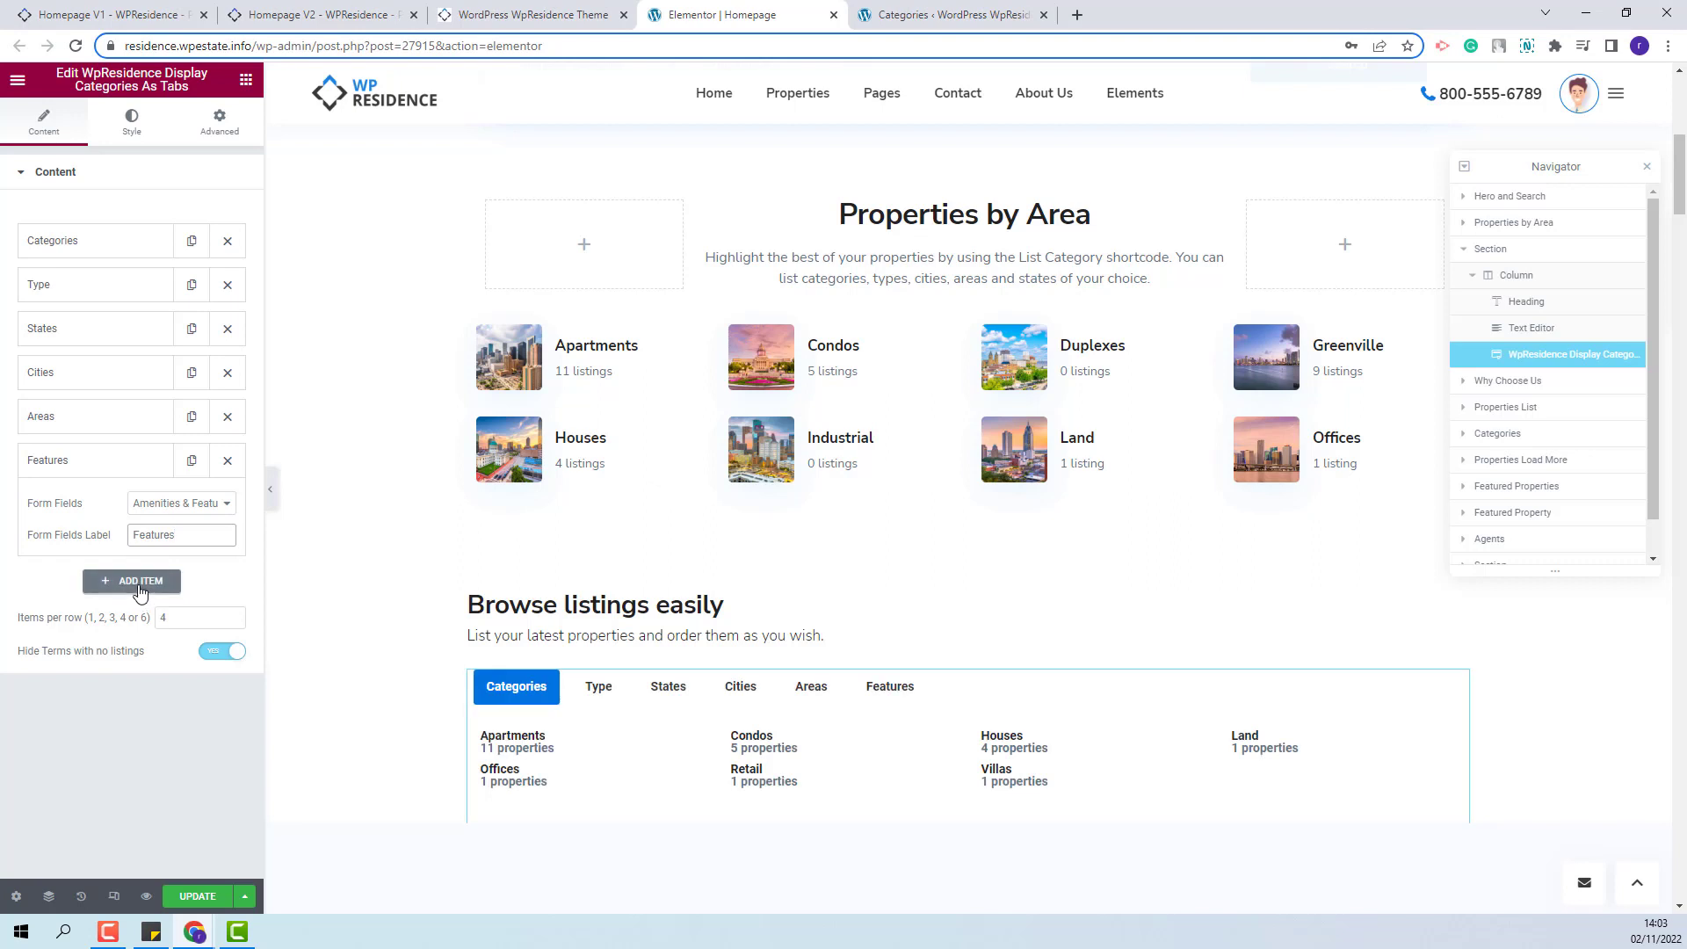
left_click(132, 581)
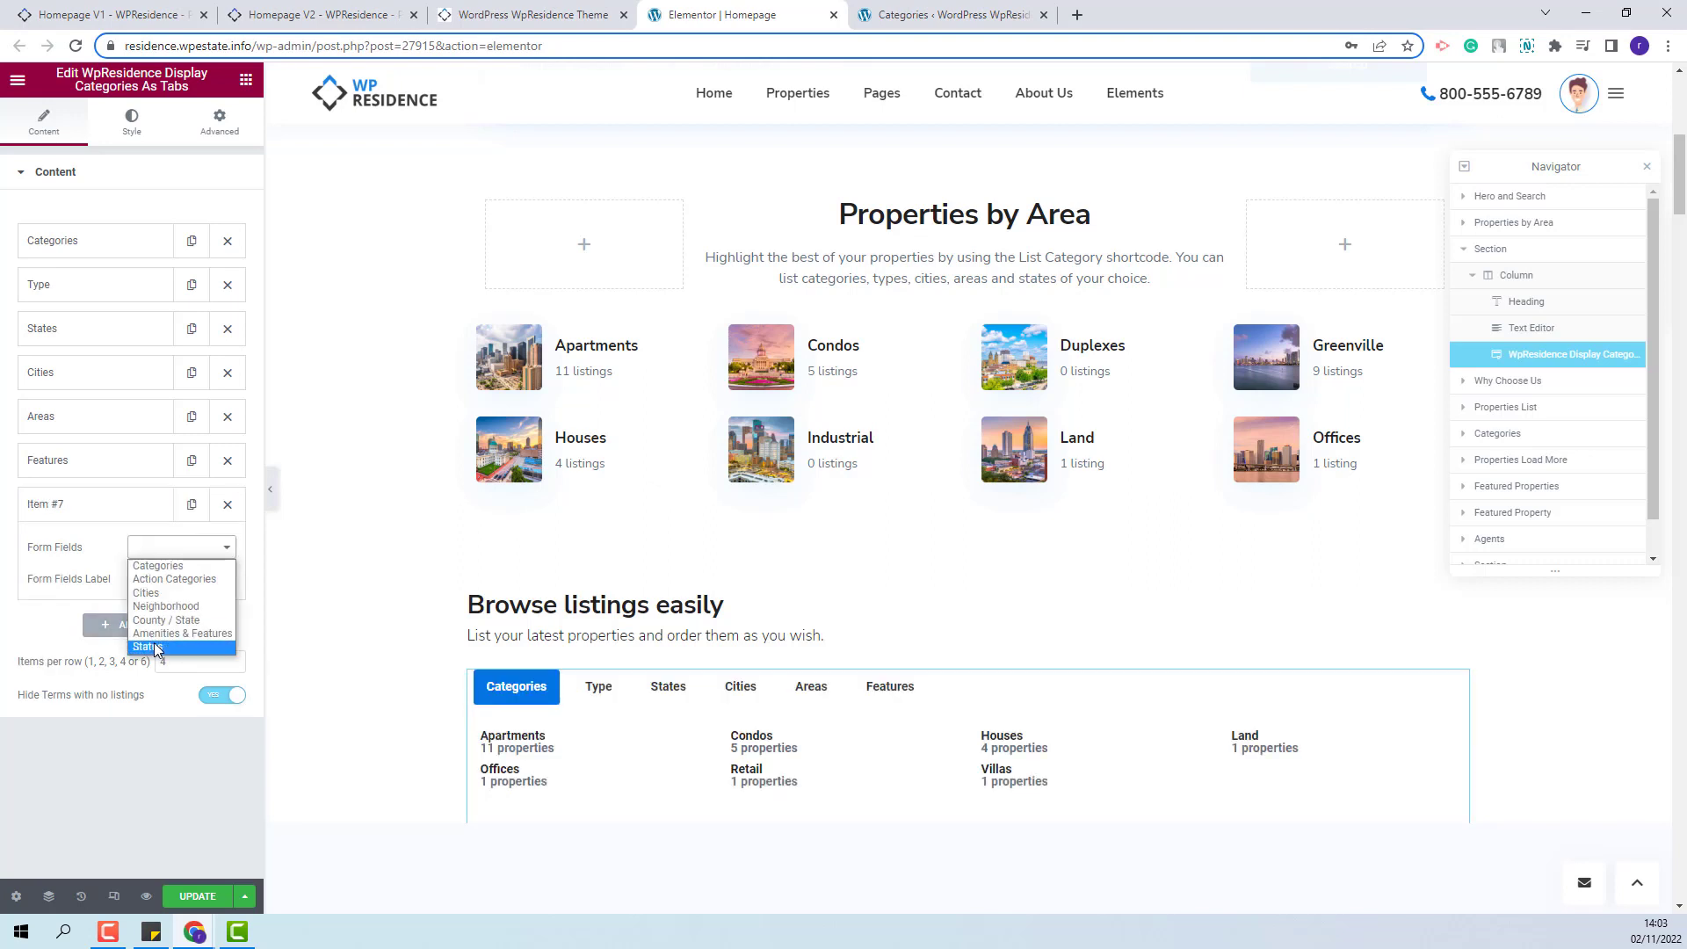
left_click(146, 647)
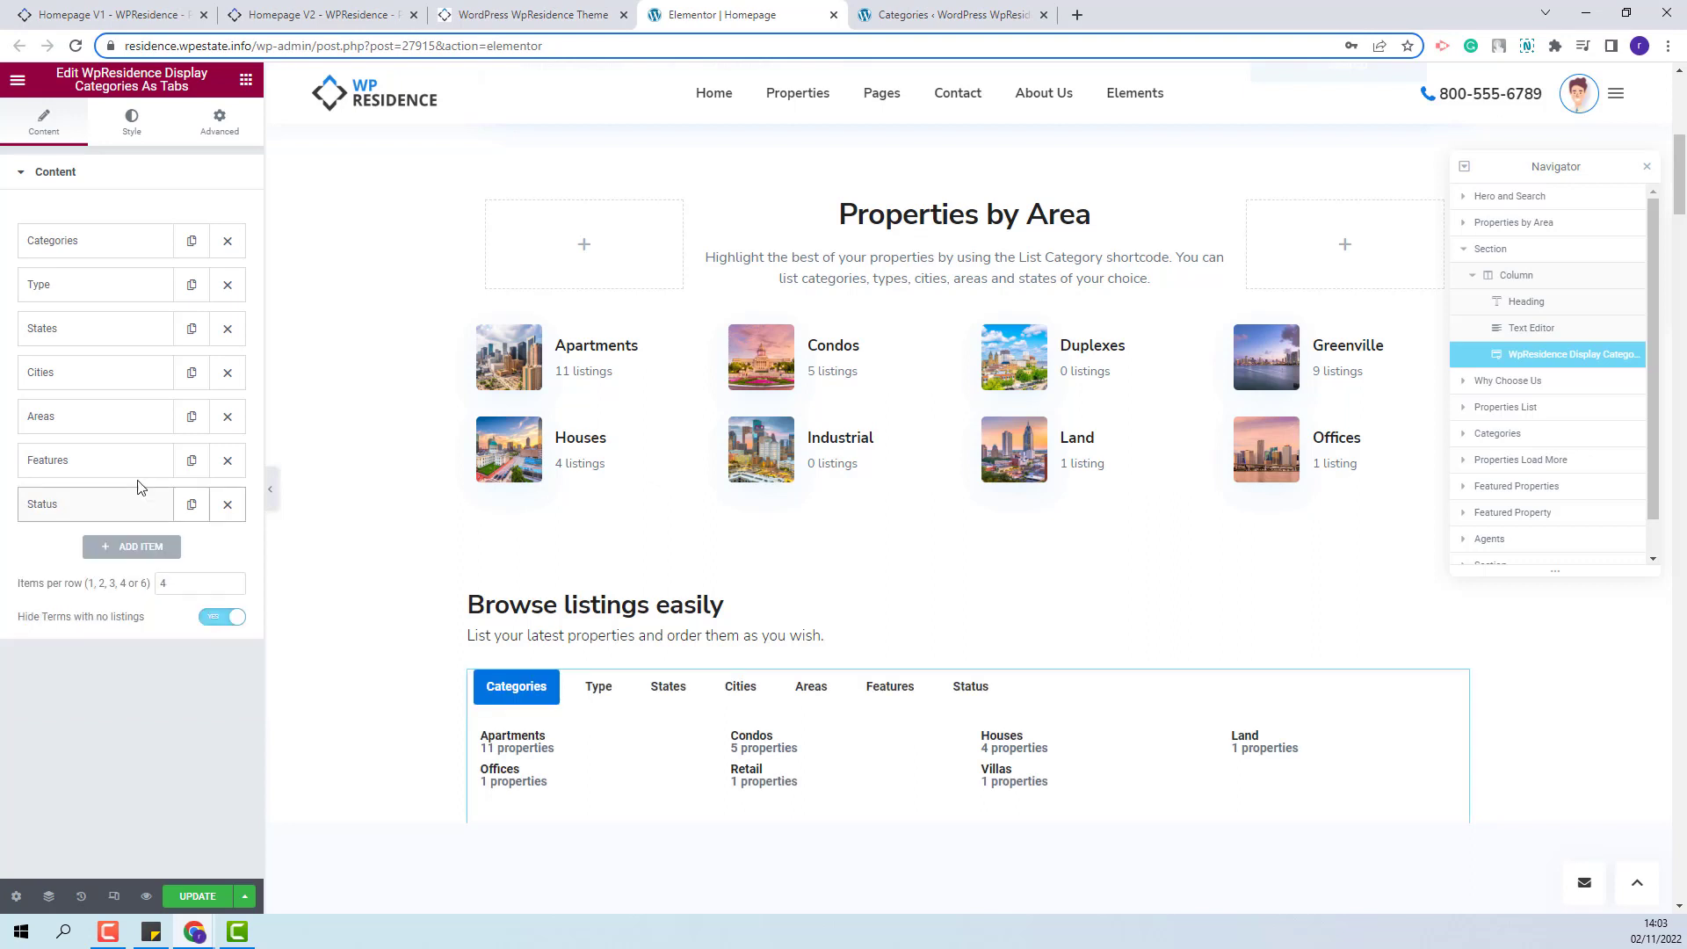
mouse_move(65, 638)
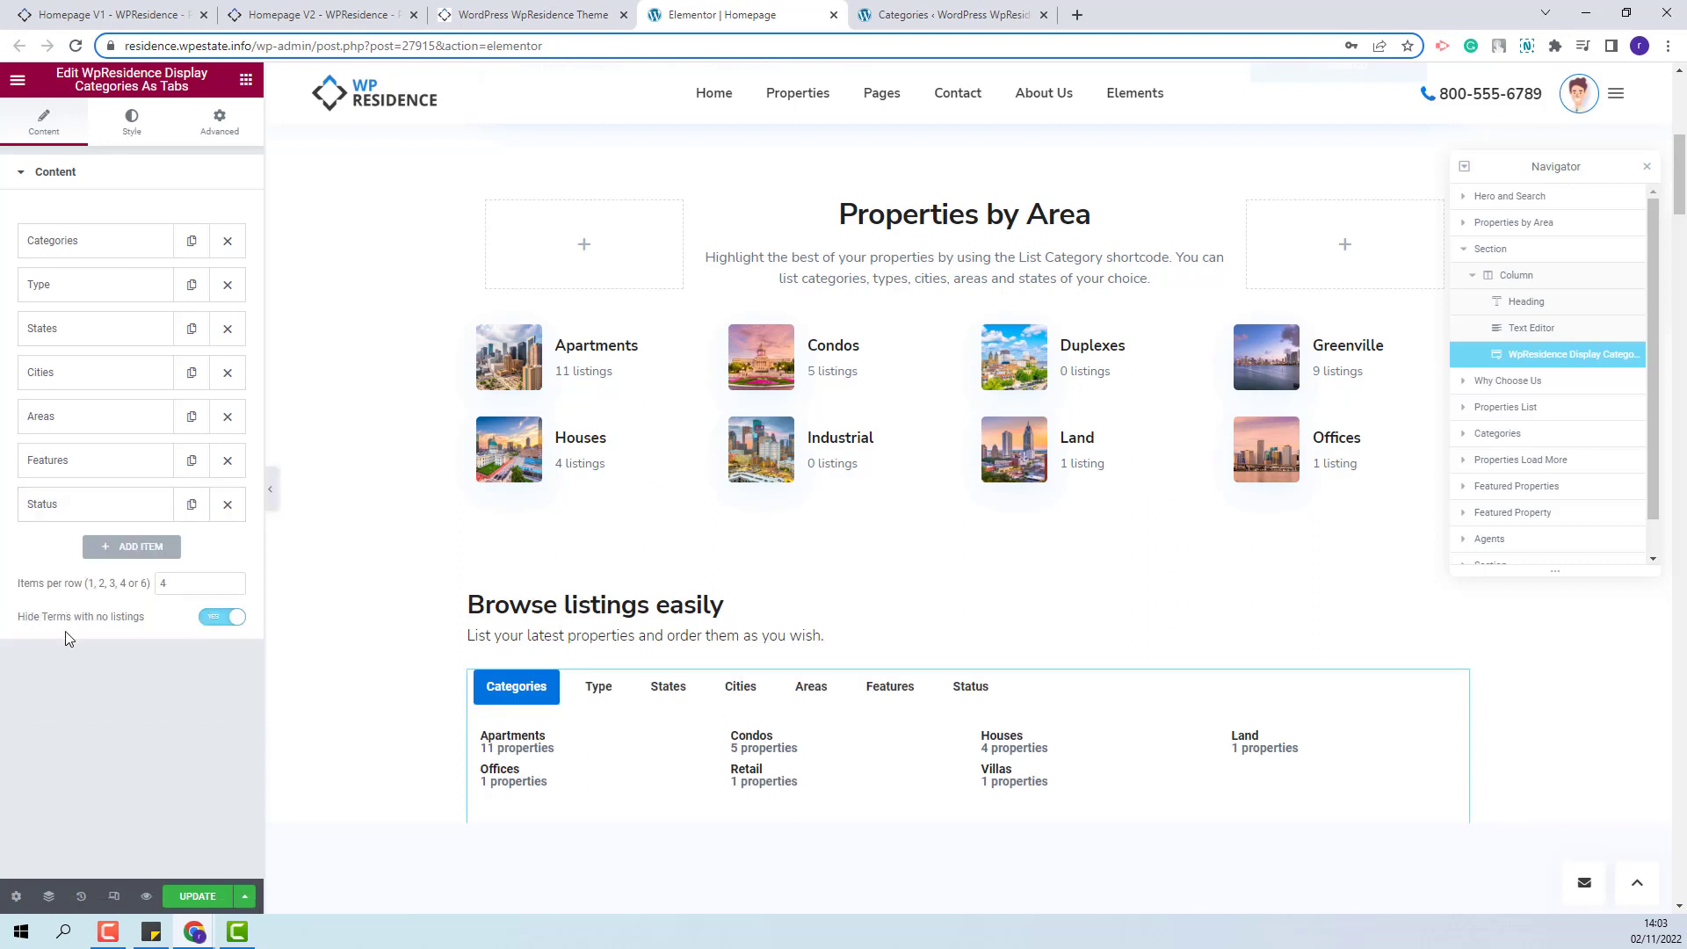
Set Items per row to 3 instead of 4
left_click(199, 583)
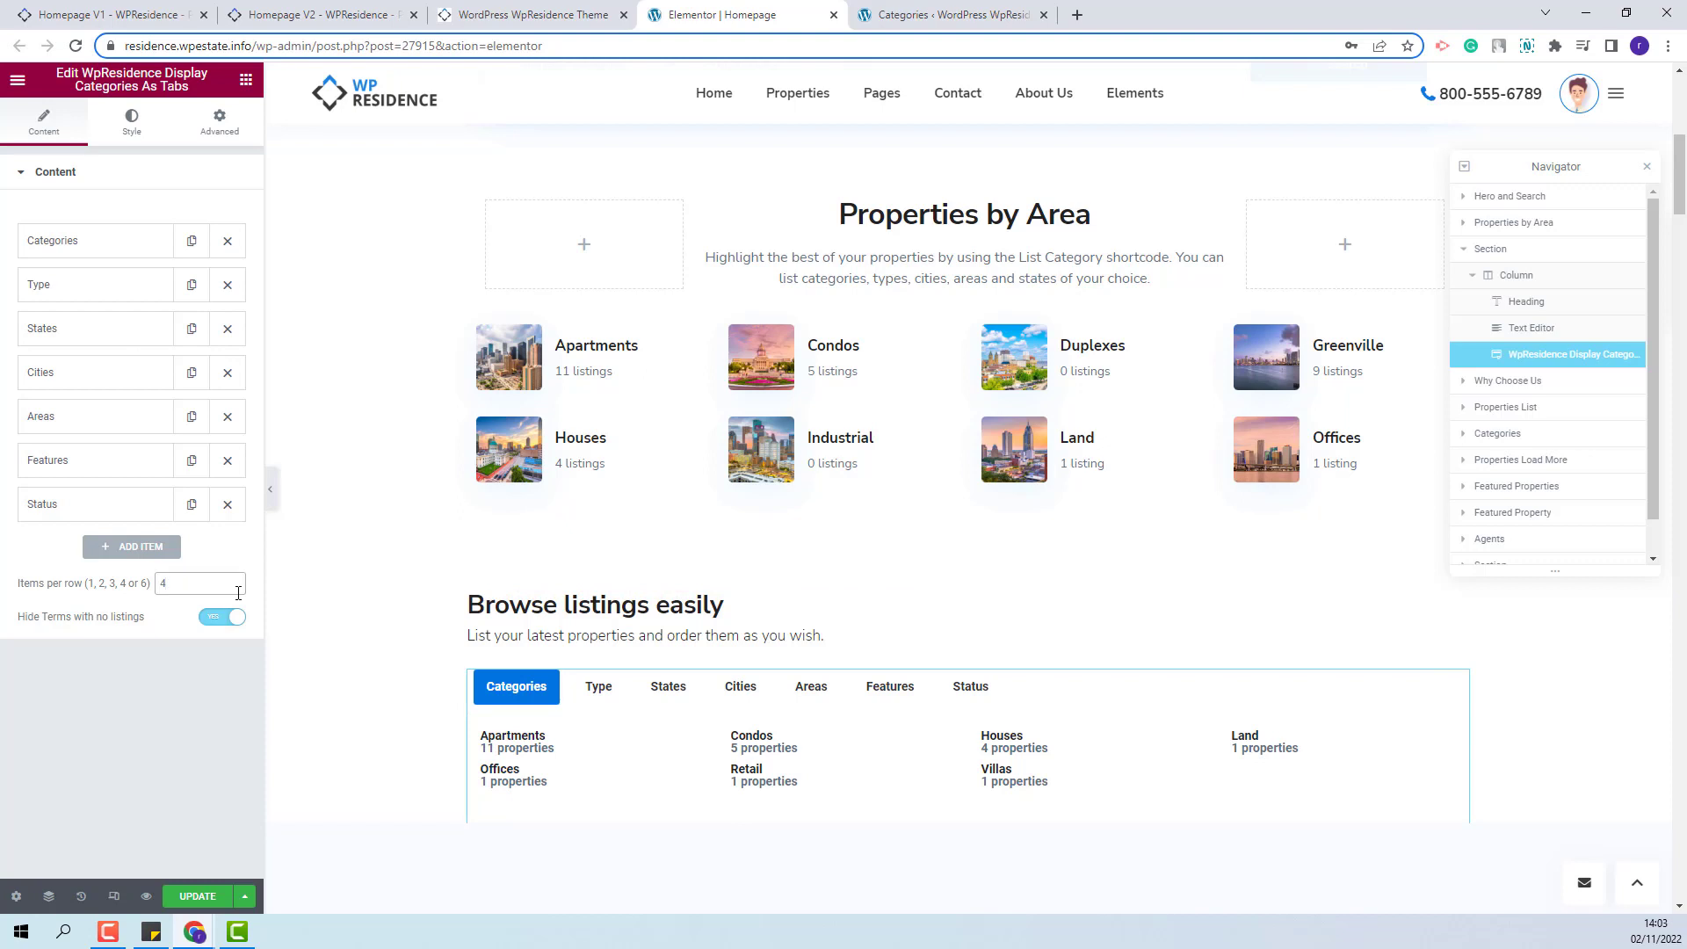
type("3")
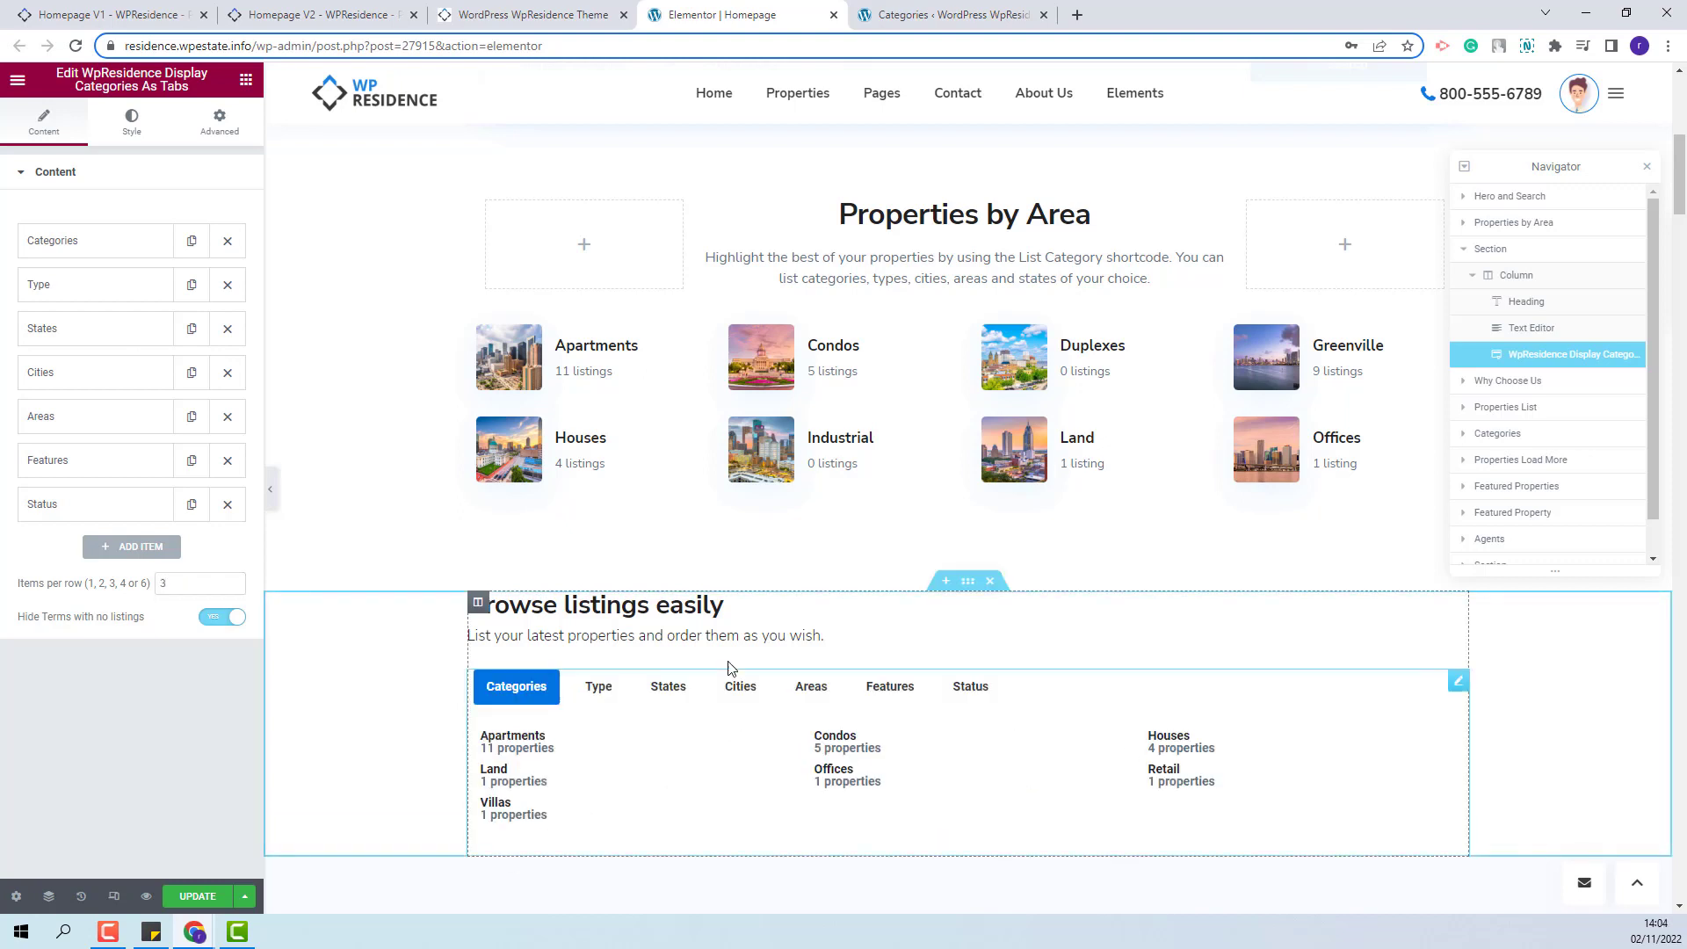
Apply the three-per-row layout and stop hiding terms with no listings
left_click(198, 583)
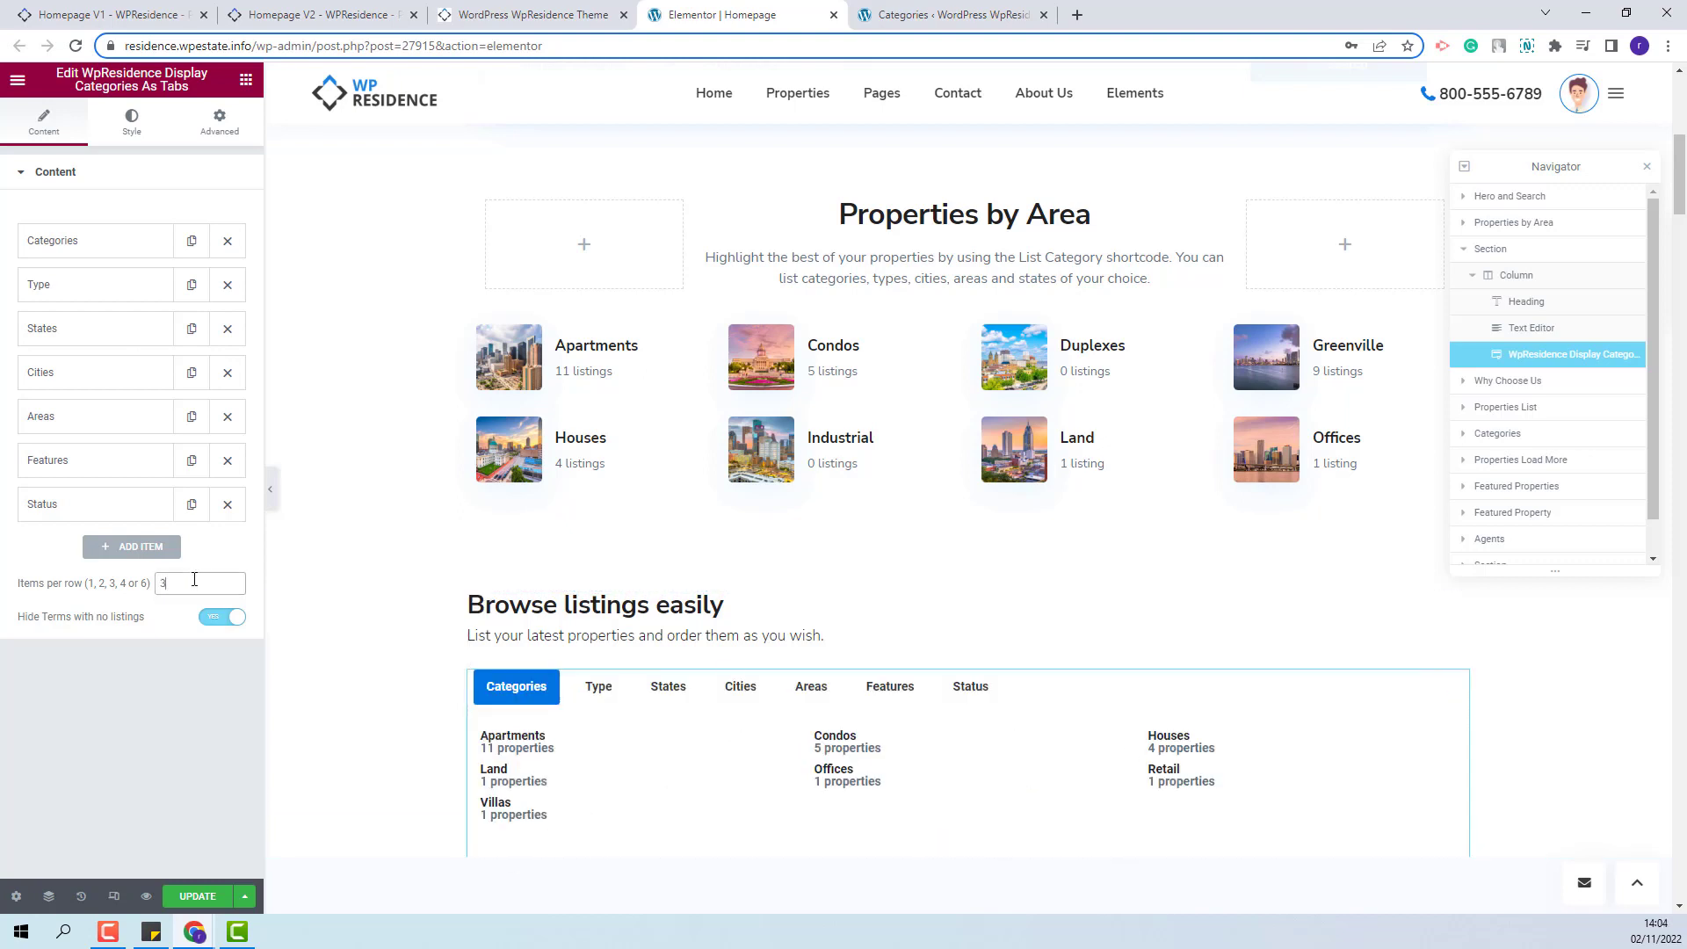
mouse_move(132, 590)
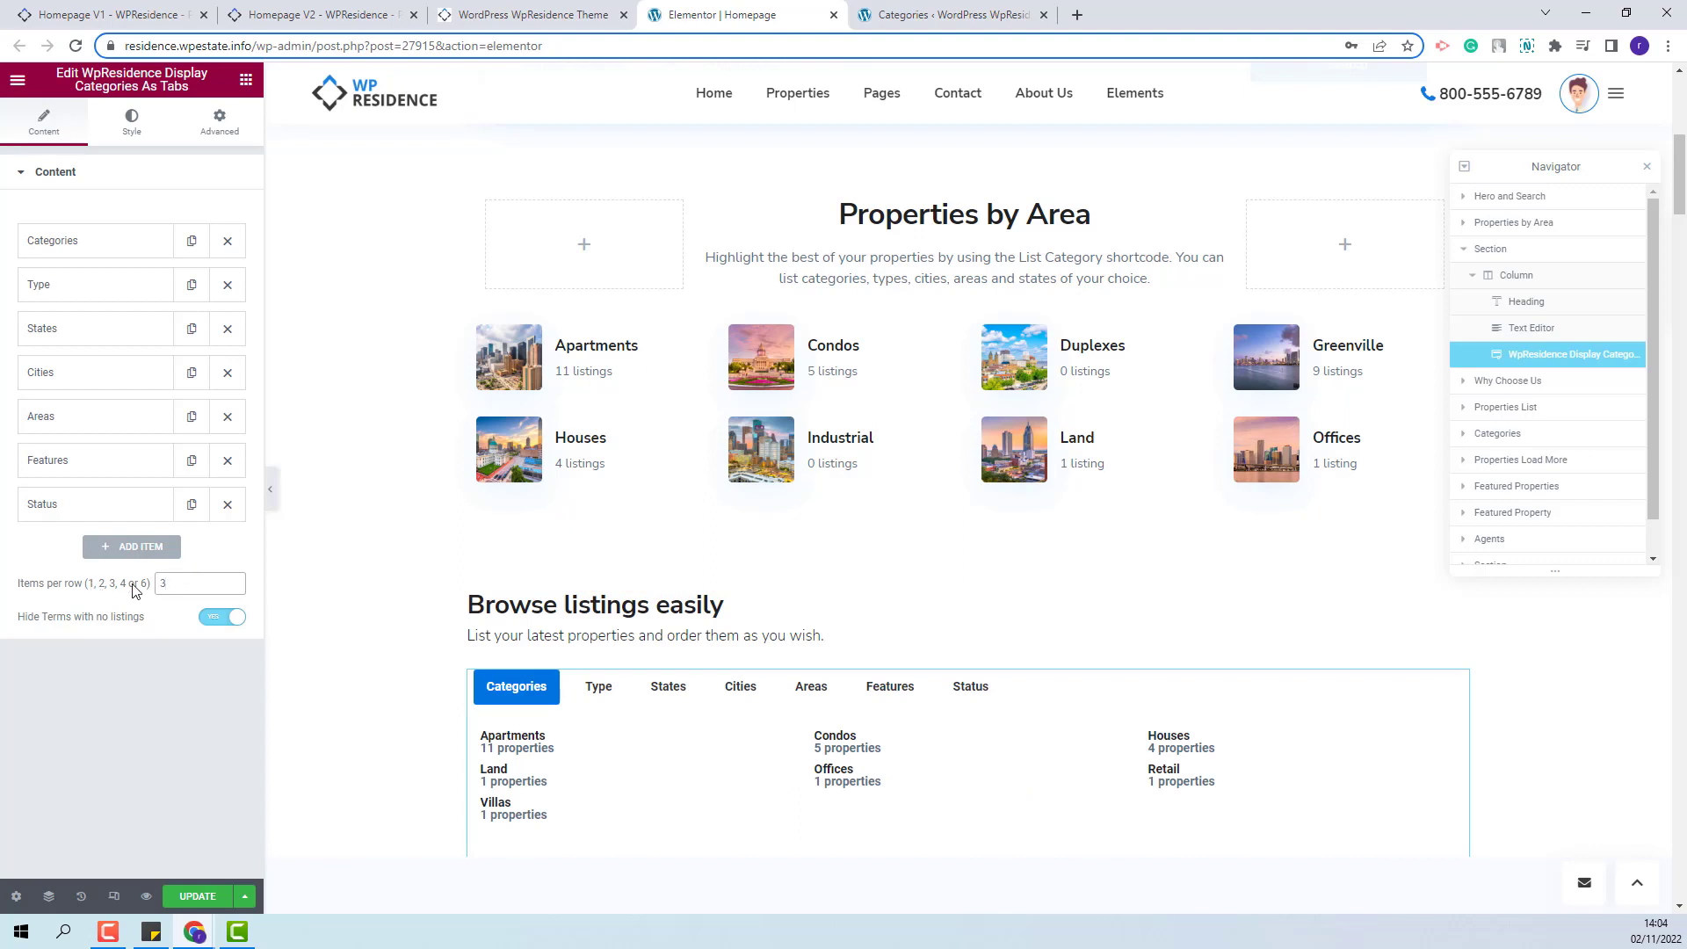
mouse_move(23, 632)
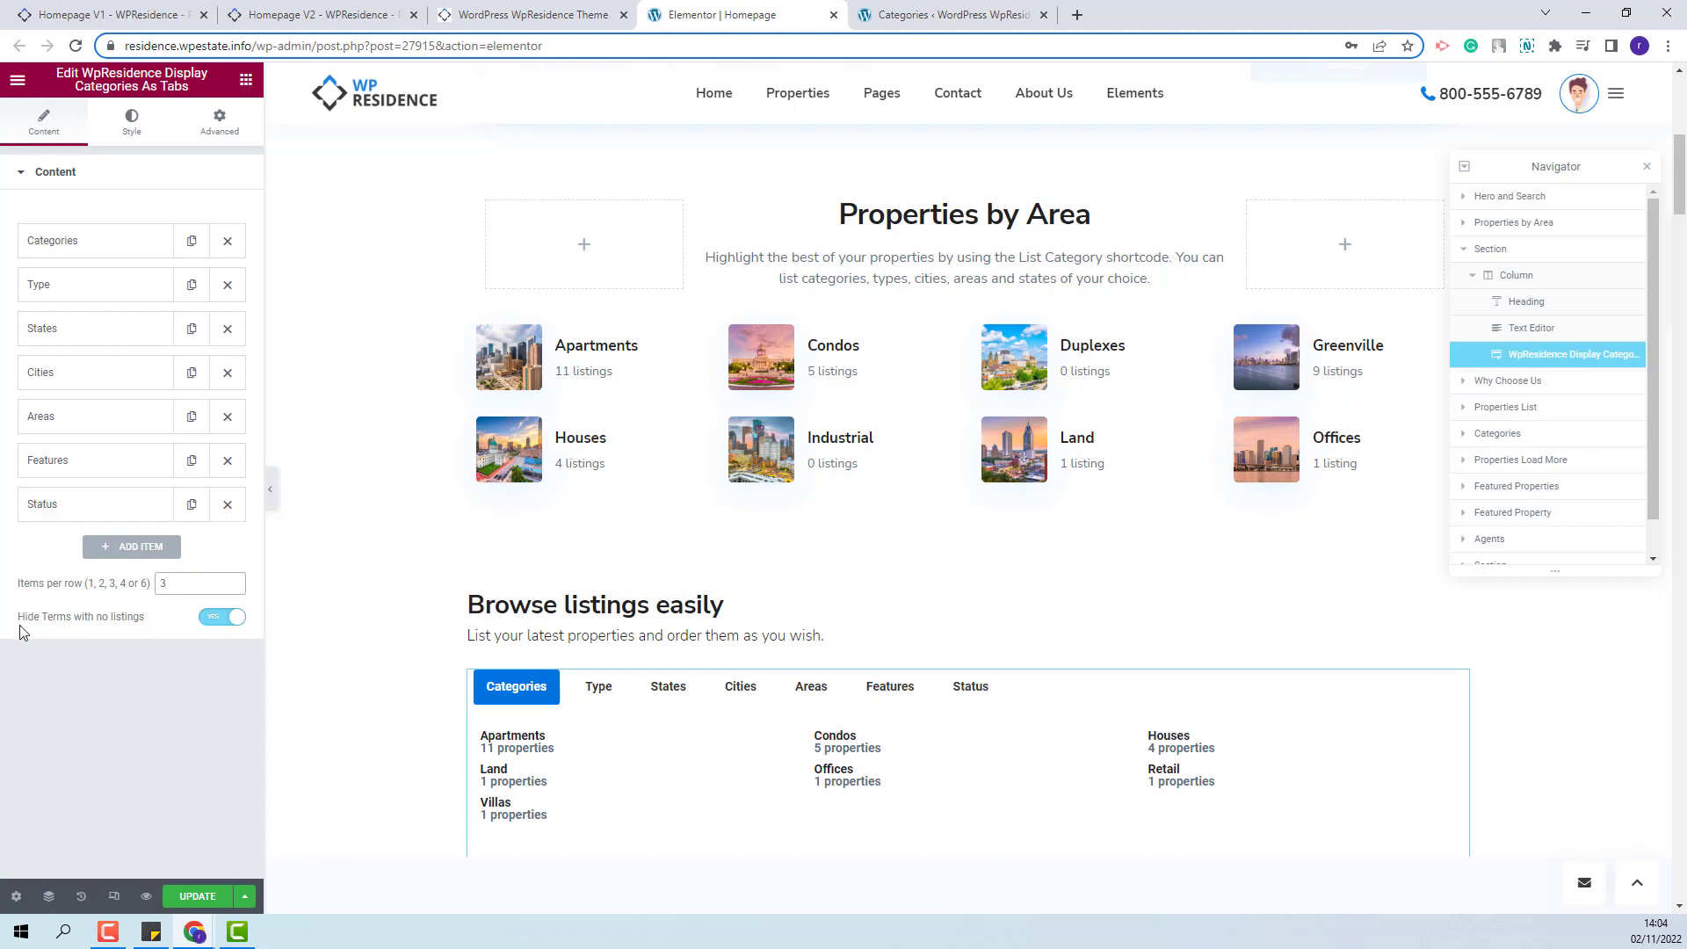
mouse_move(109, 626)
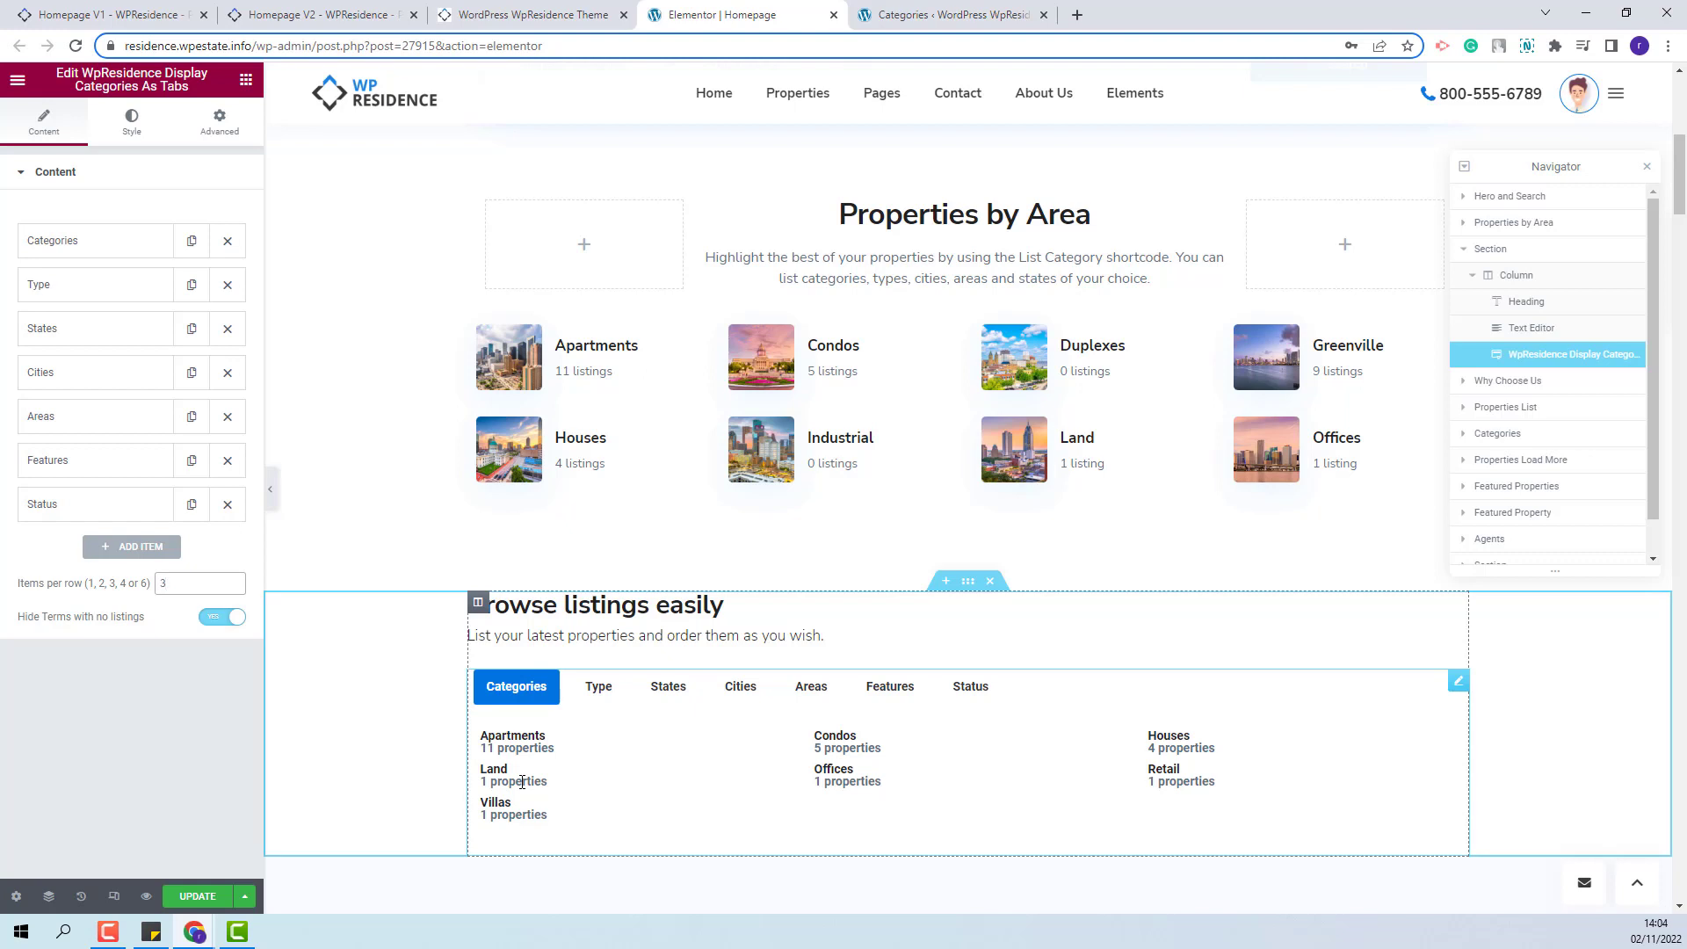
left_click(224, 617)
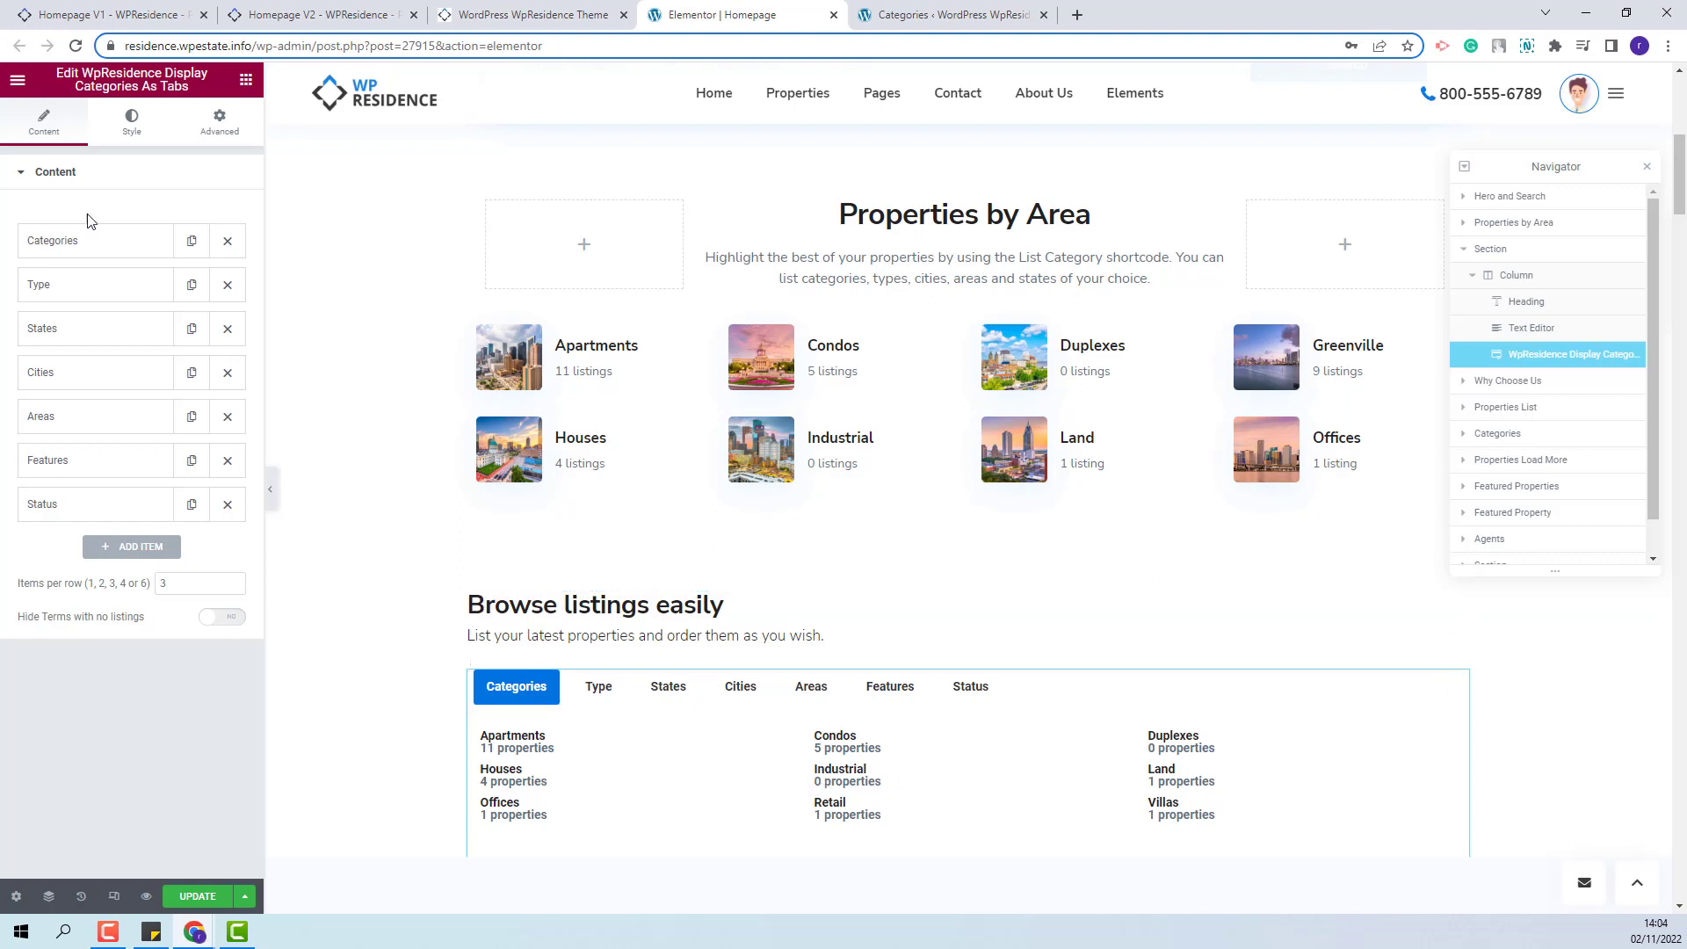
mouse_move(112, 253)
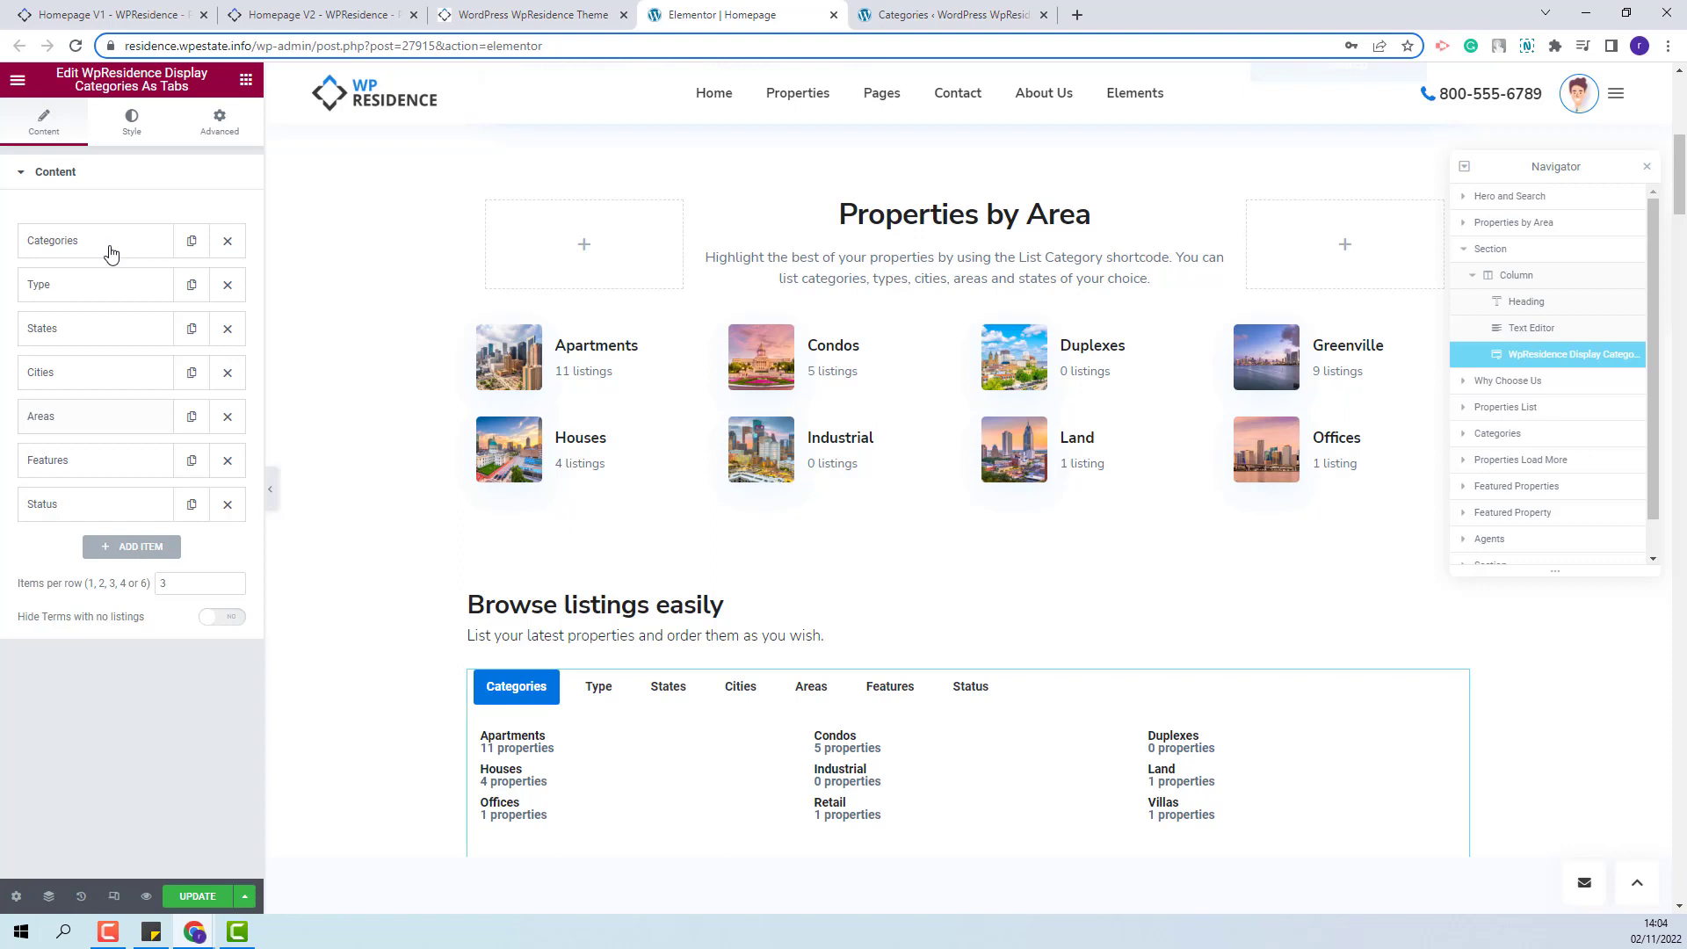
In Style > Tab Items Settings, align the tabs to the left
left_click(132, 121)
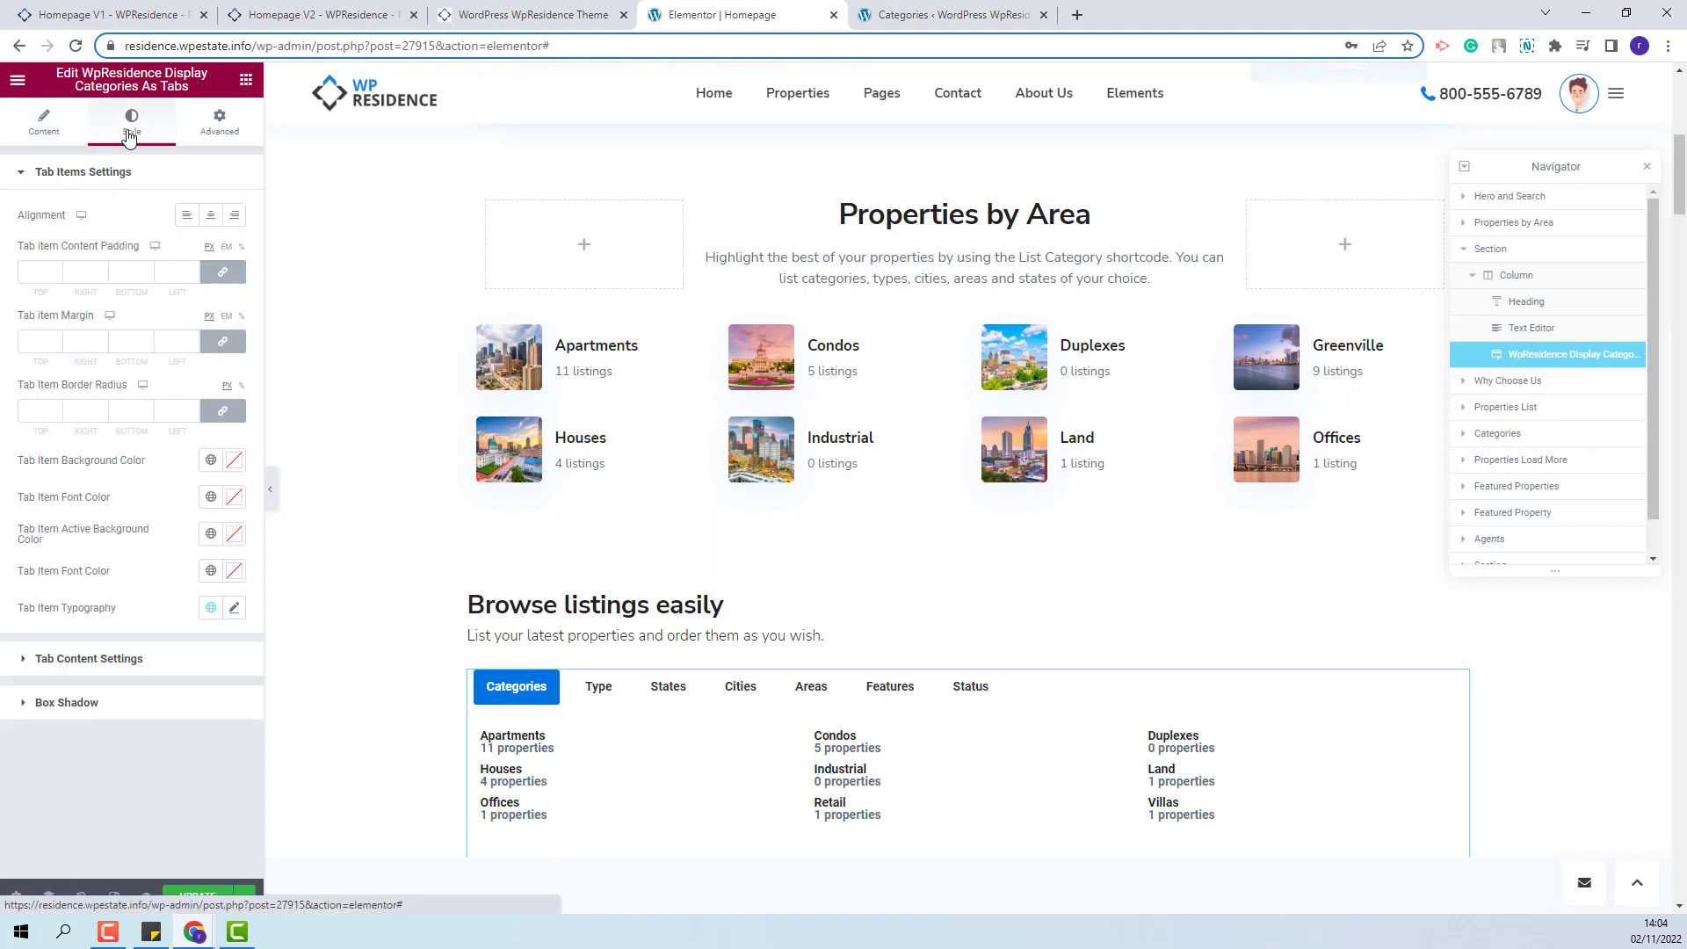
scroll("down", 3)
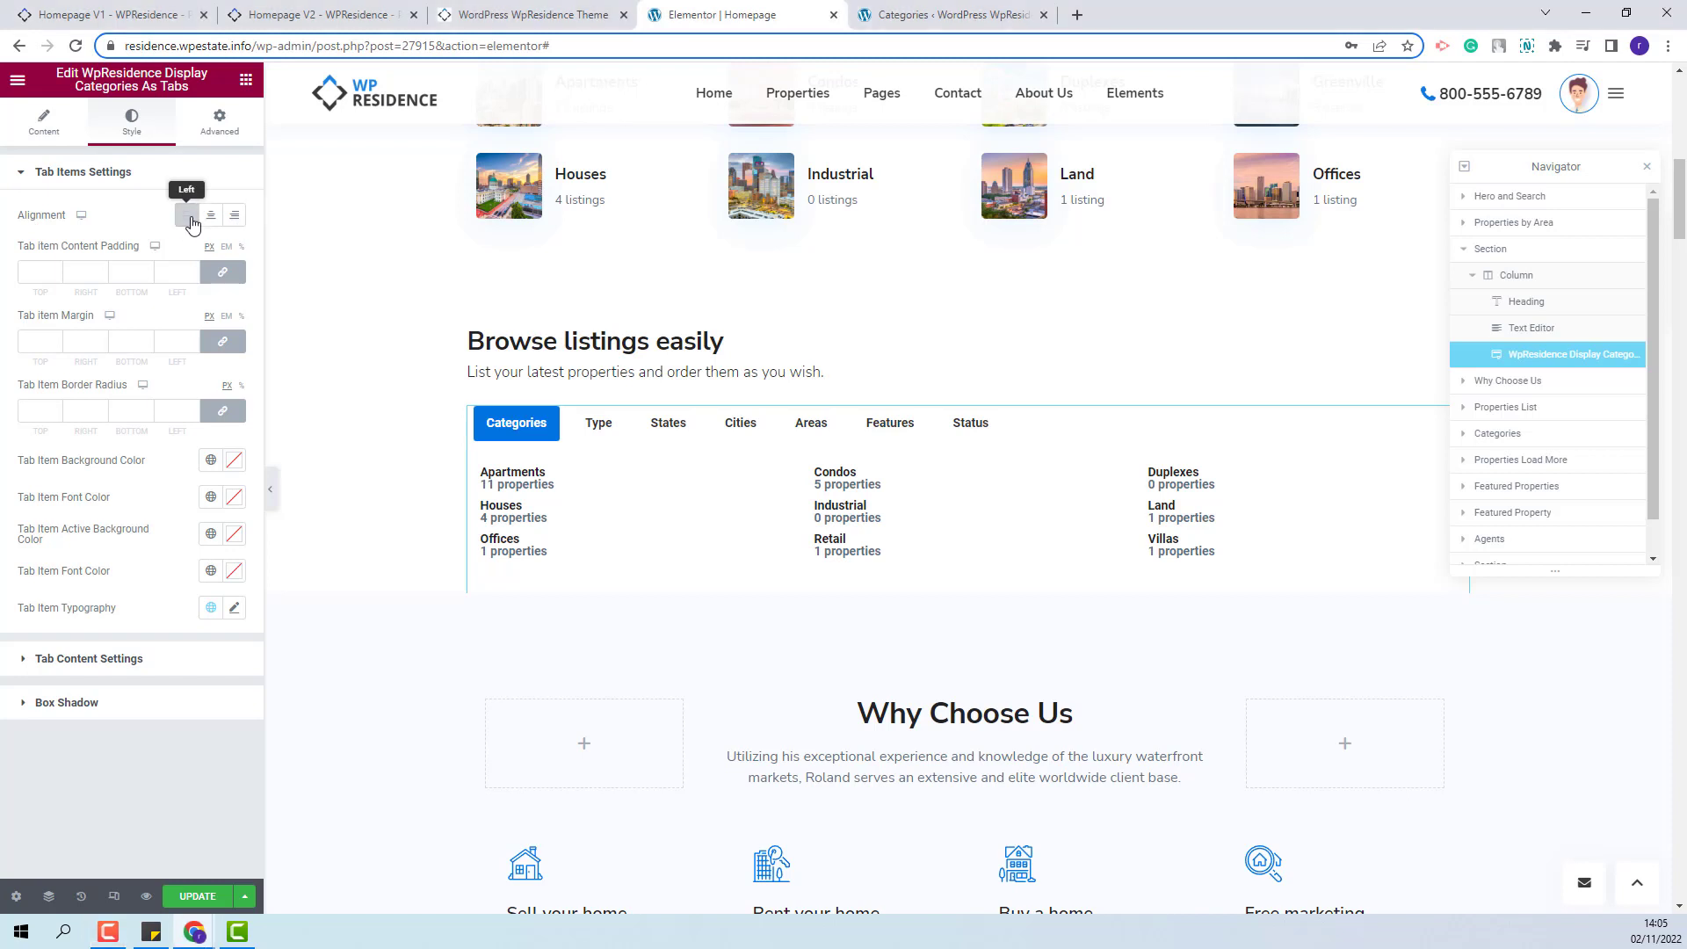
left_click(234, 214)
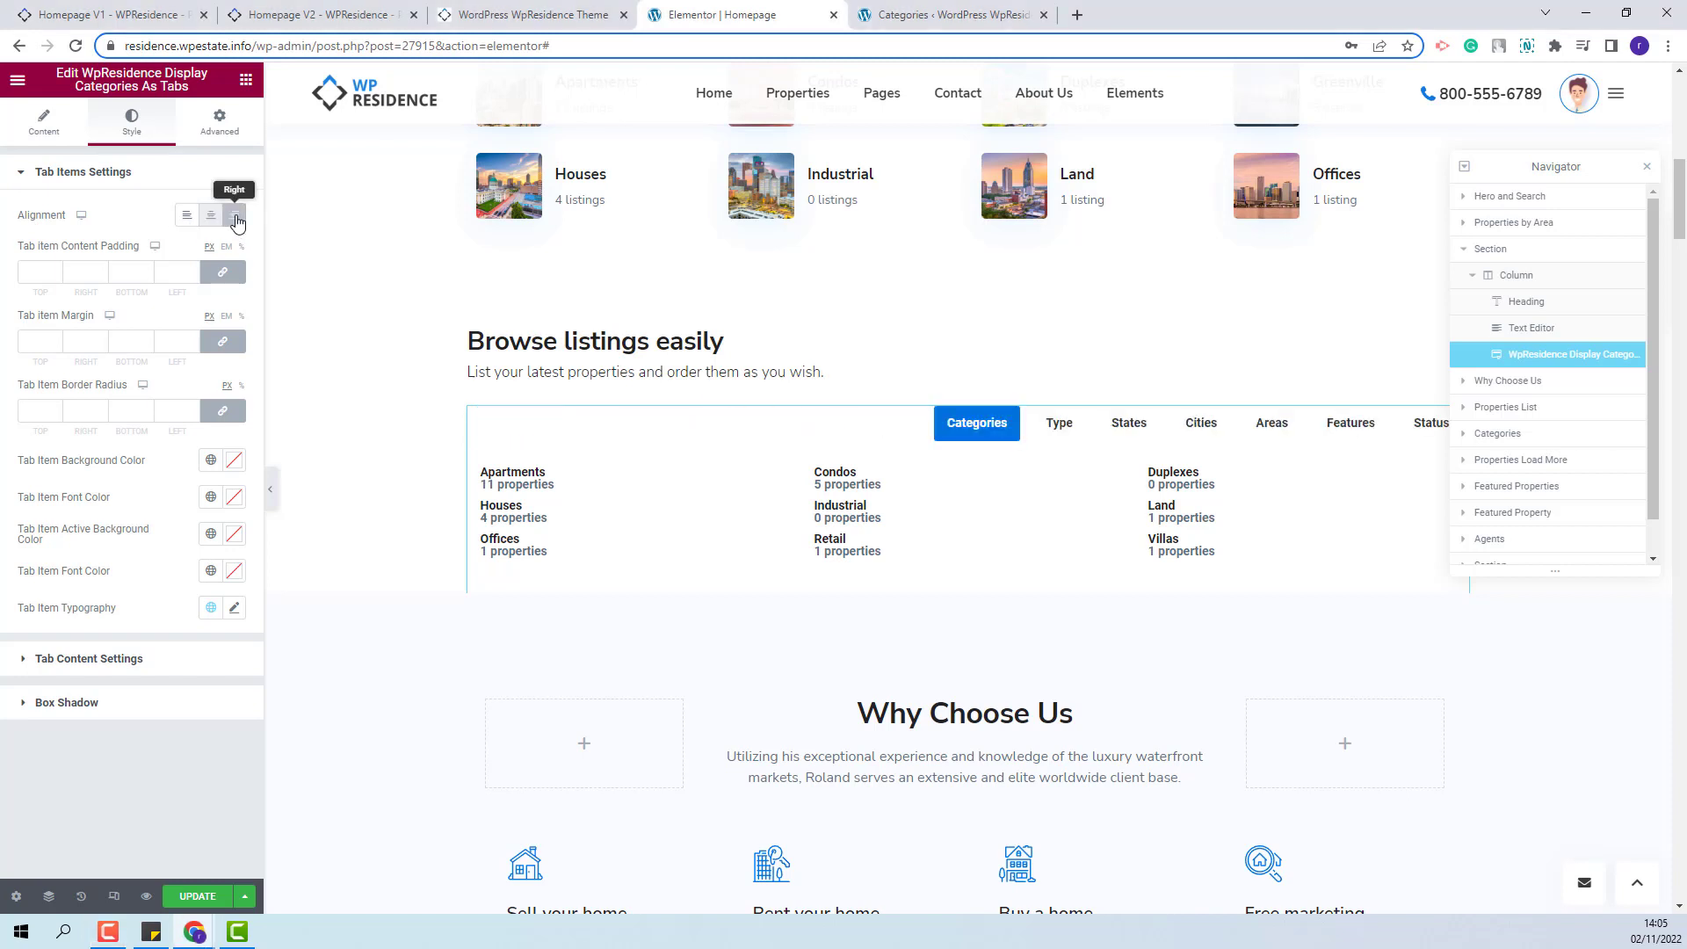
left_click(184, 214)
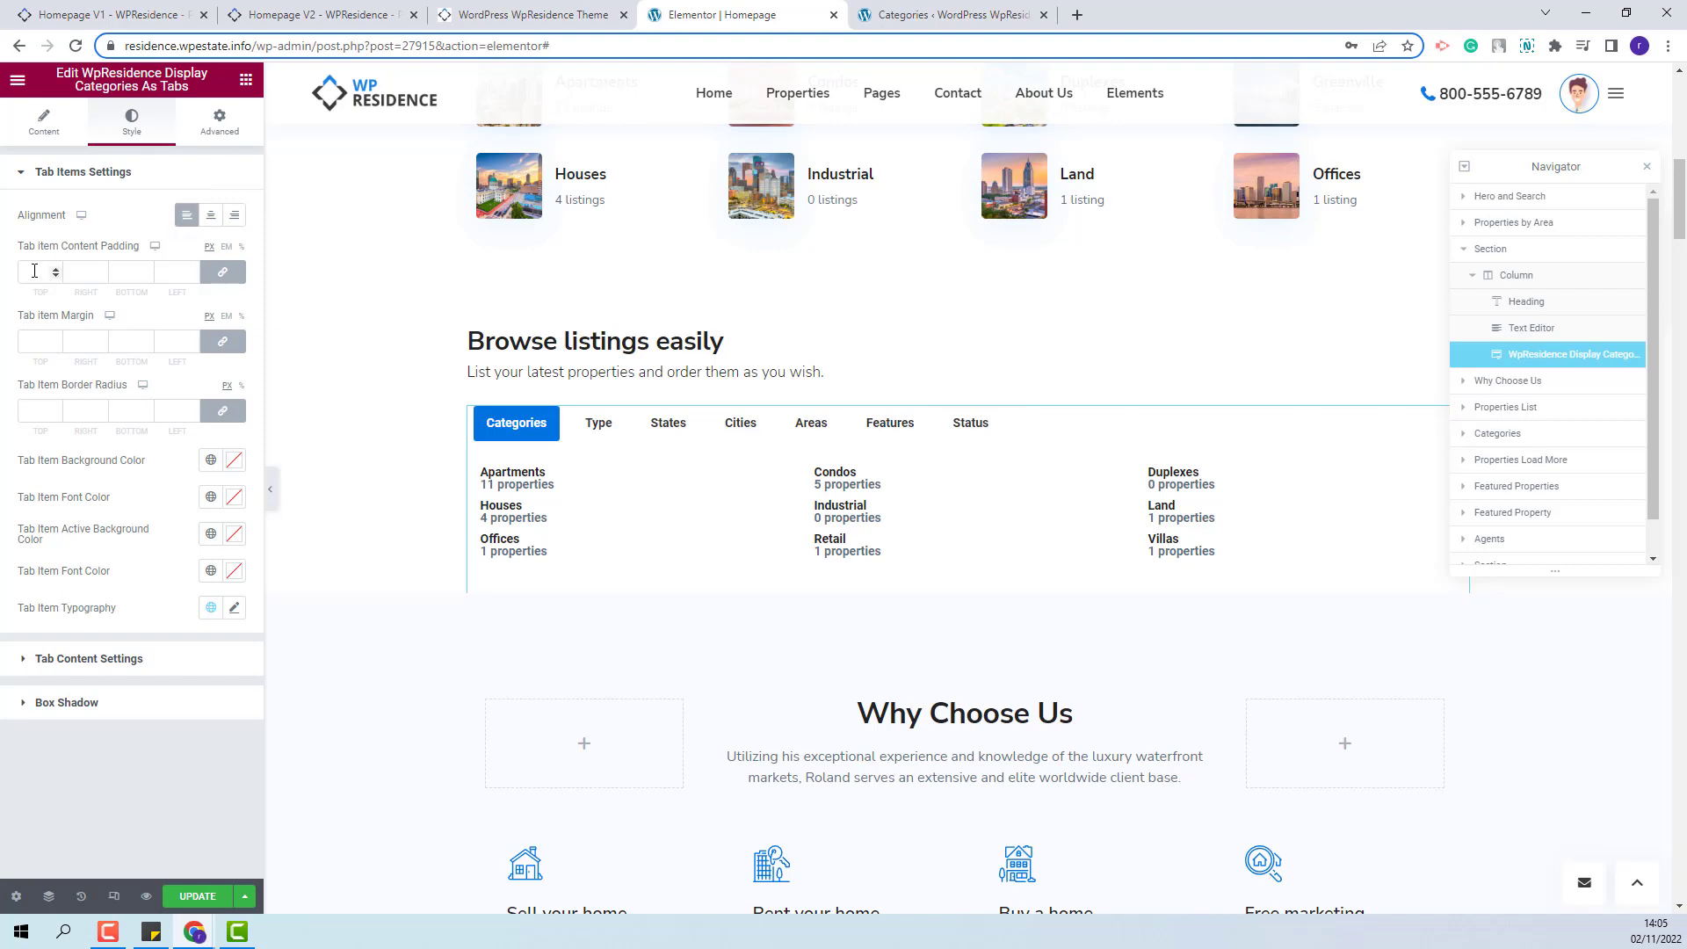
Set Tab Item Content Padding to 10/25 px with linked zero values for the rest
type("0")
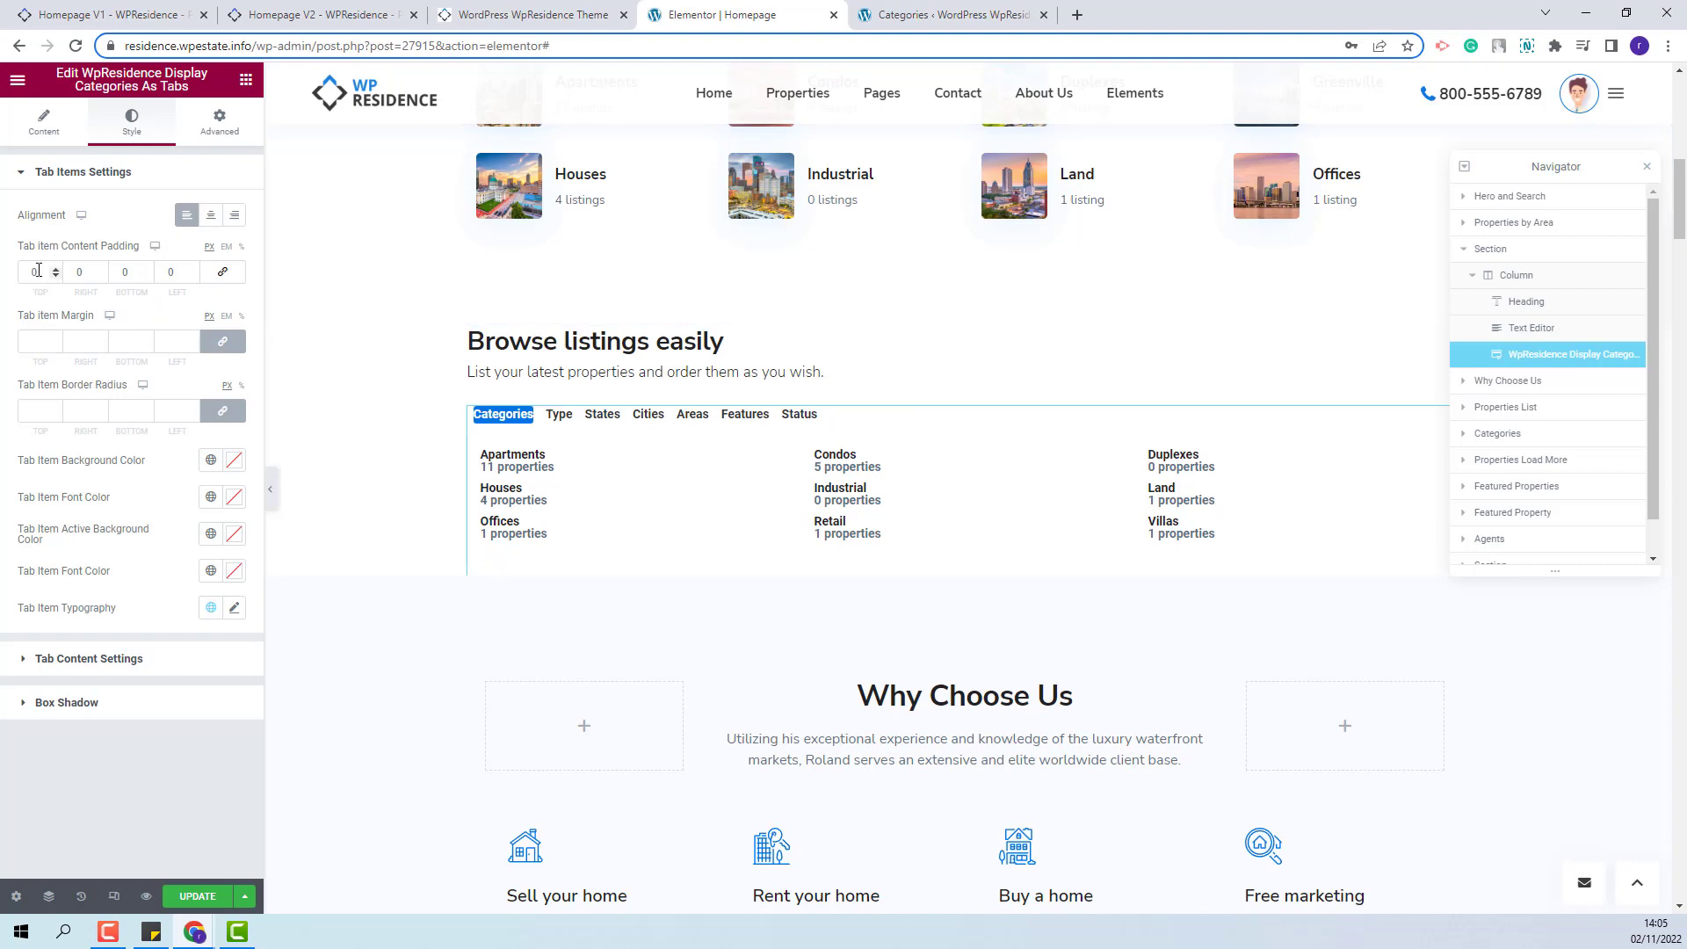
type("25")
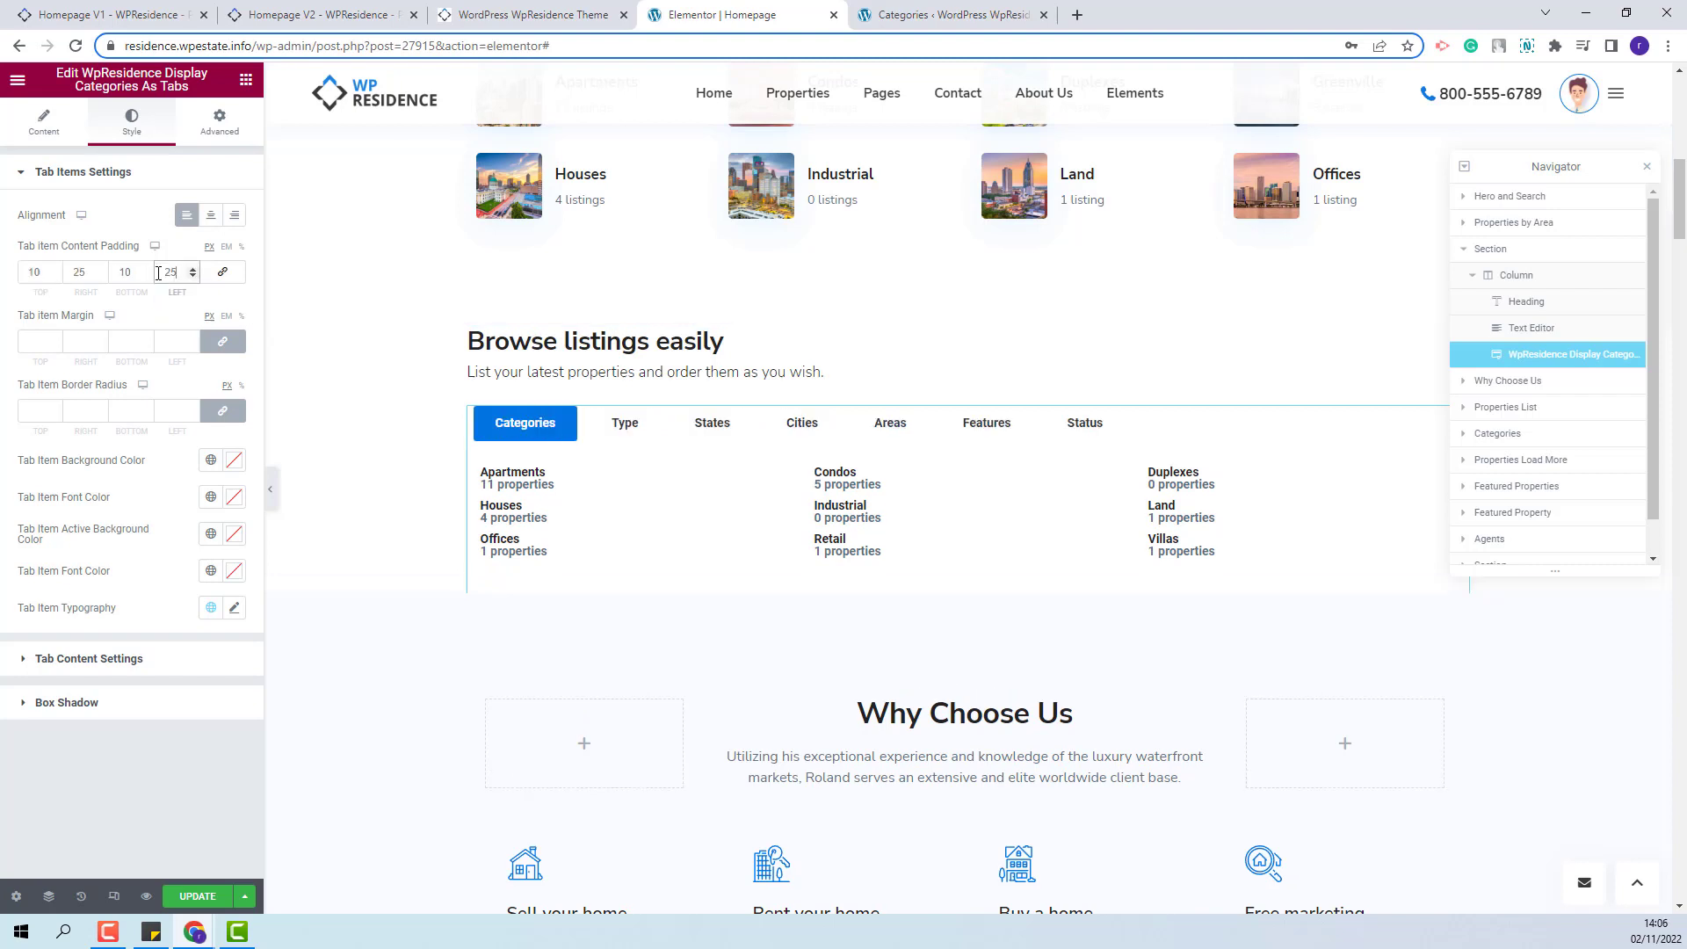
mouse_move(39, 329)
type("0")
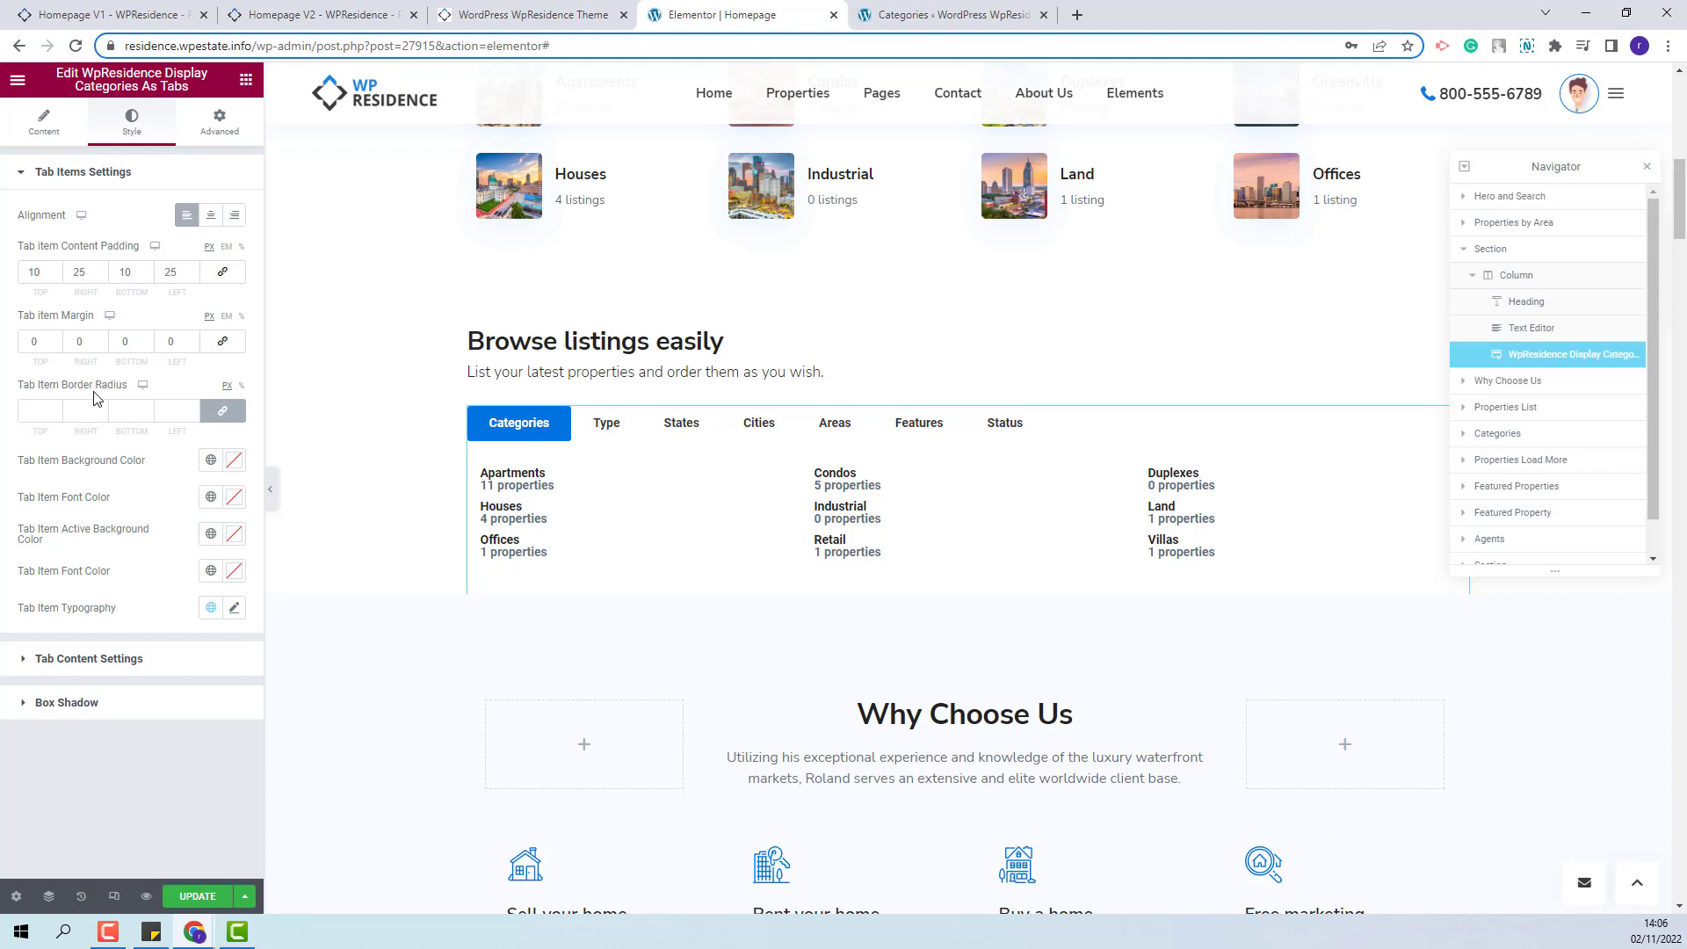
mouse_move(222, 411)
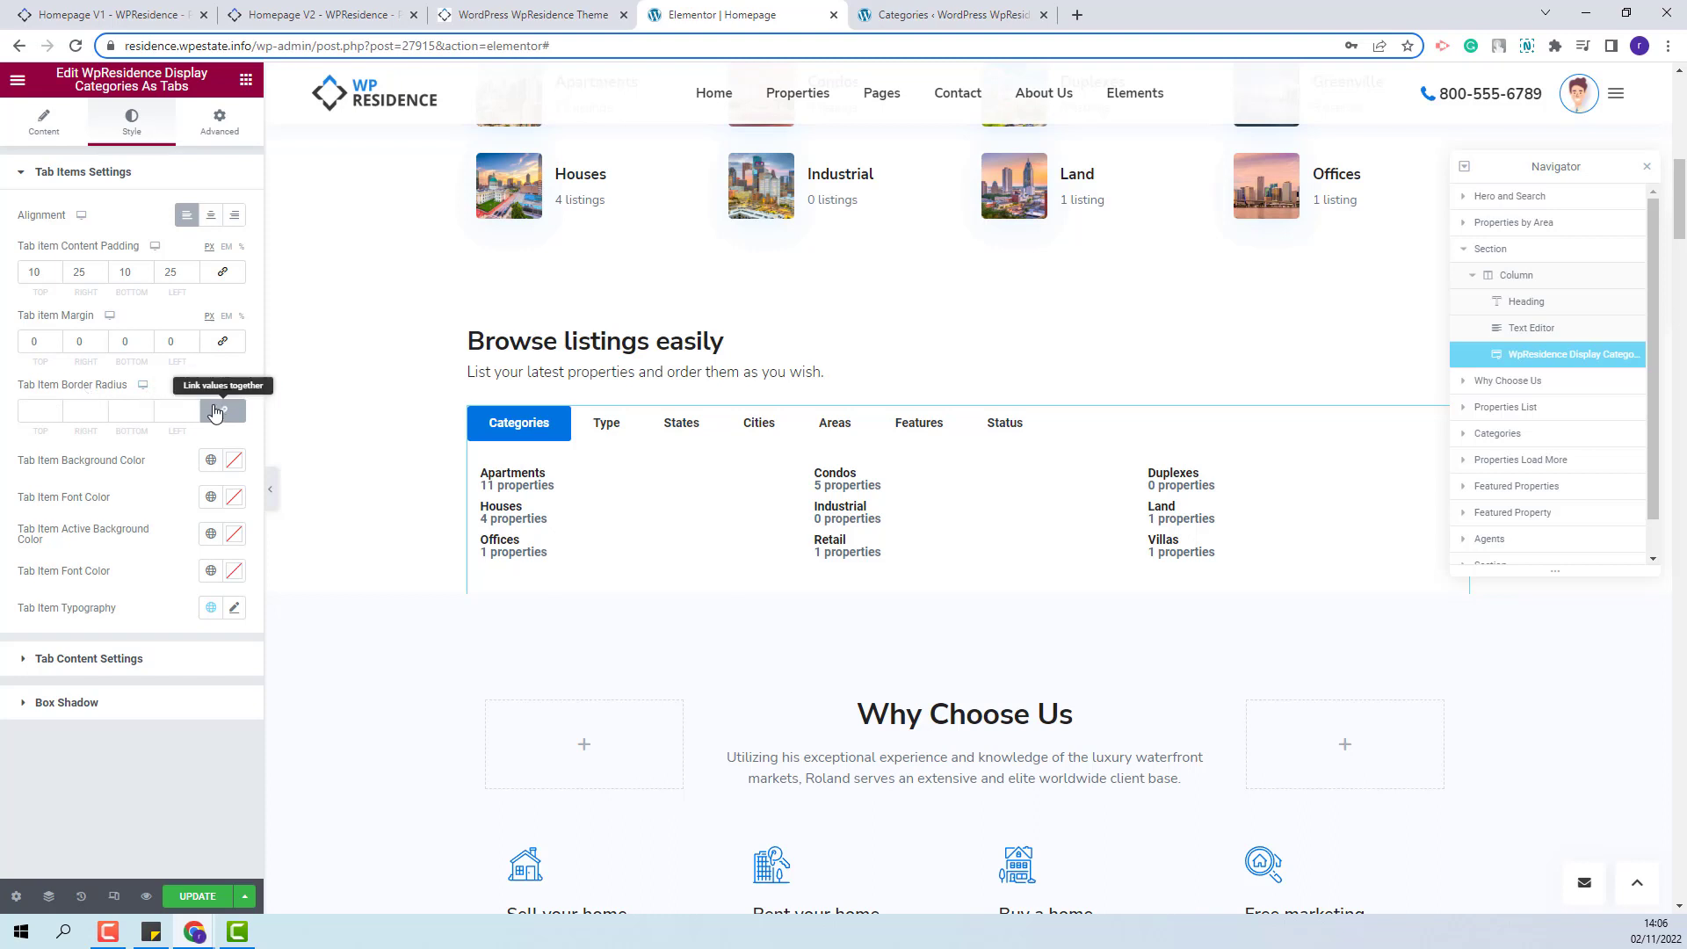
left_click(221, 411)
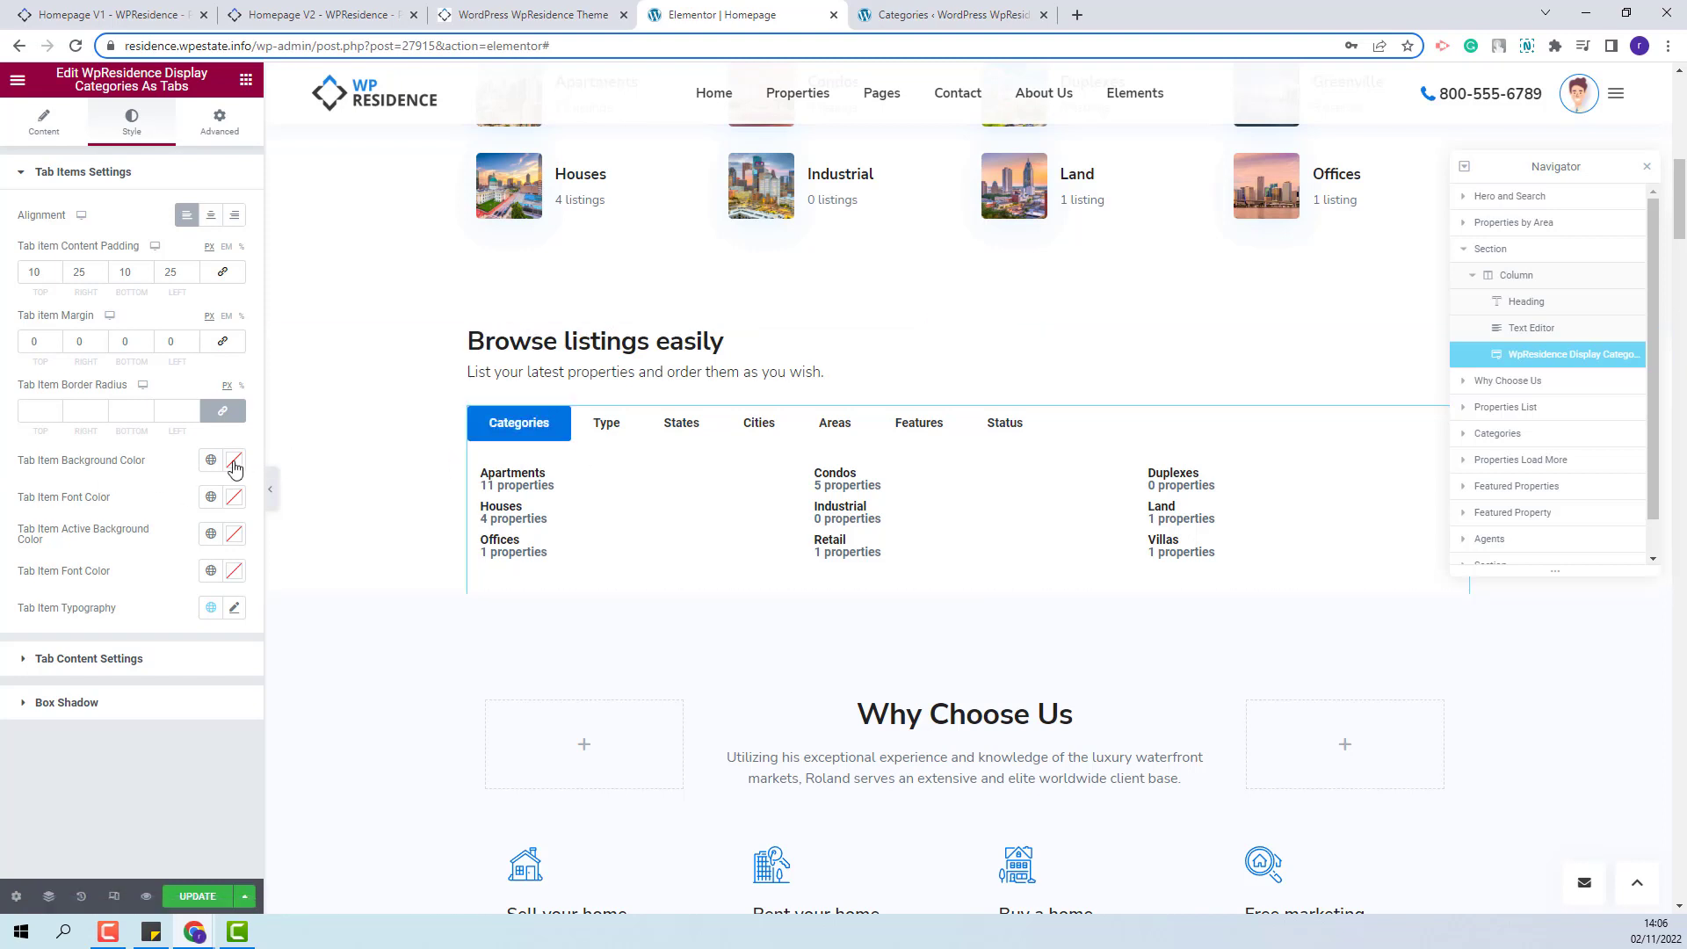
Clear the tab background, set black text and a light blue active tab background
left_click(211, 461)
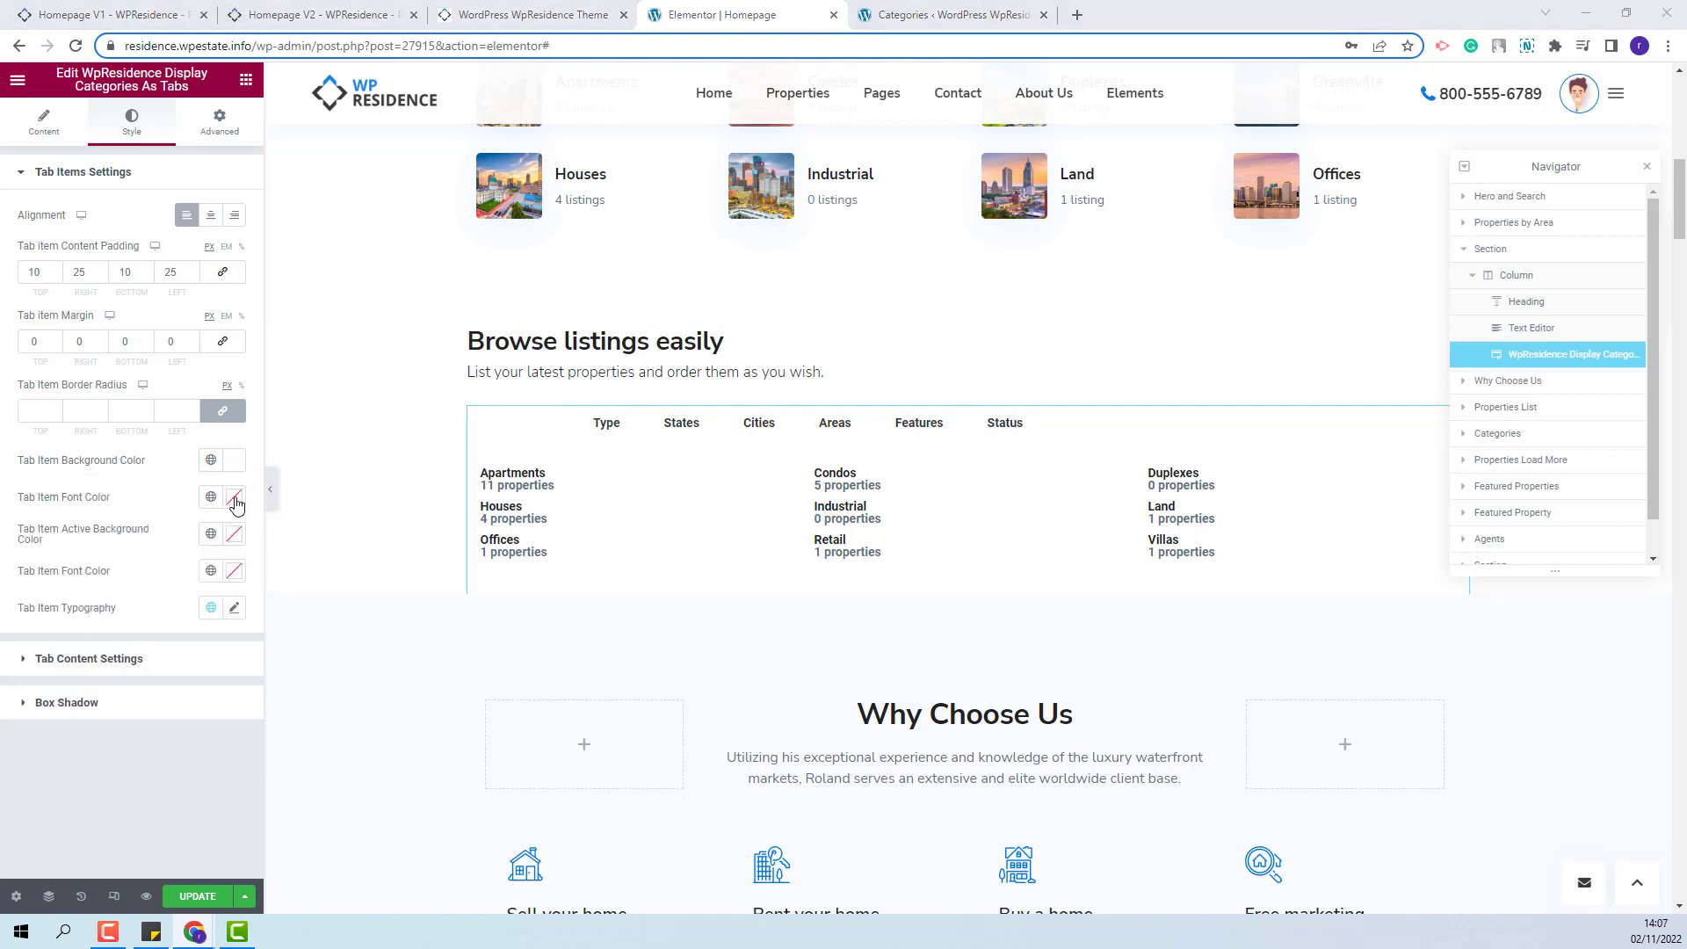
left_click(211, 497)
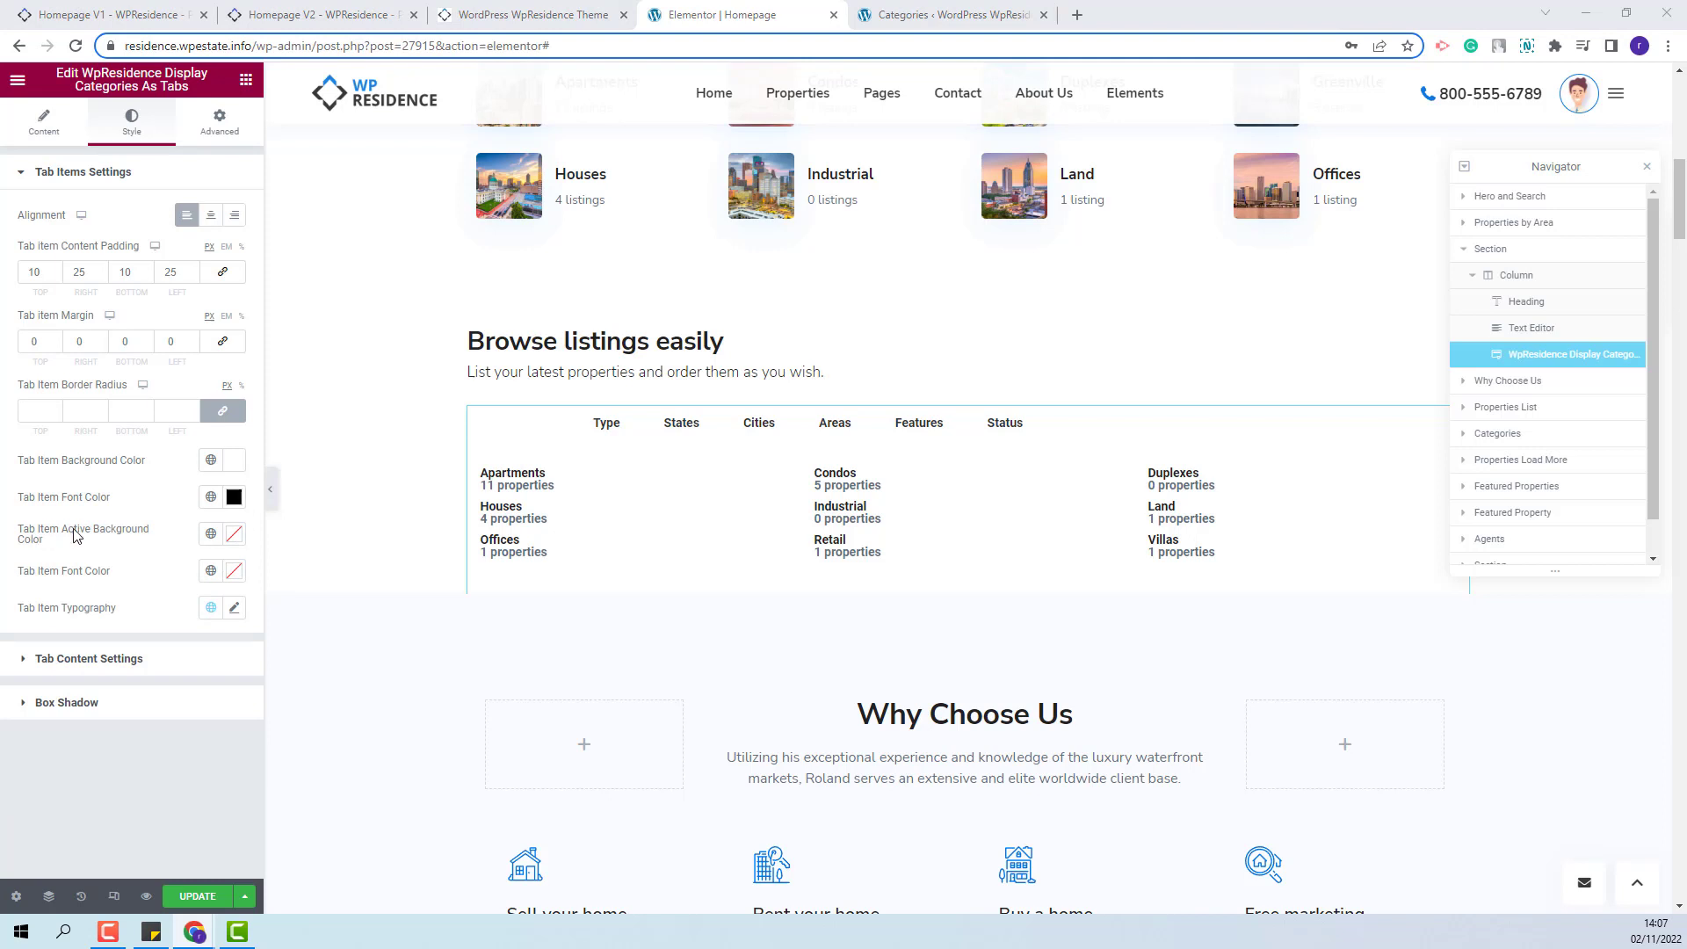
left_click(234, 533)
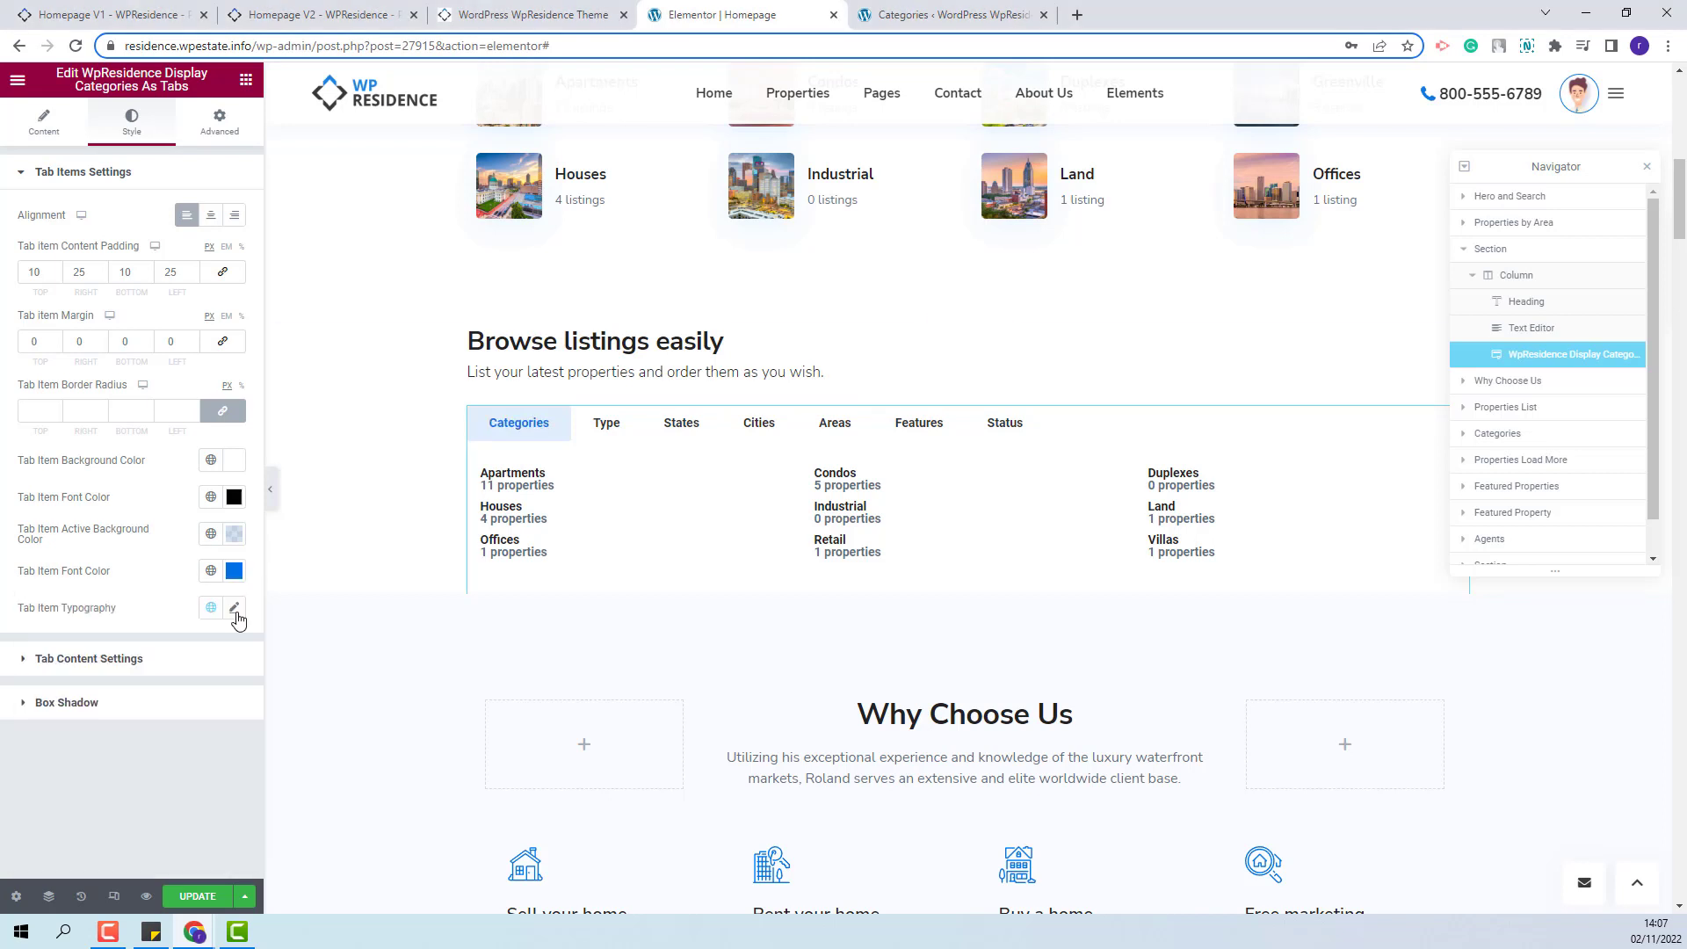
left_click(235, 610)
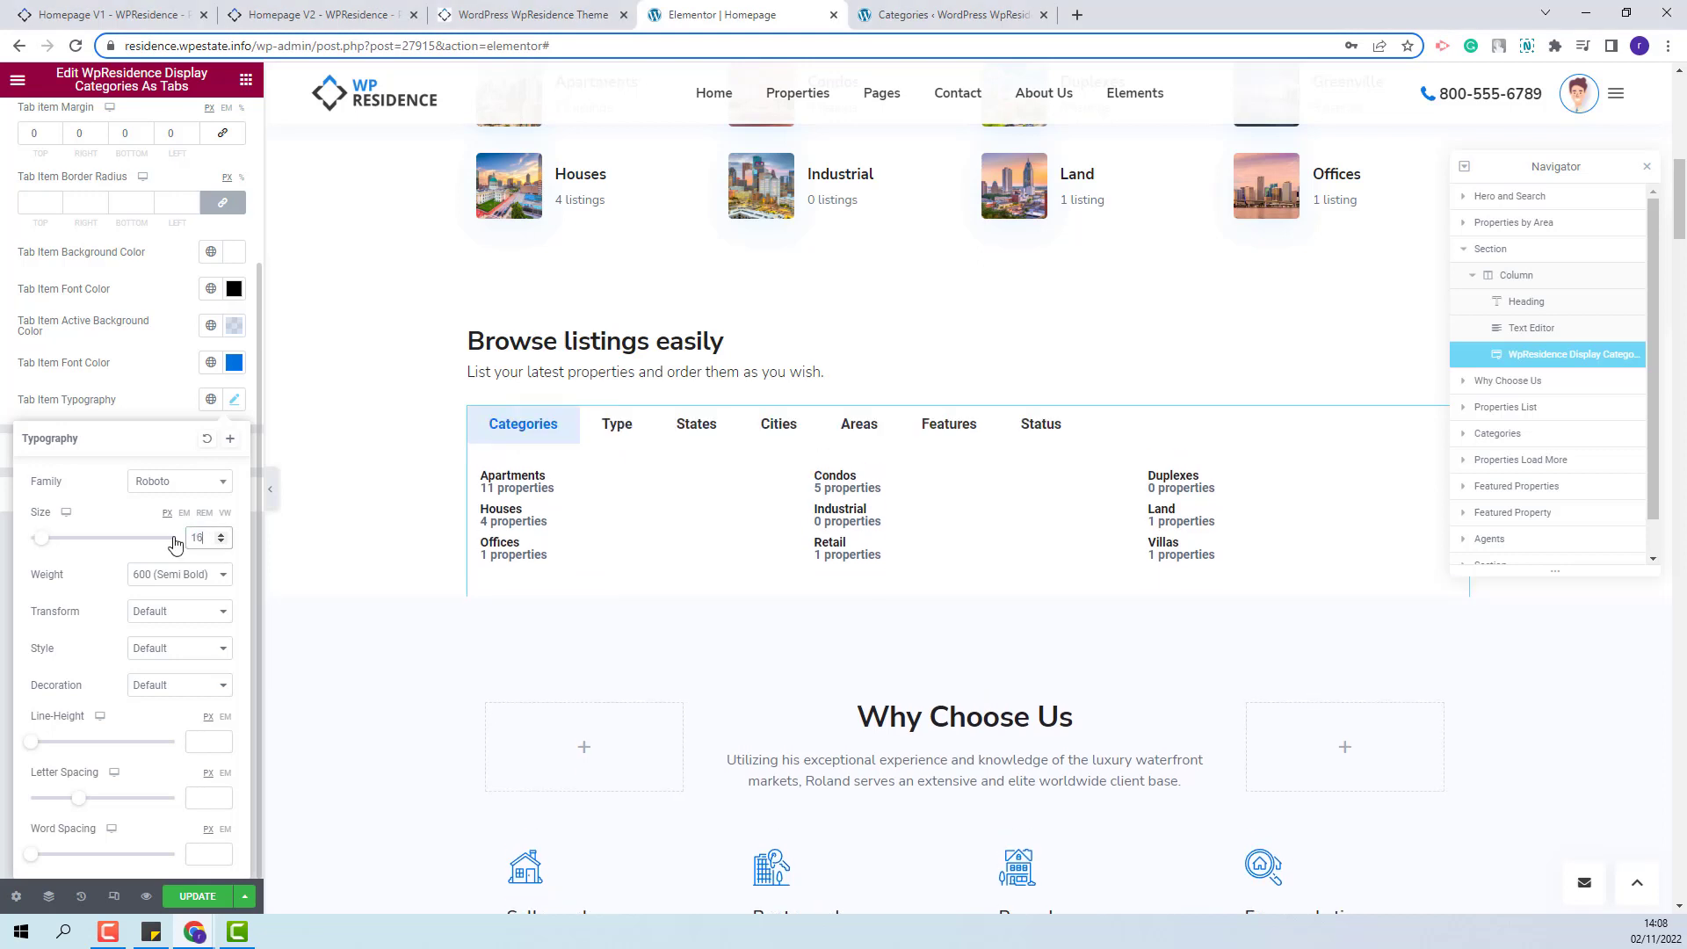
mouse_move(93, 575)
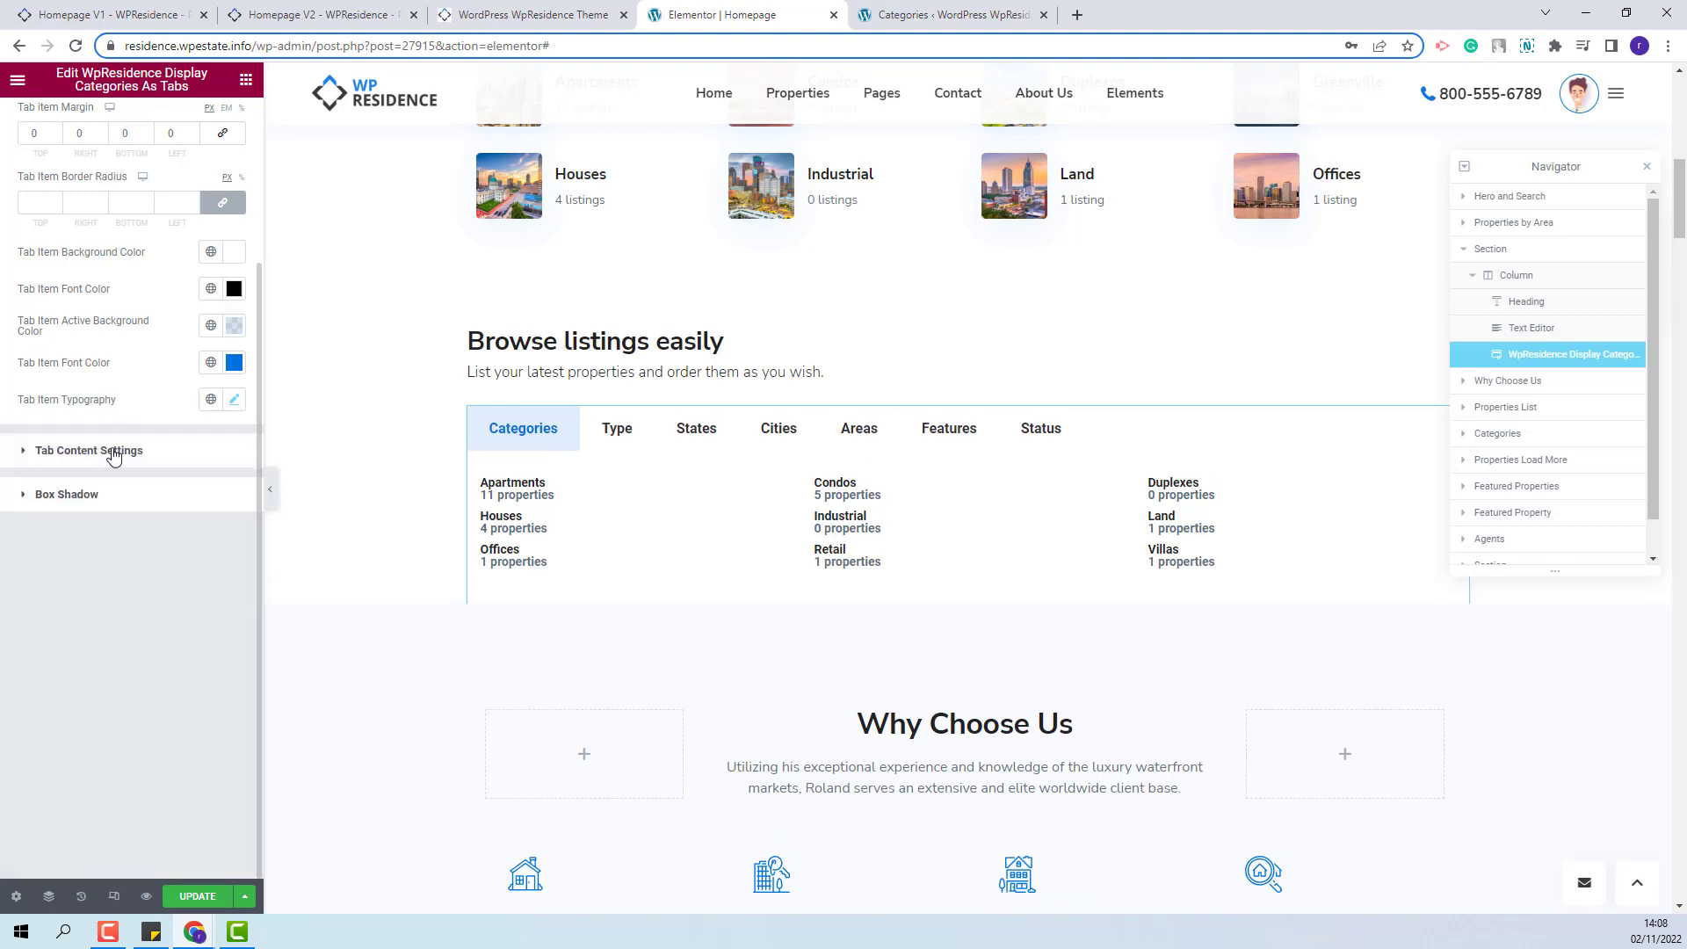
mouse_move(113, 471)
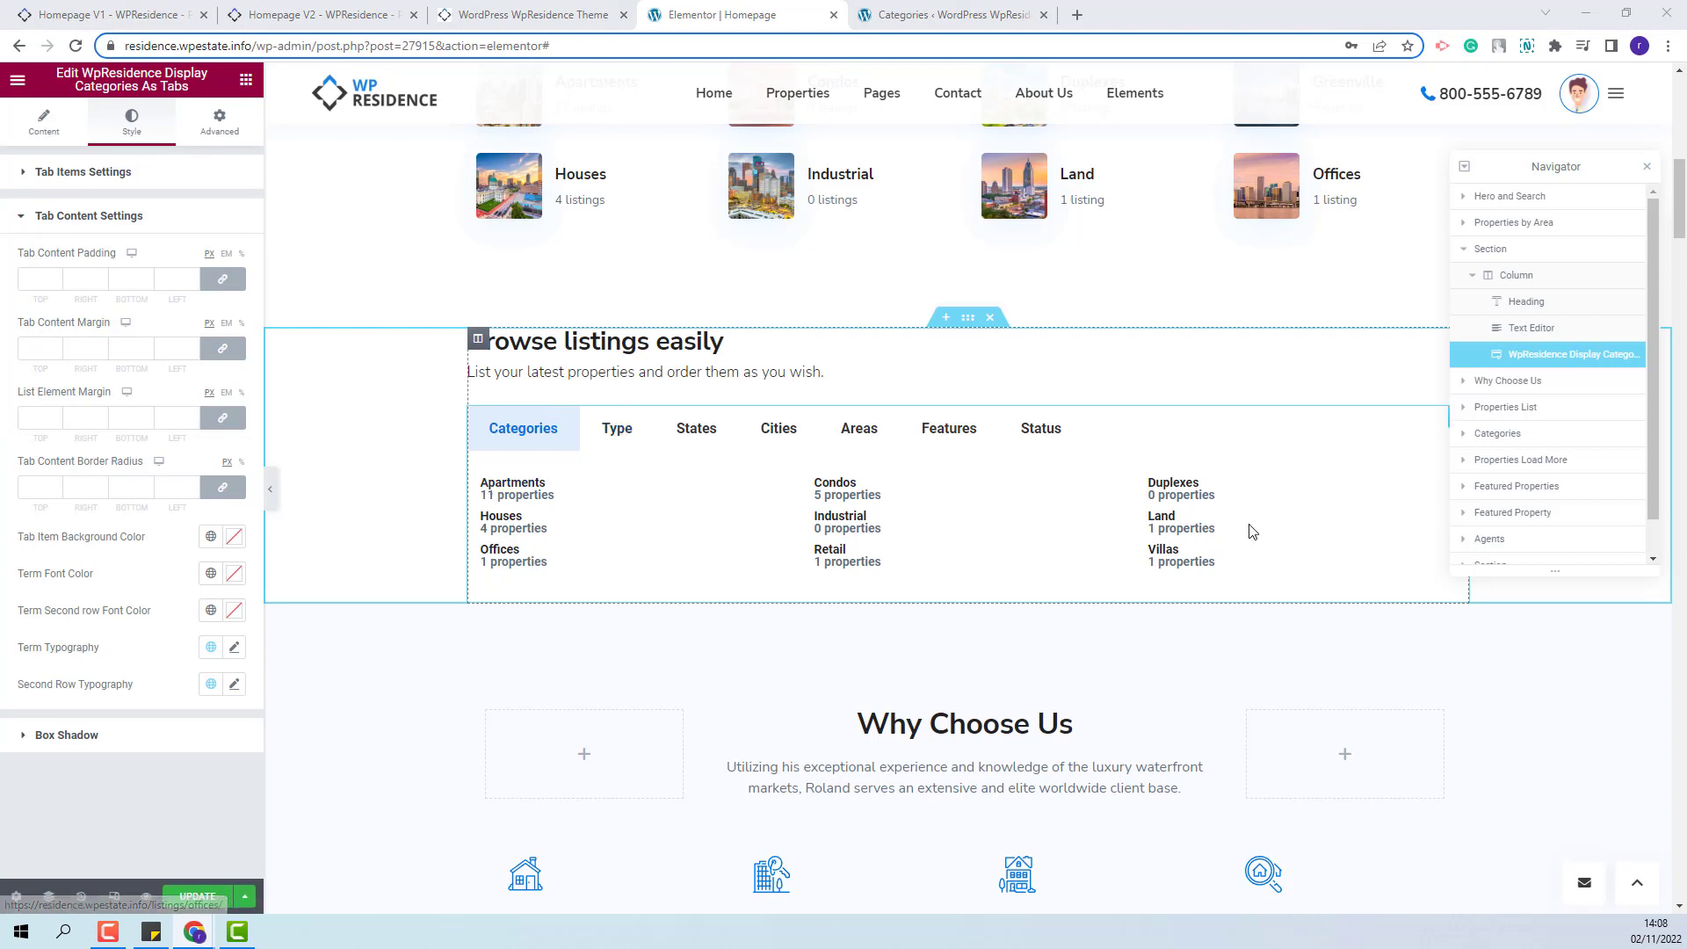
Set tab content padding 30/0/10/0, margin 5/0/0/0 and list element margin 0/0/10/-15
left_click(696, 427)
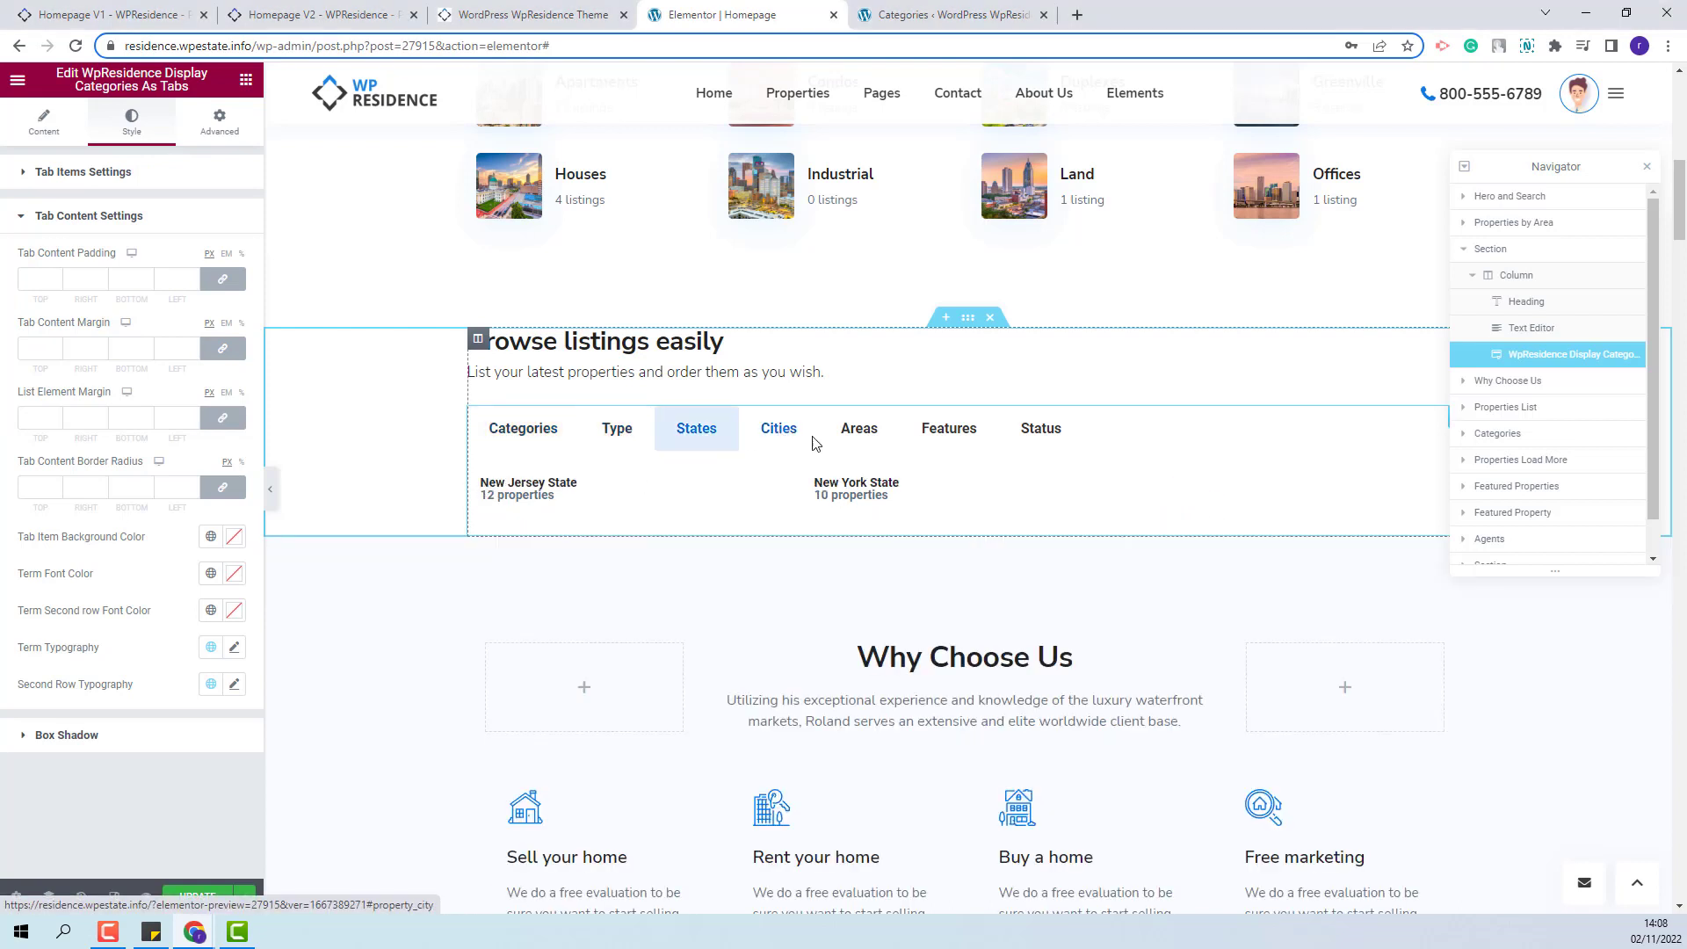
left_click(524, 427)
type("5")
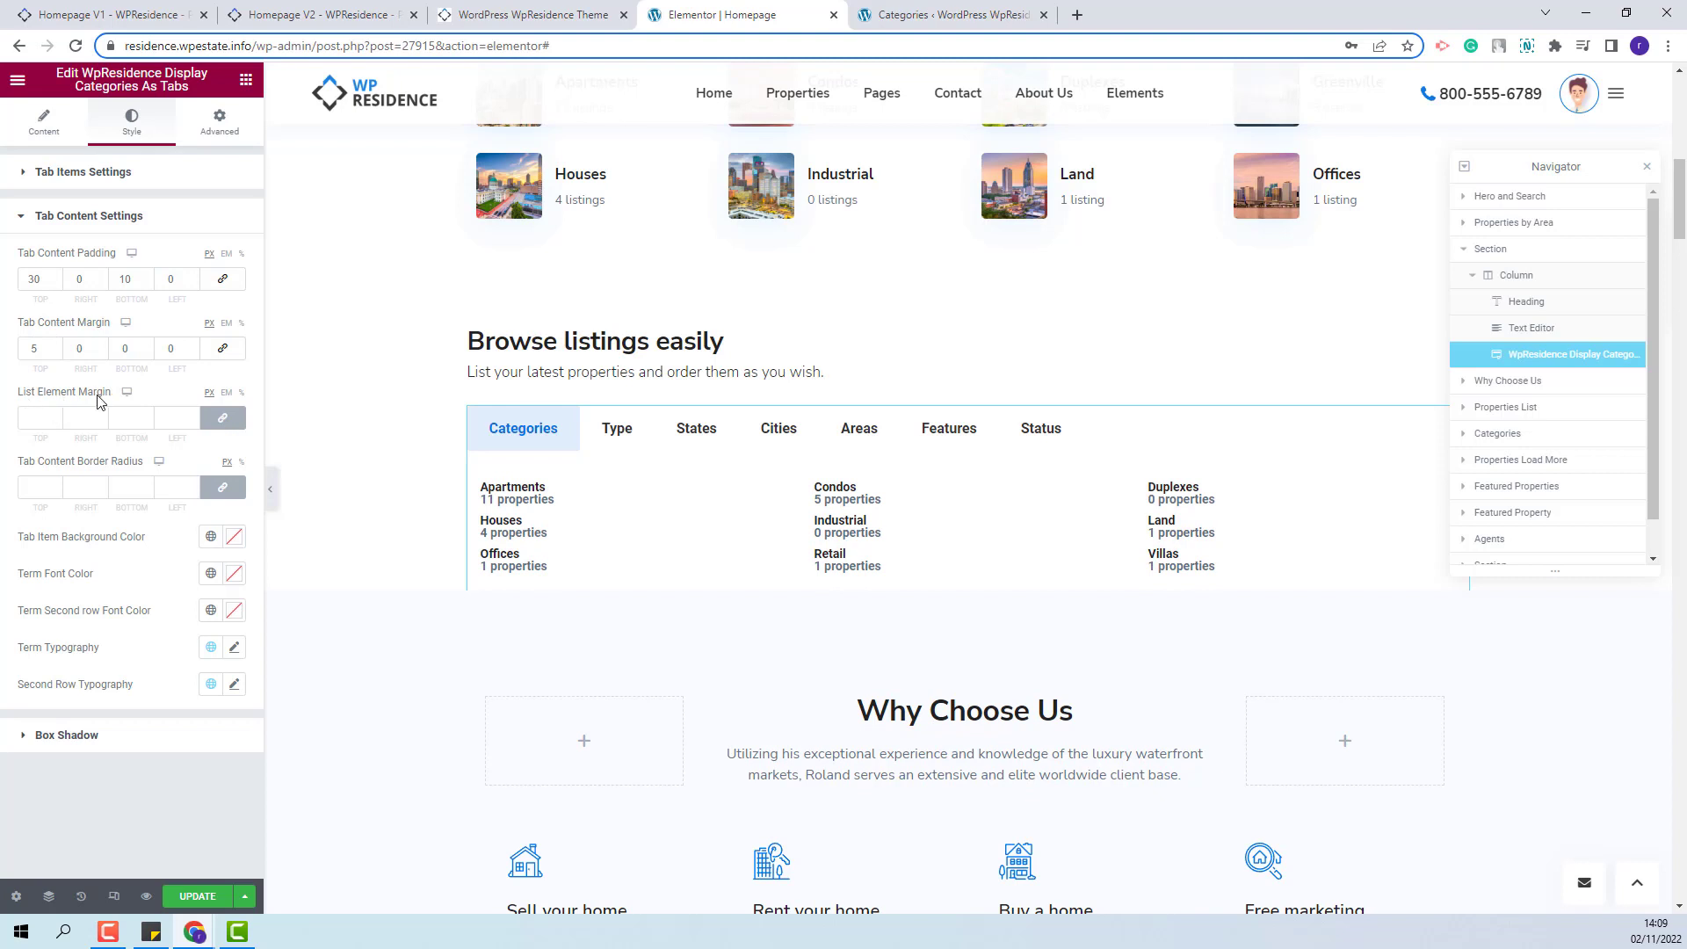
left_click(171, 419)
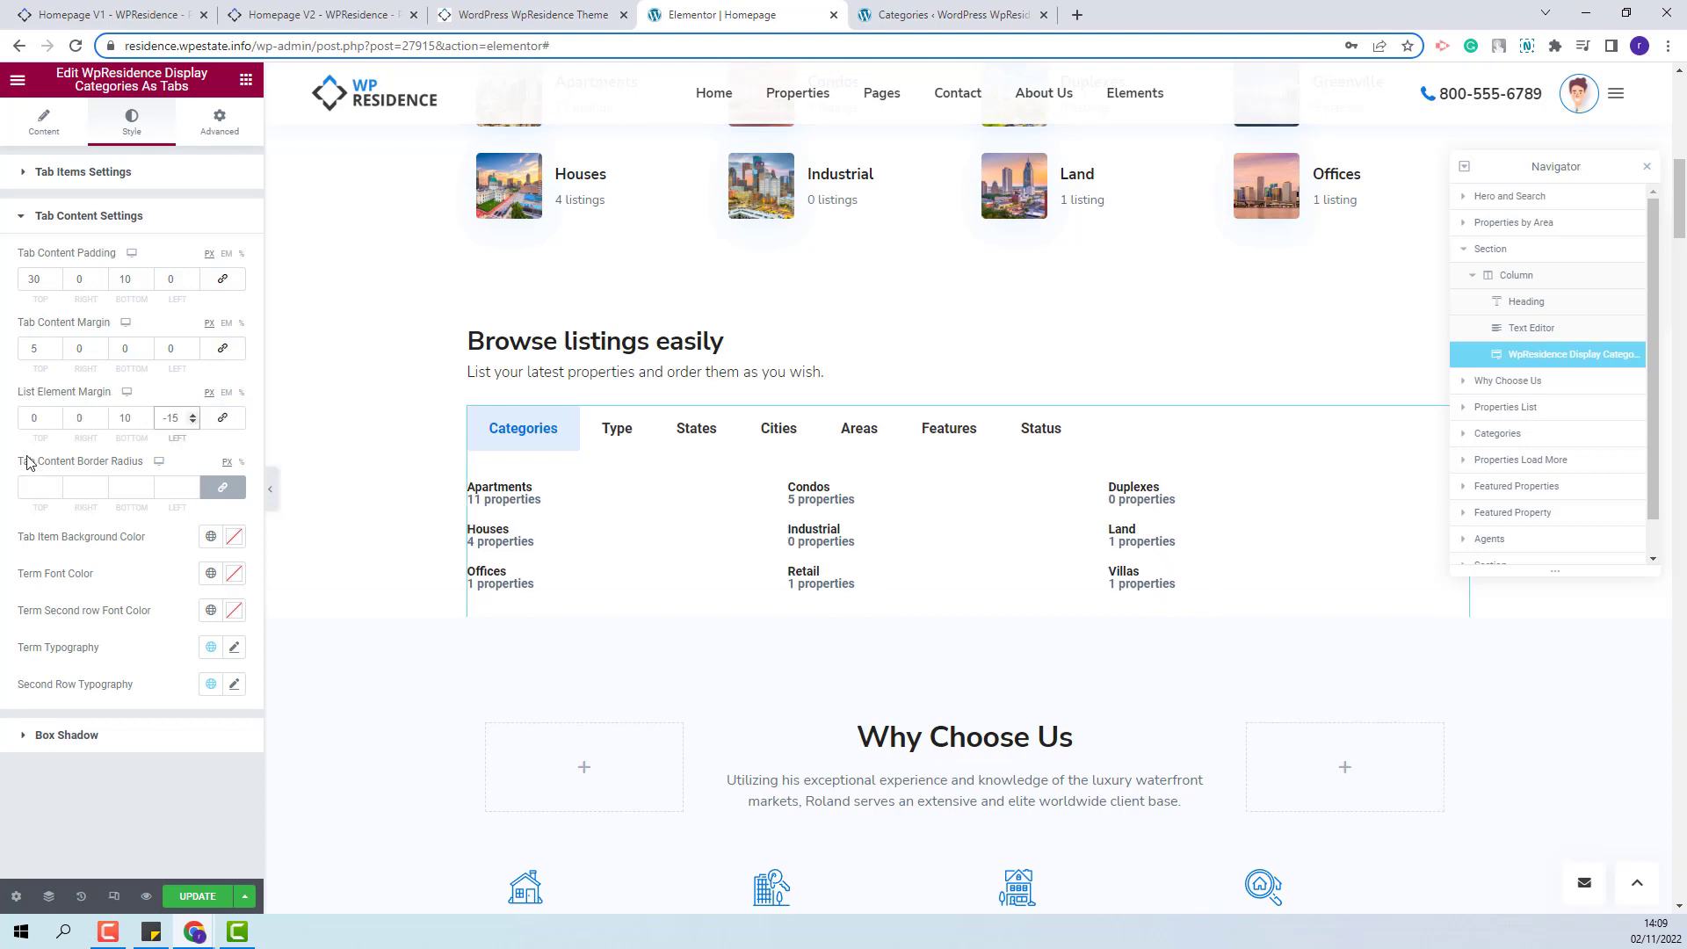
mouse_move(136, 476)
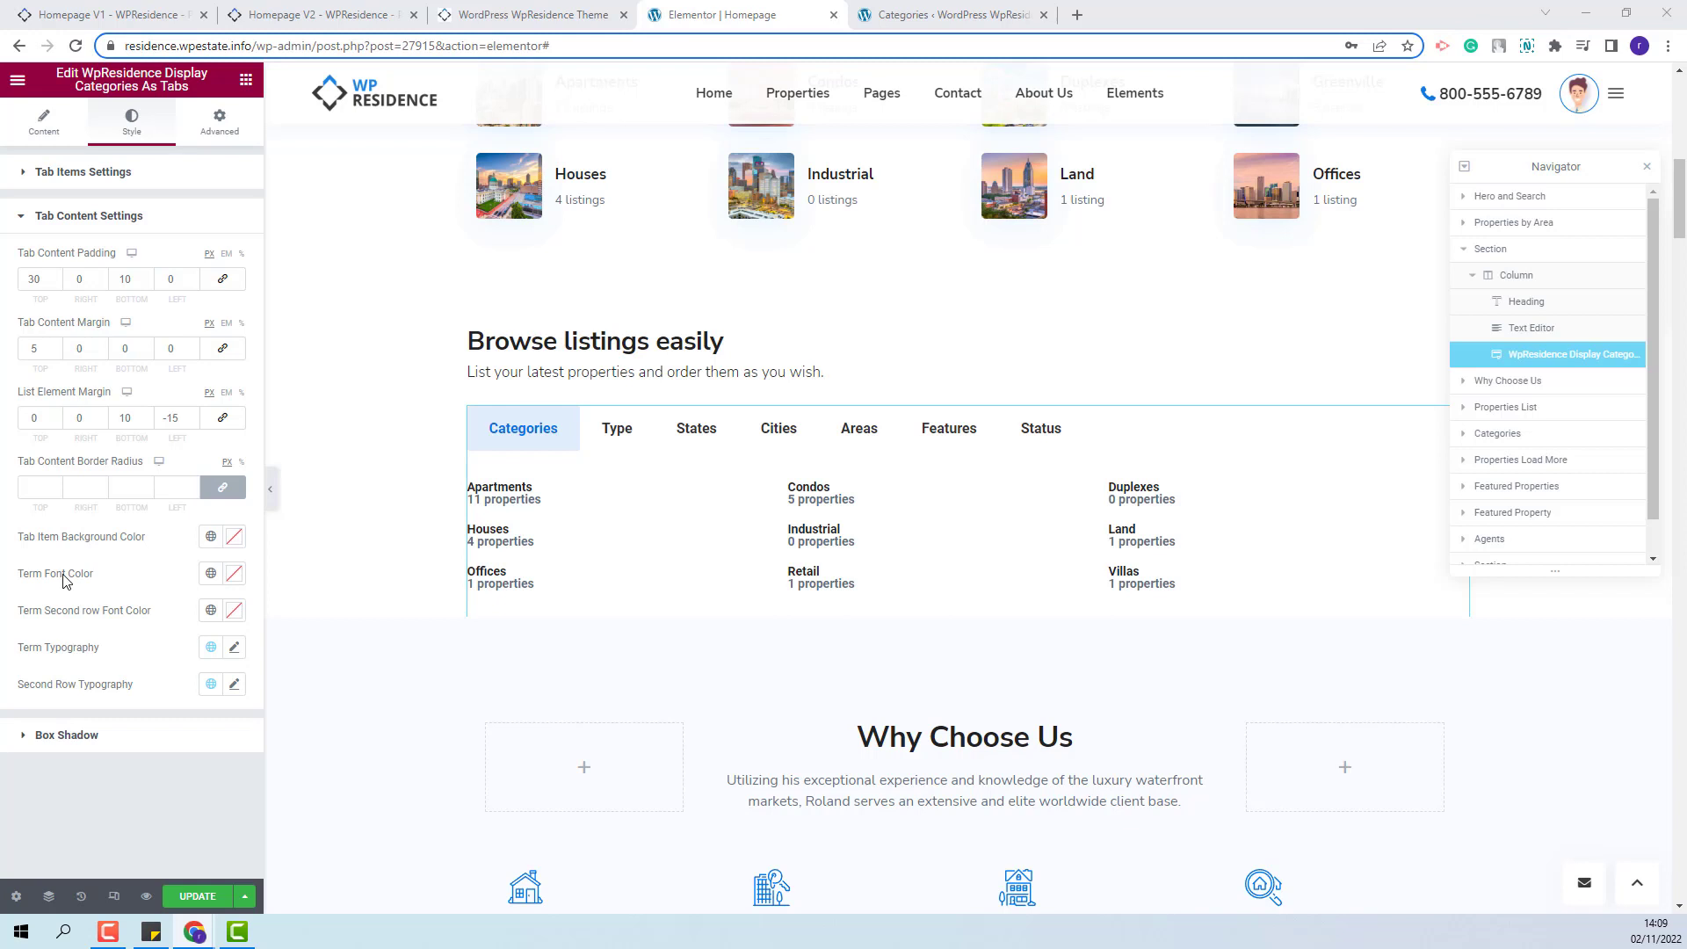
mouse_move(35, 584)
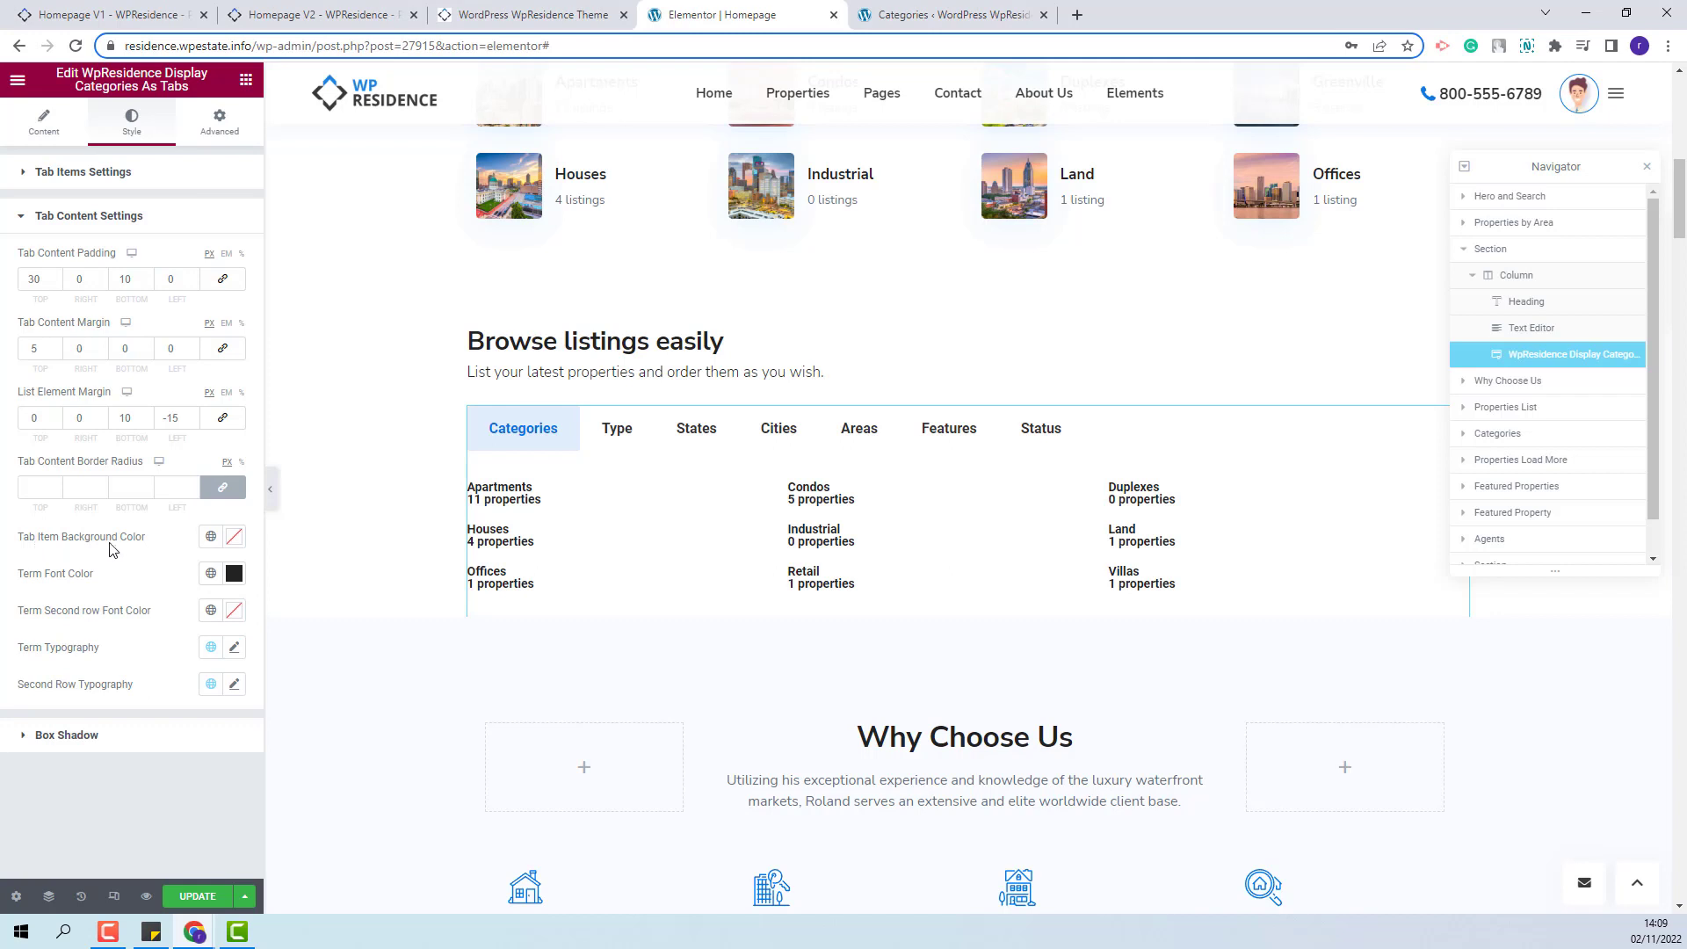
mouse_move(54, 620)
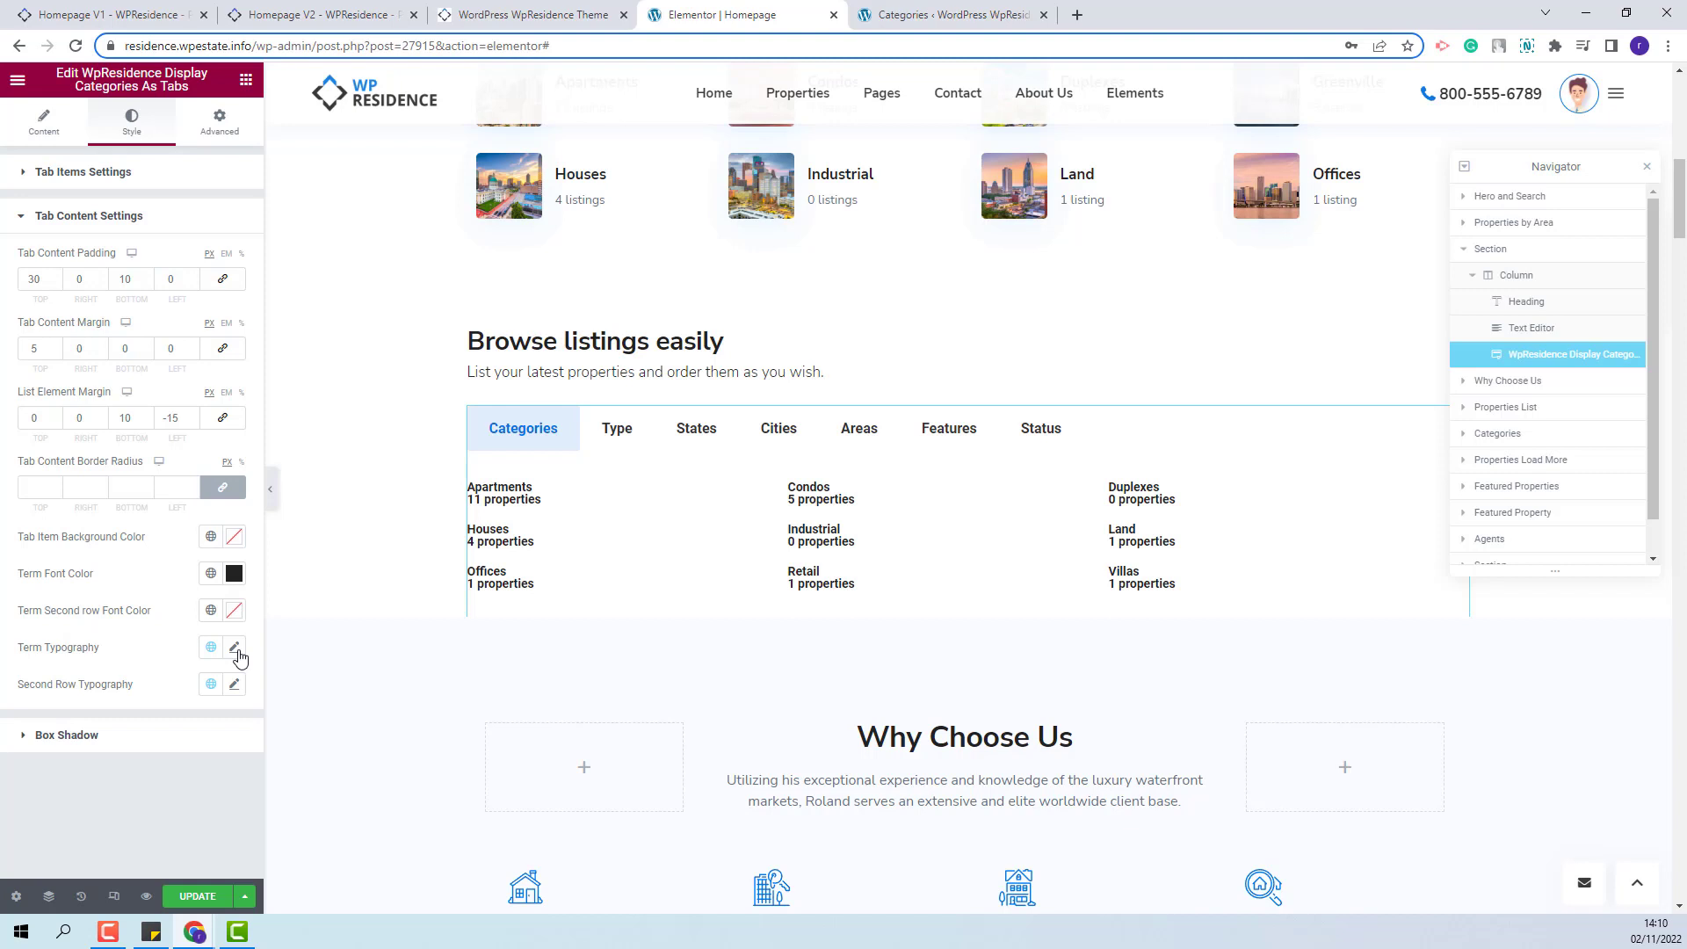
Style term names black Nunito Sans 16 weight 600 and property counts Nunito Sans 15 with a new weight
left_click(234, 650)
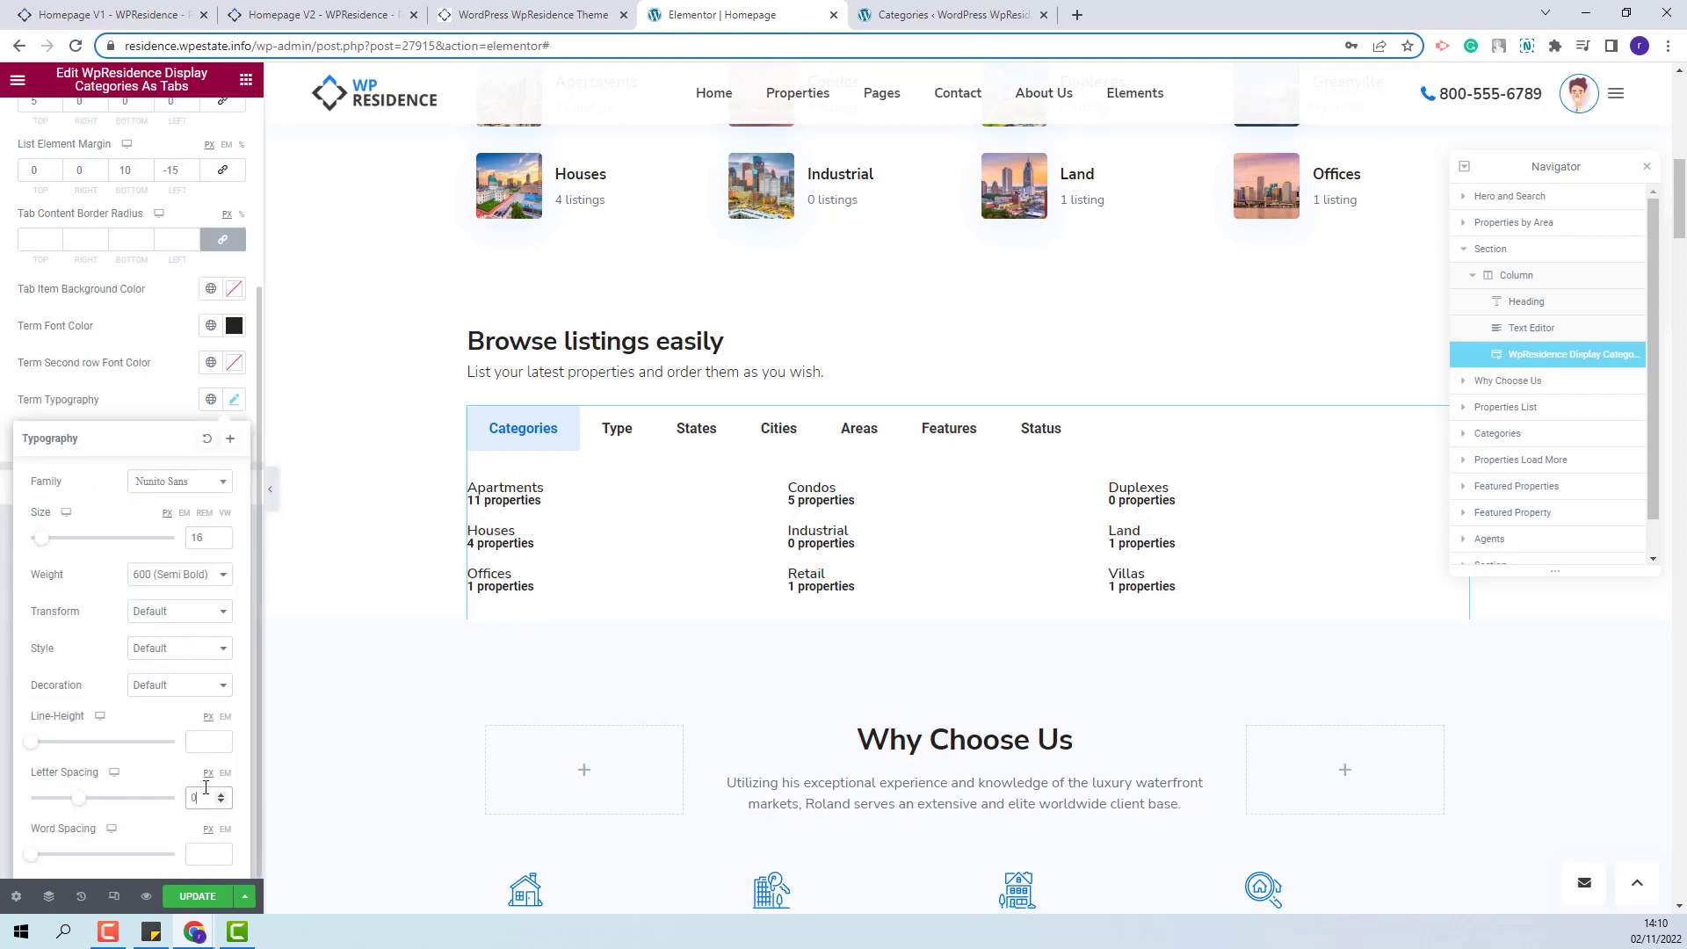
left_click(234, 399)
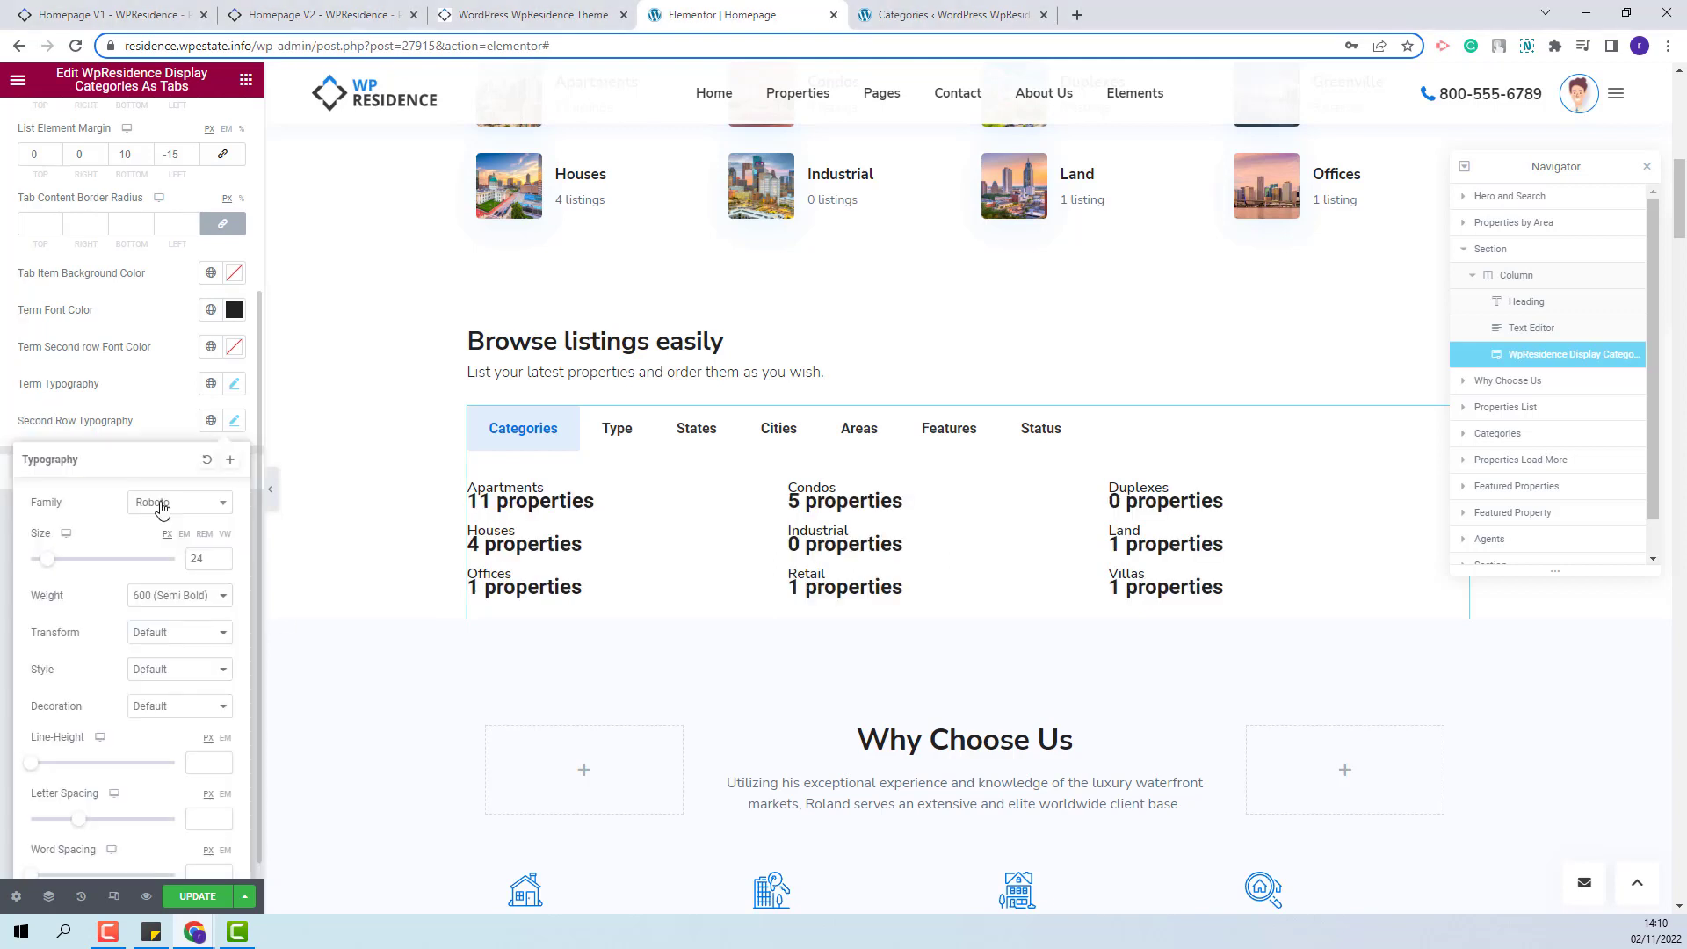
left_click(177, 500)
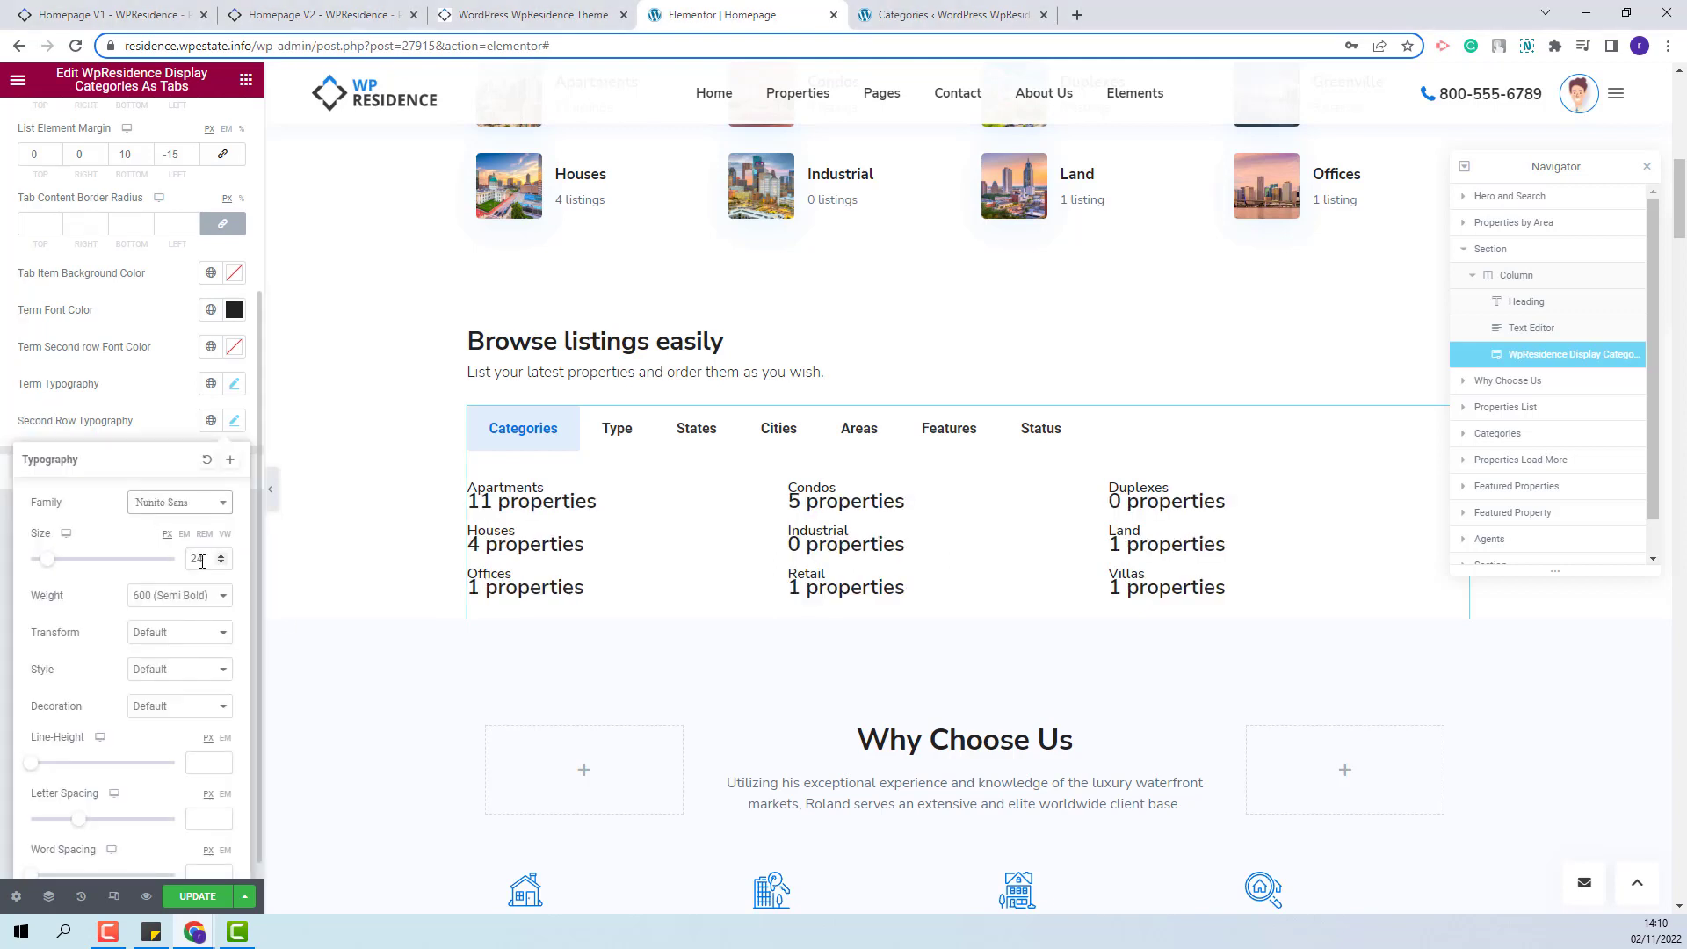
left_click(180, 596)
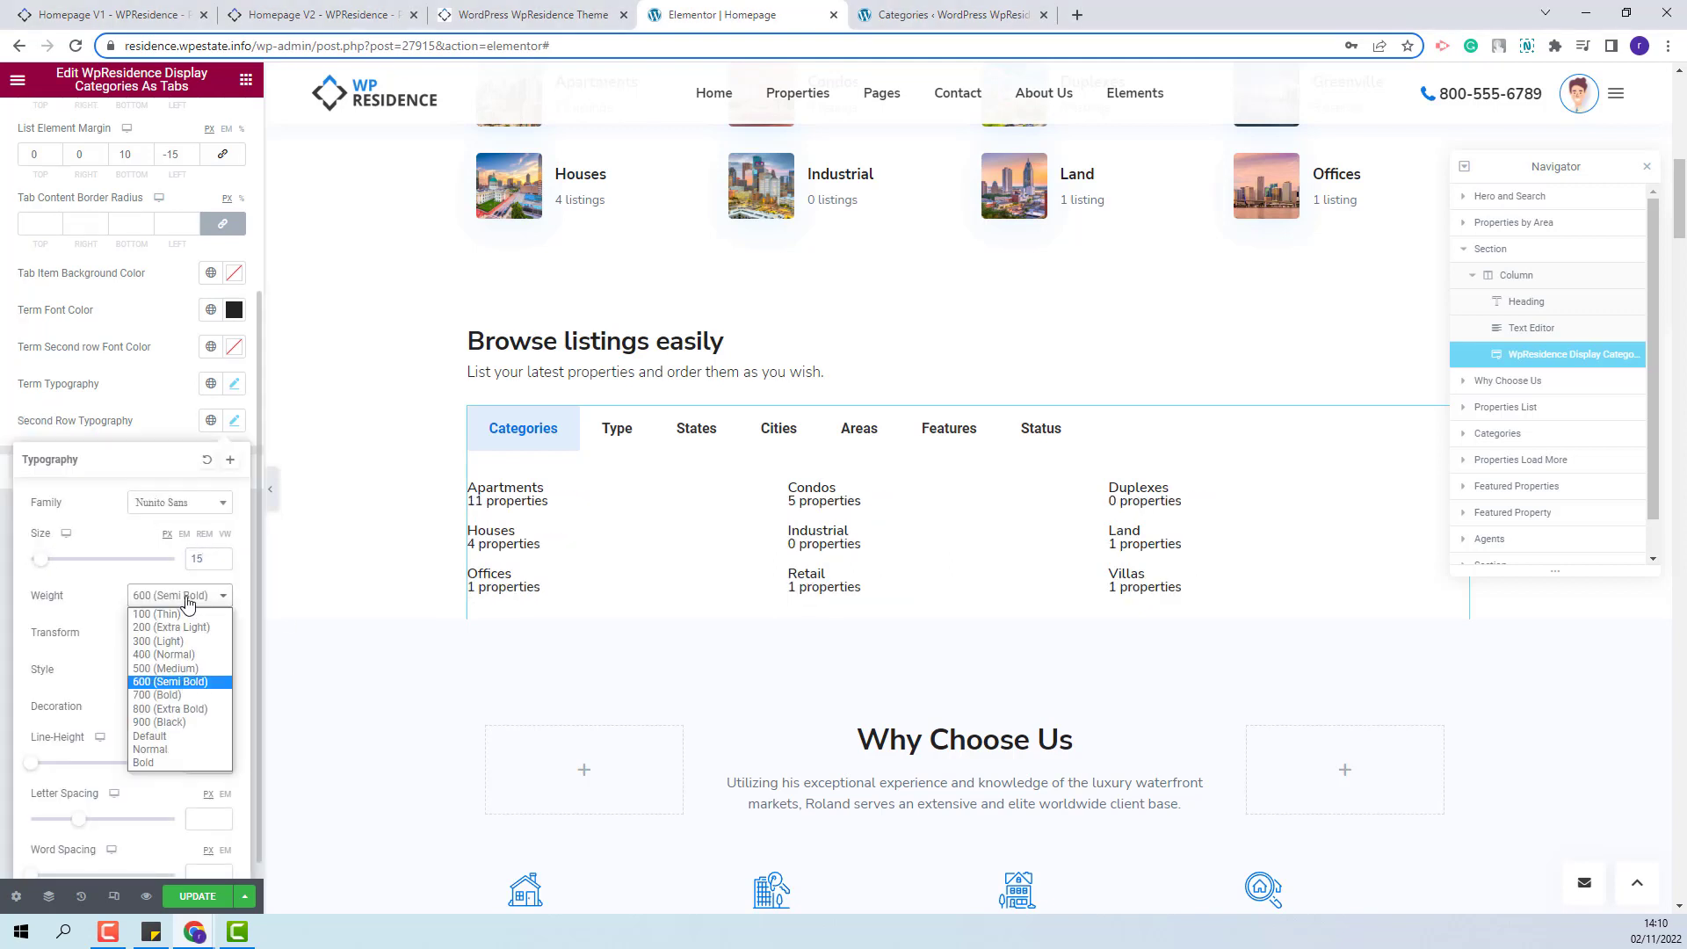
left_click(158, 640)
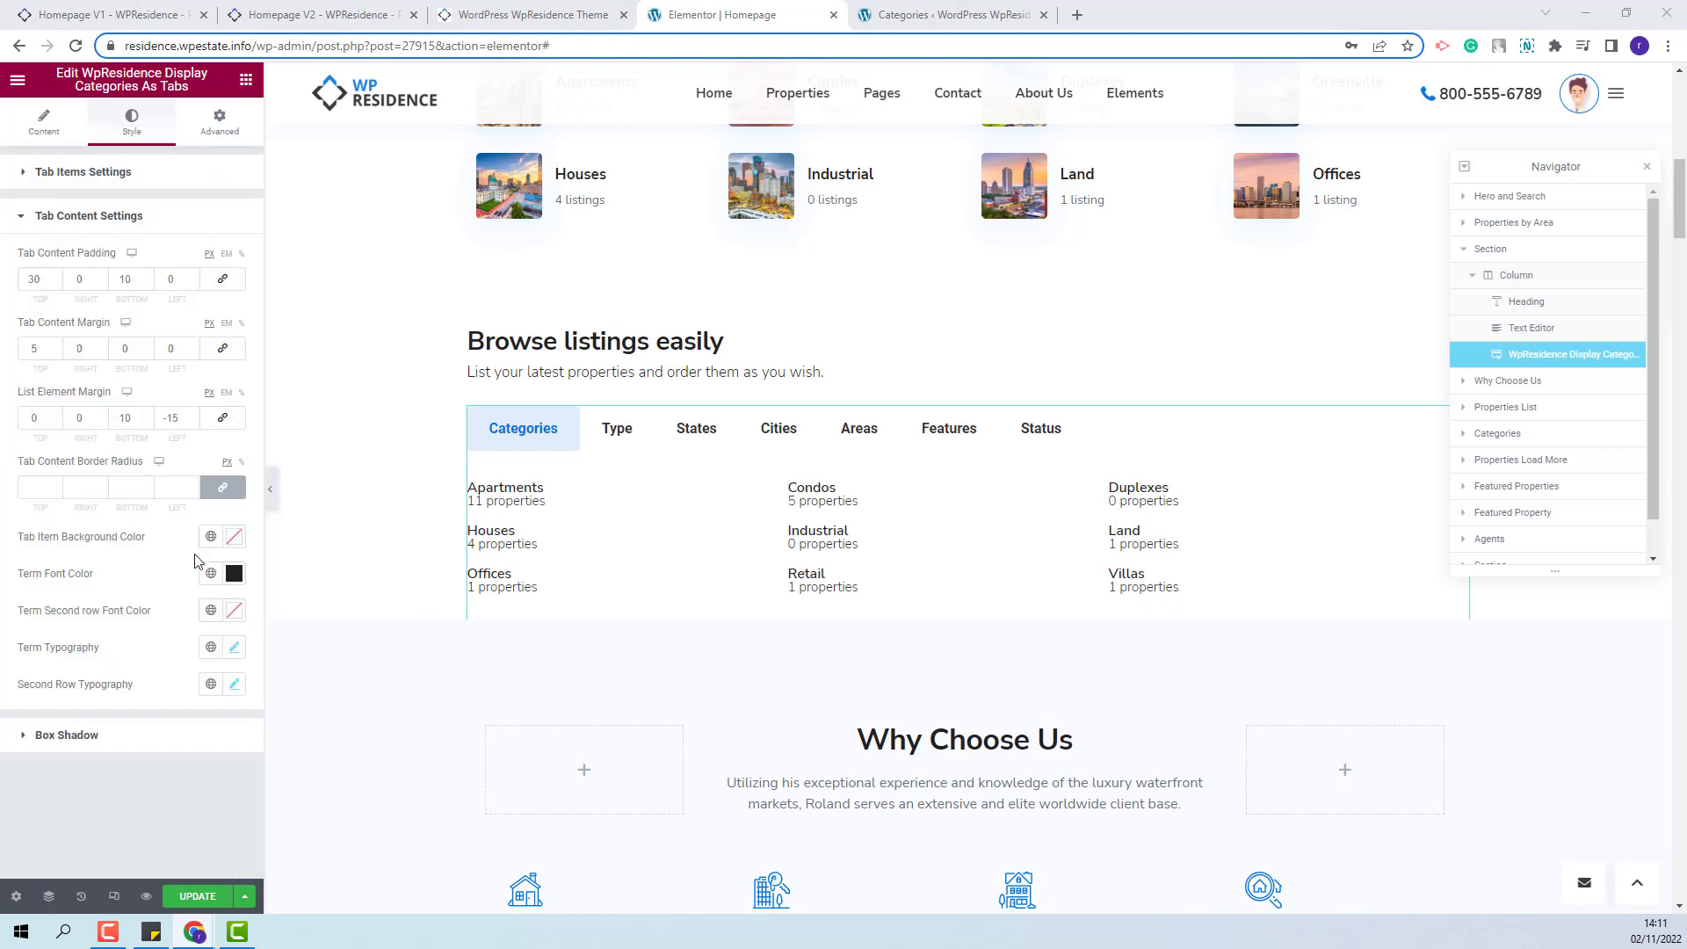
Review the widget's Advanced layout settings and update the page to publish it
left_click(217, 118)
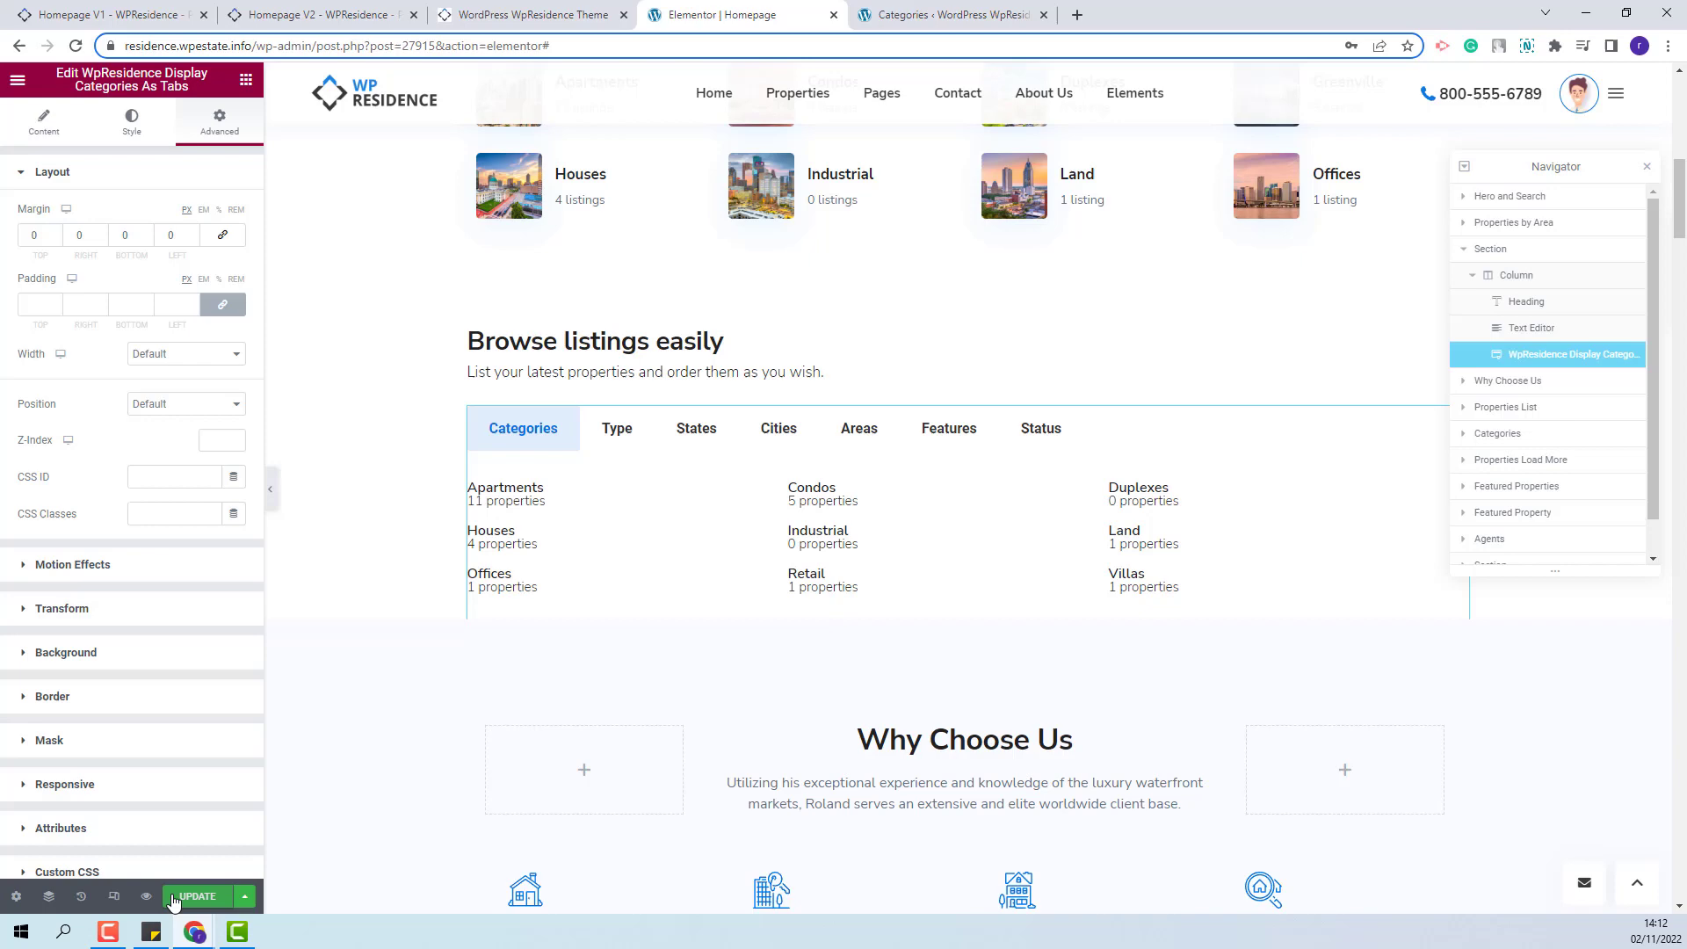
left_click(528, 14)
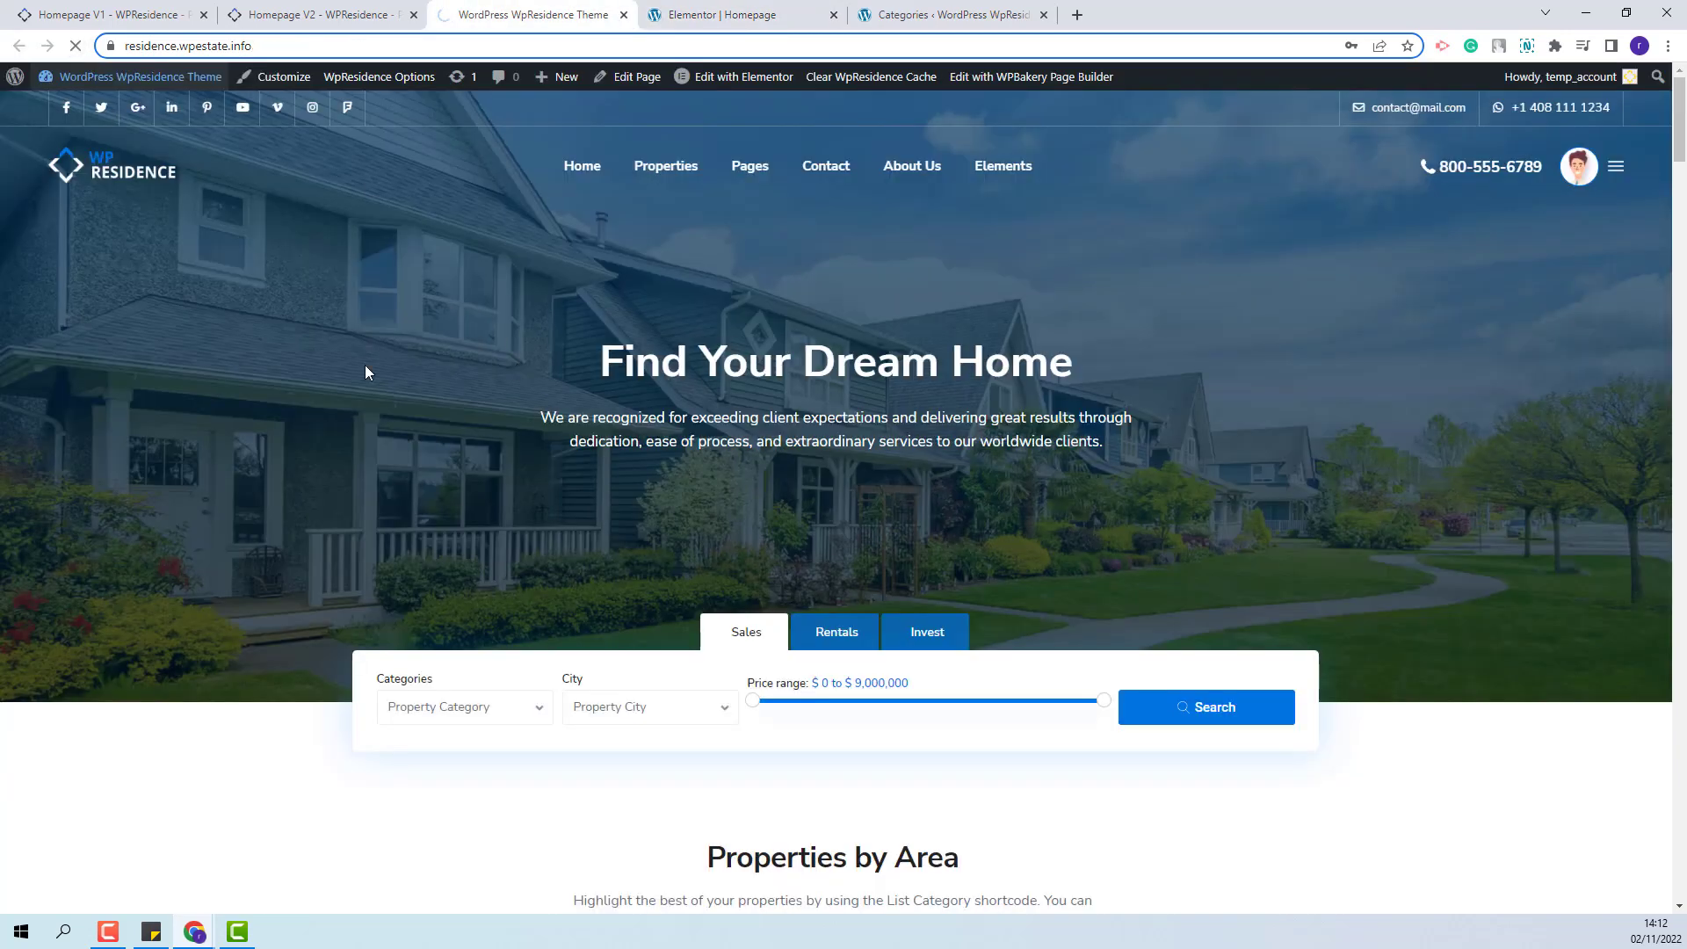
Scroll to Browse listings on the live homepage and show the Type listings
scroll("down", 3)
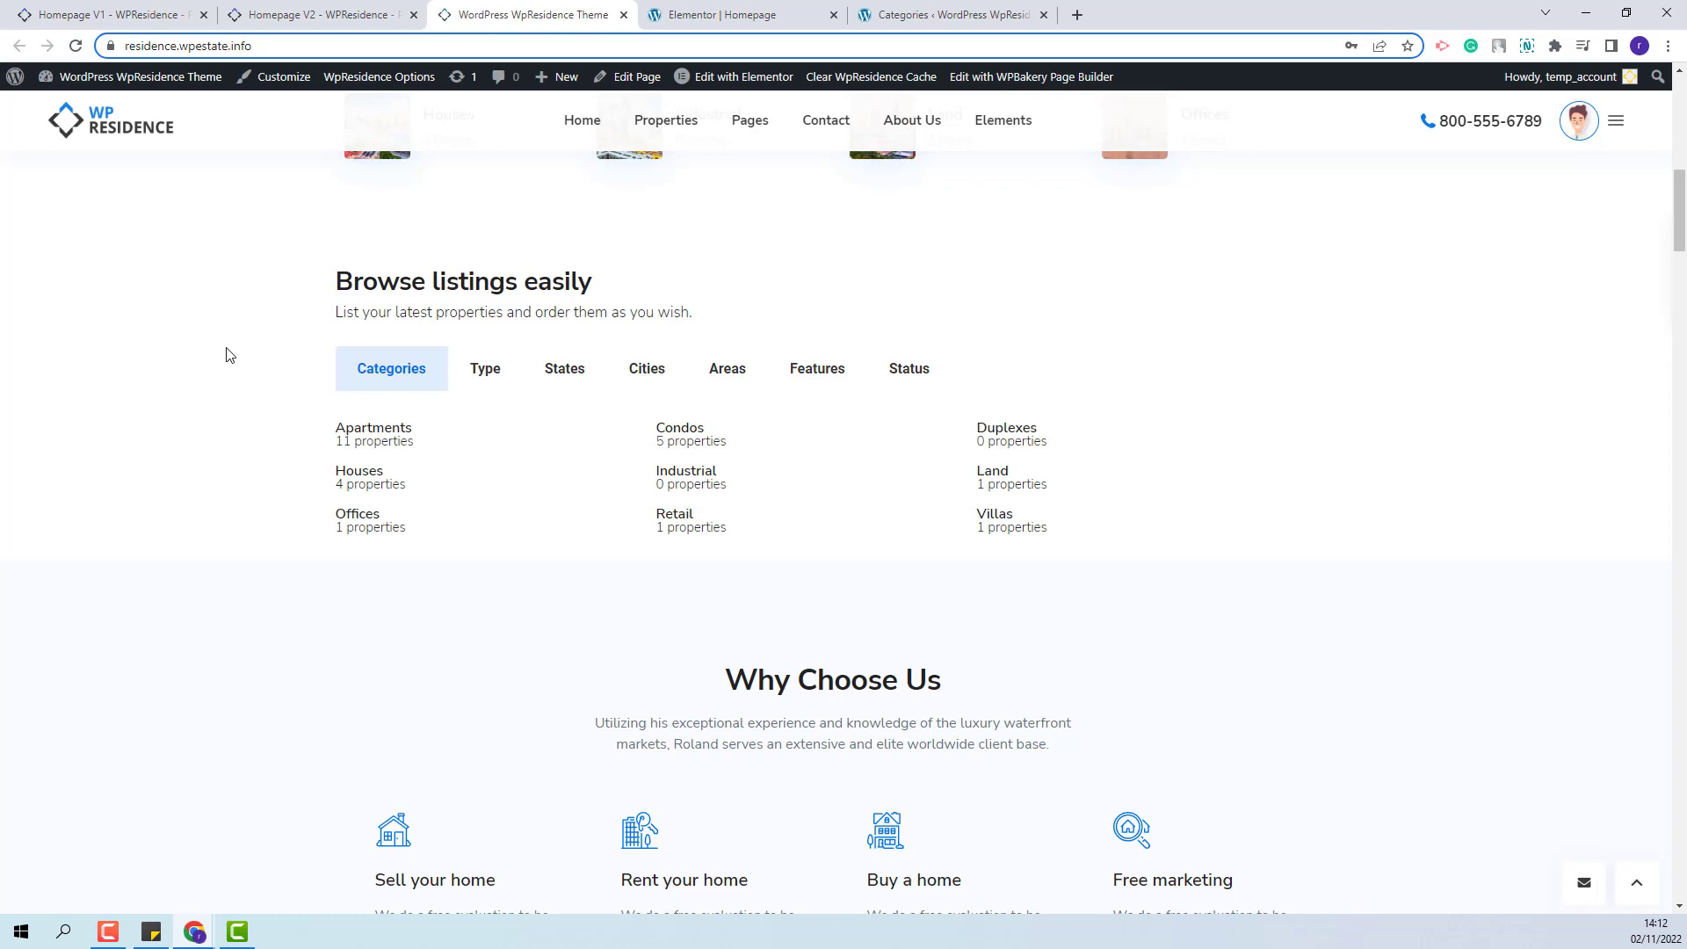
mouse_move(486, 367)
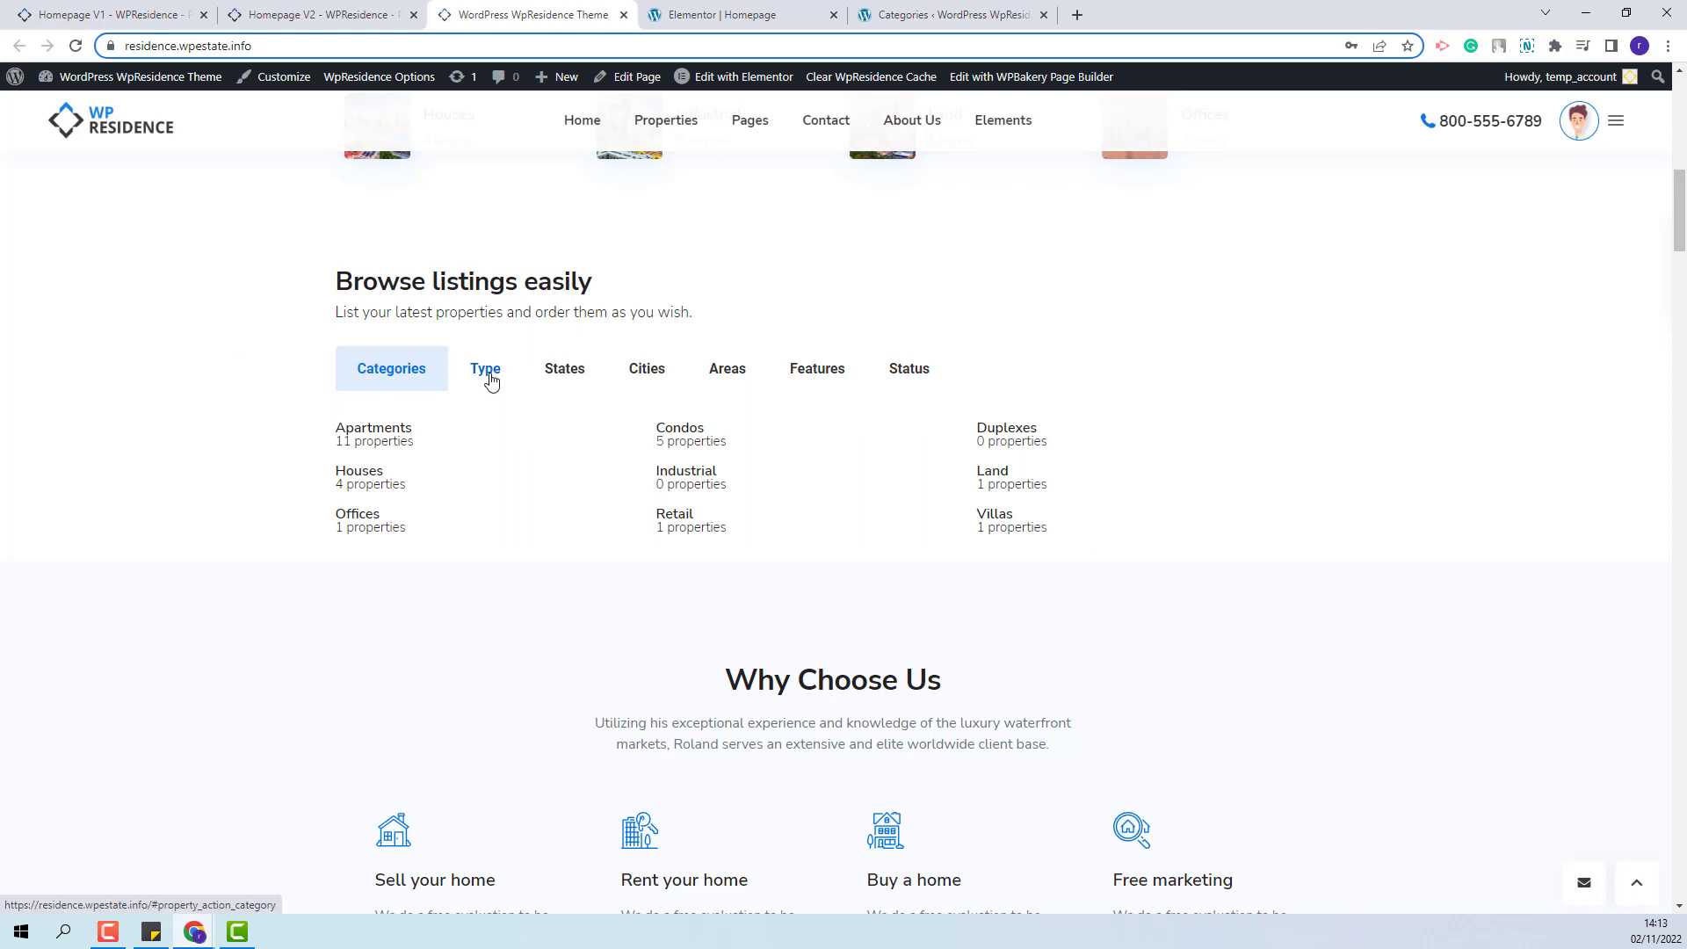
left_click(485, 367)
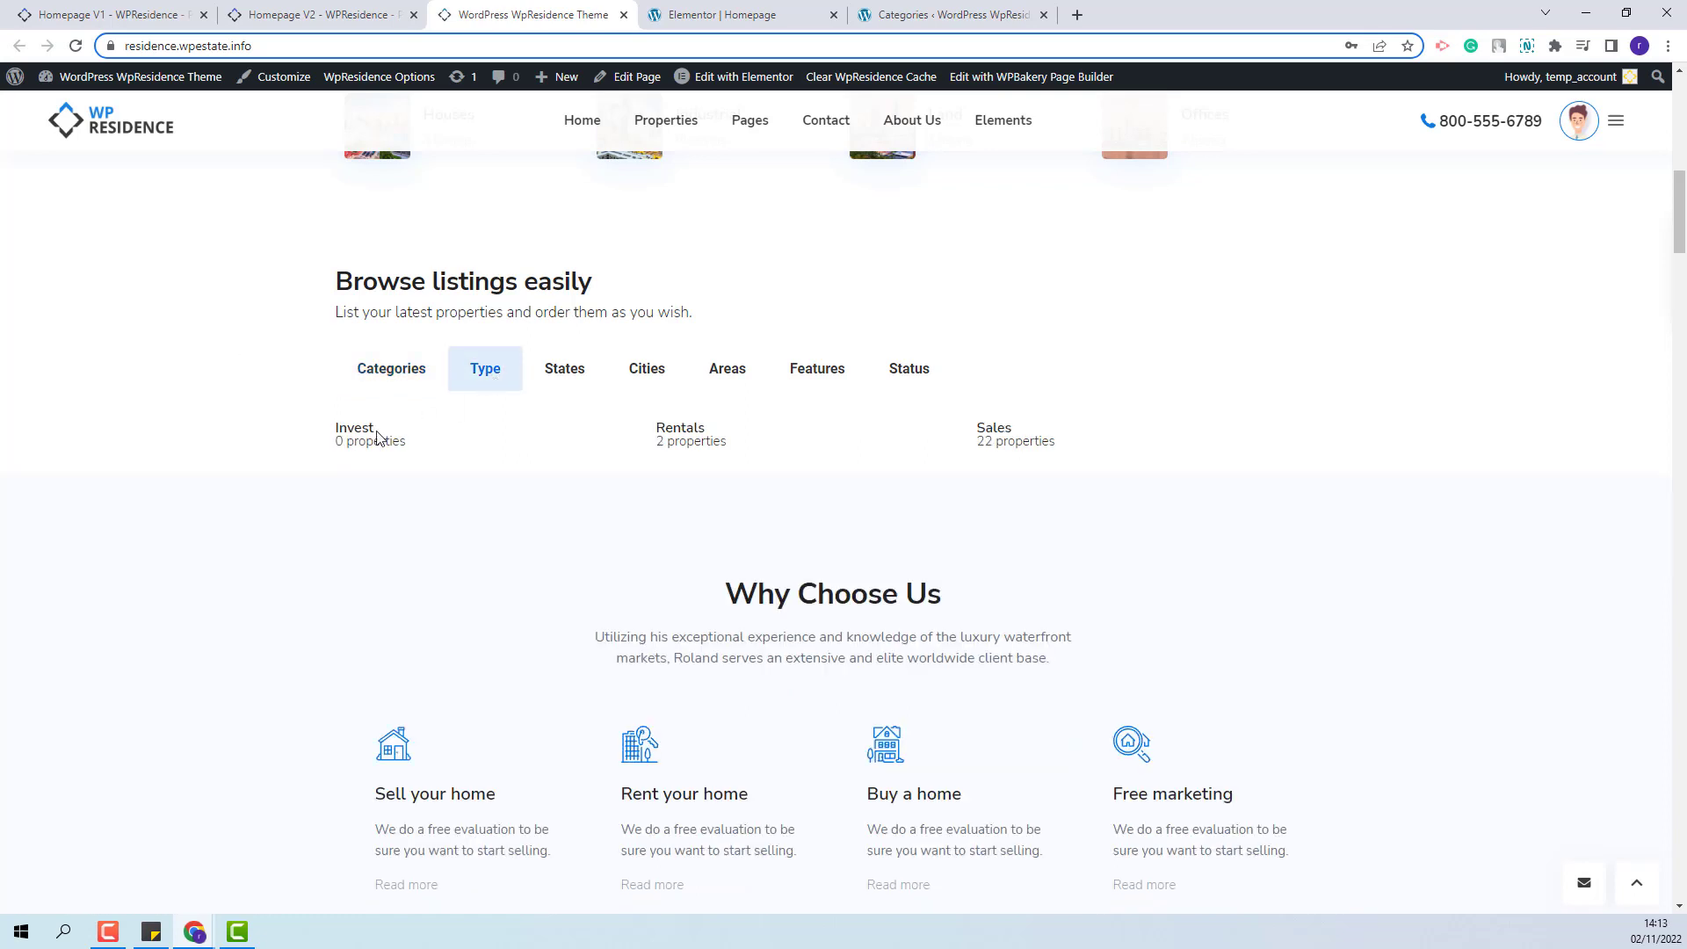
mouse_move(564, 367)
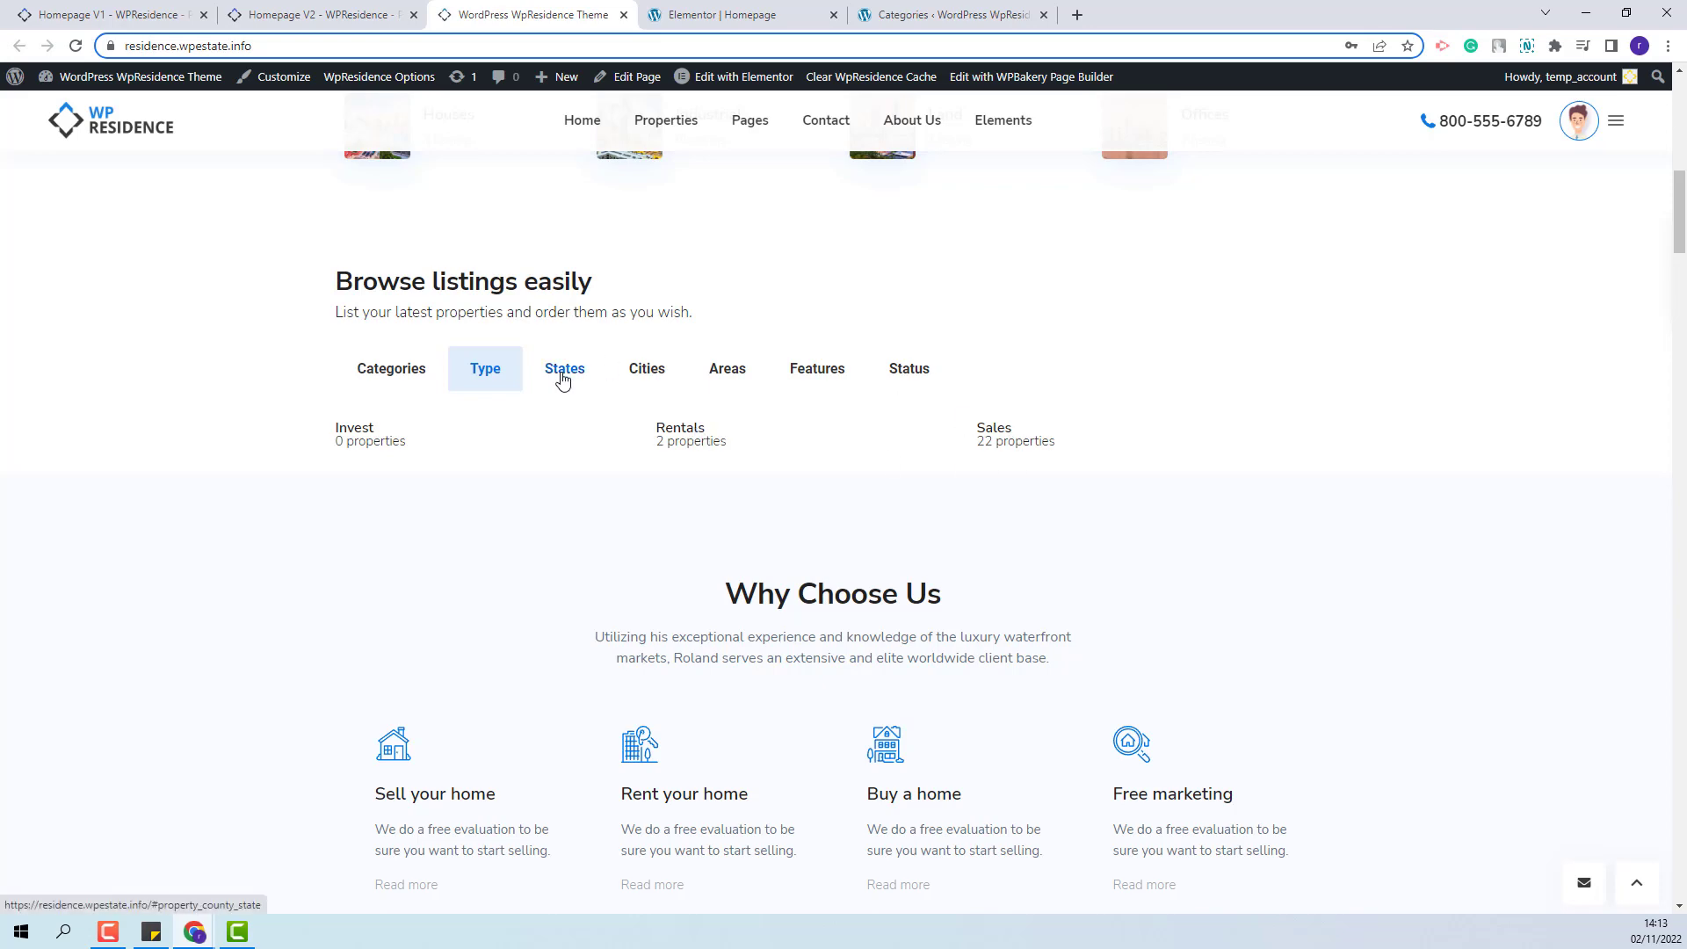